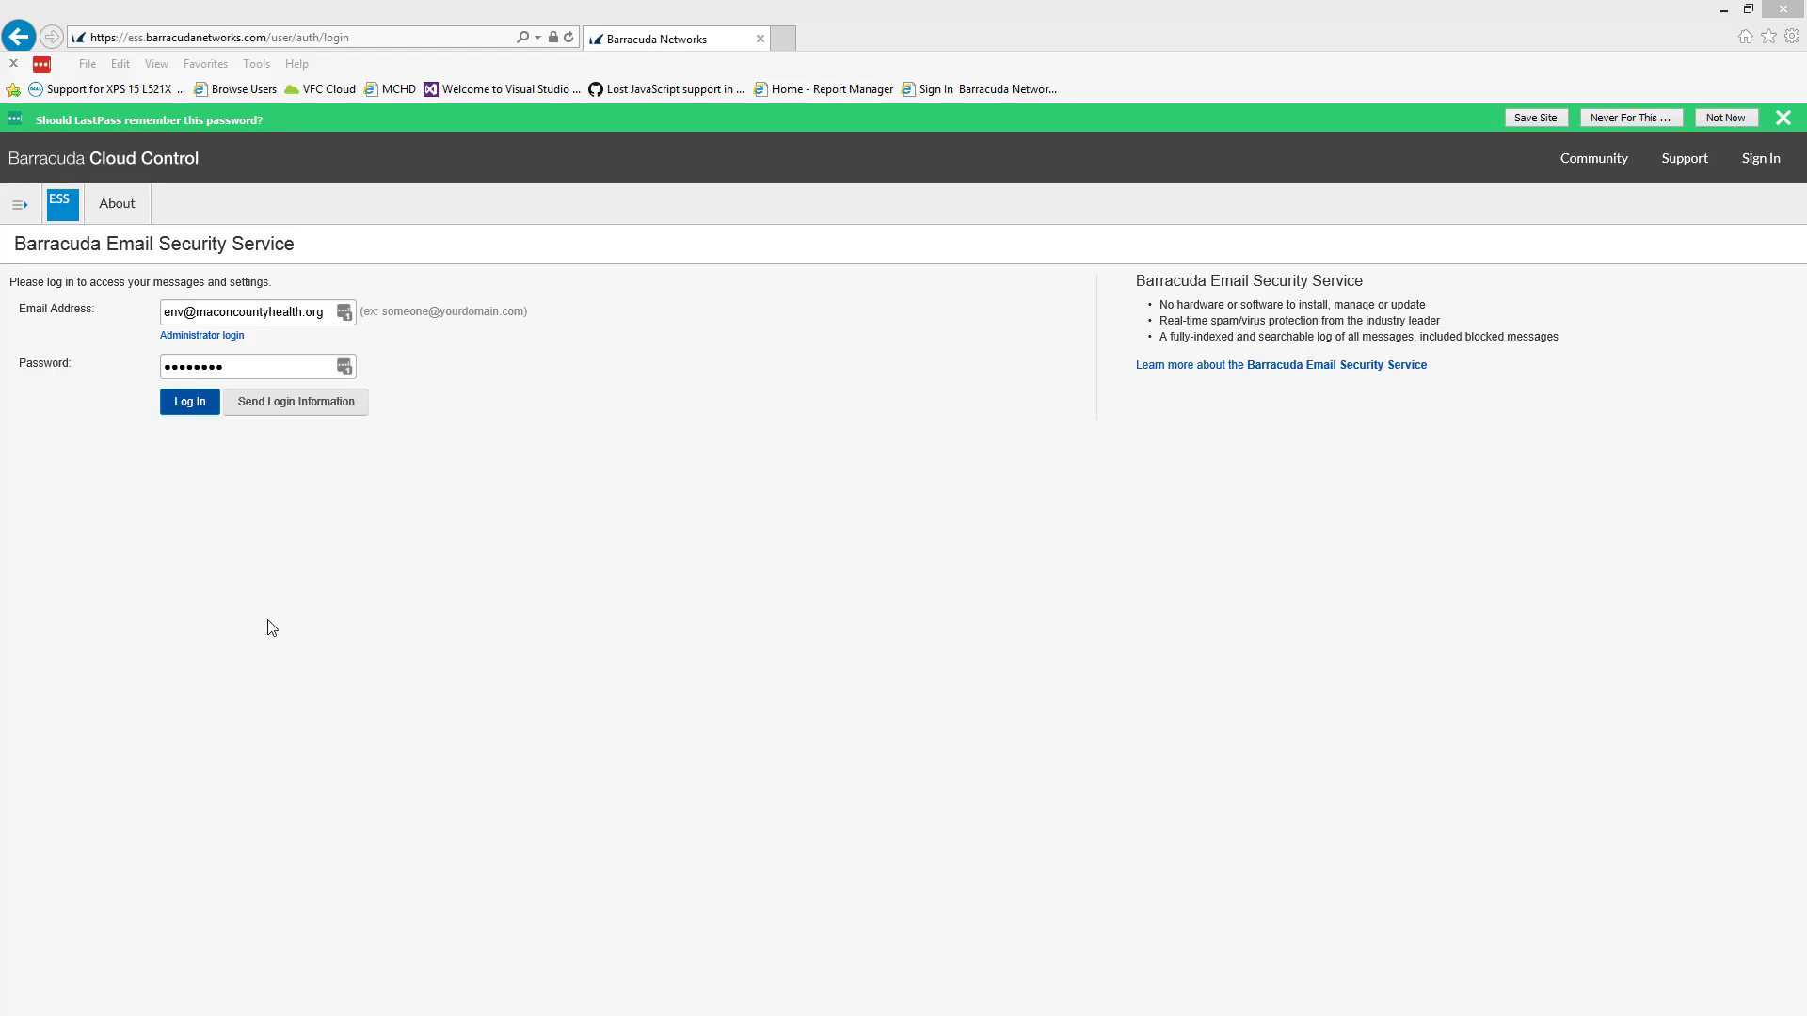
pyautogui.moveTo(241, 545)
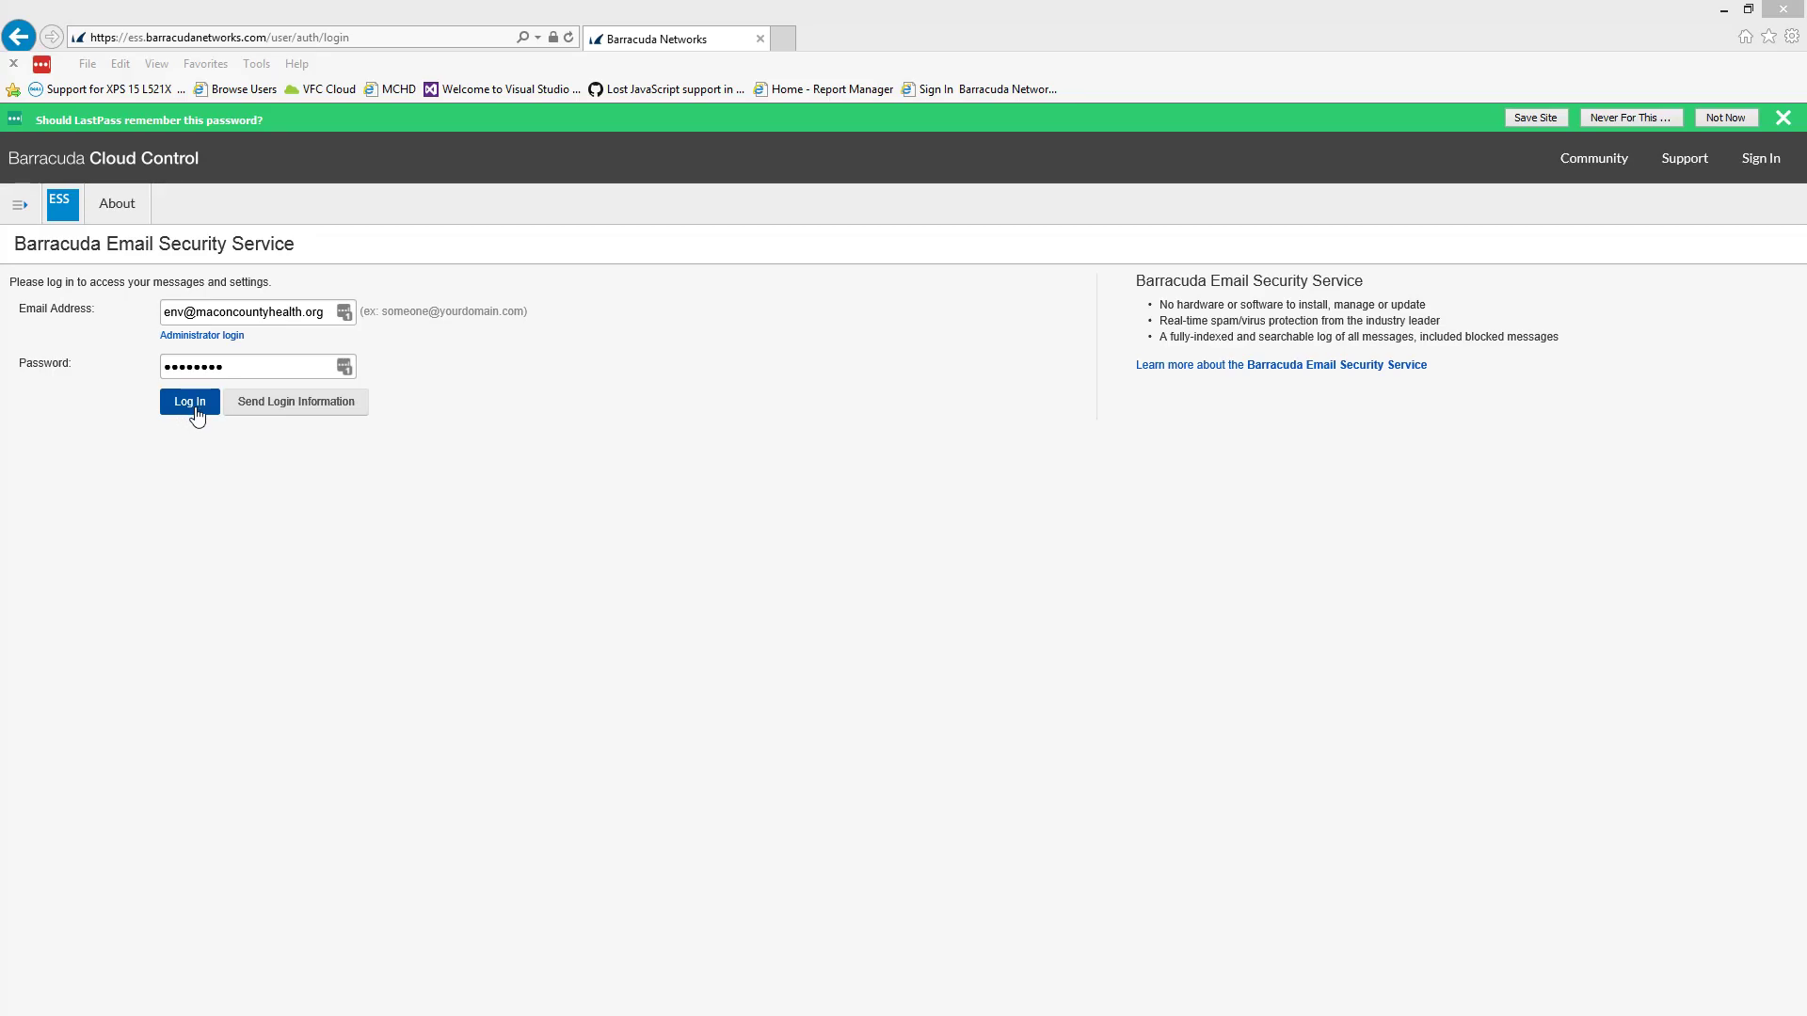
pyautogui.moveTo(266, 401)
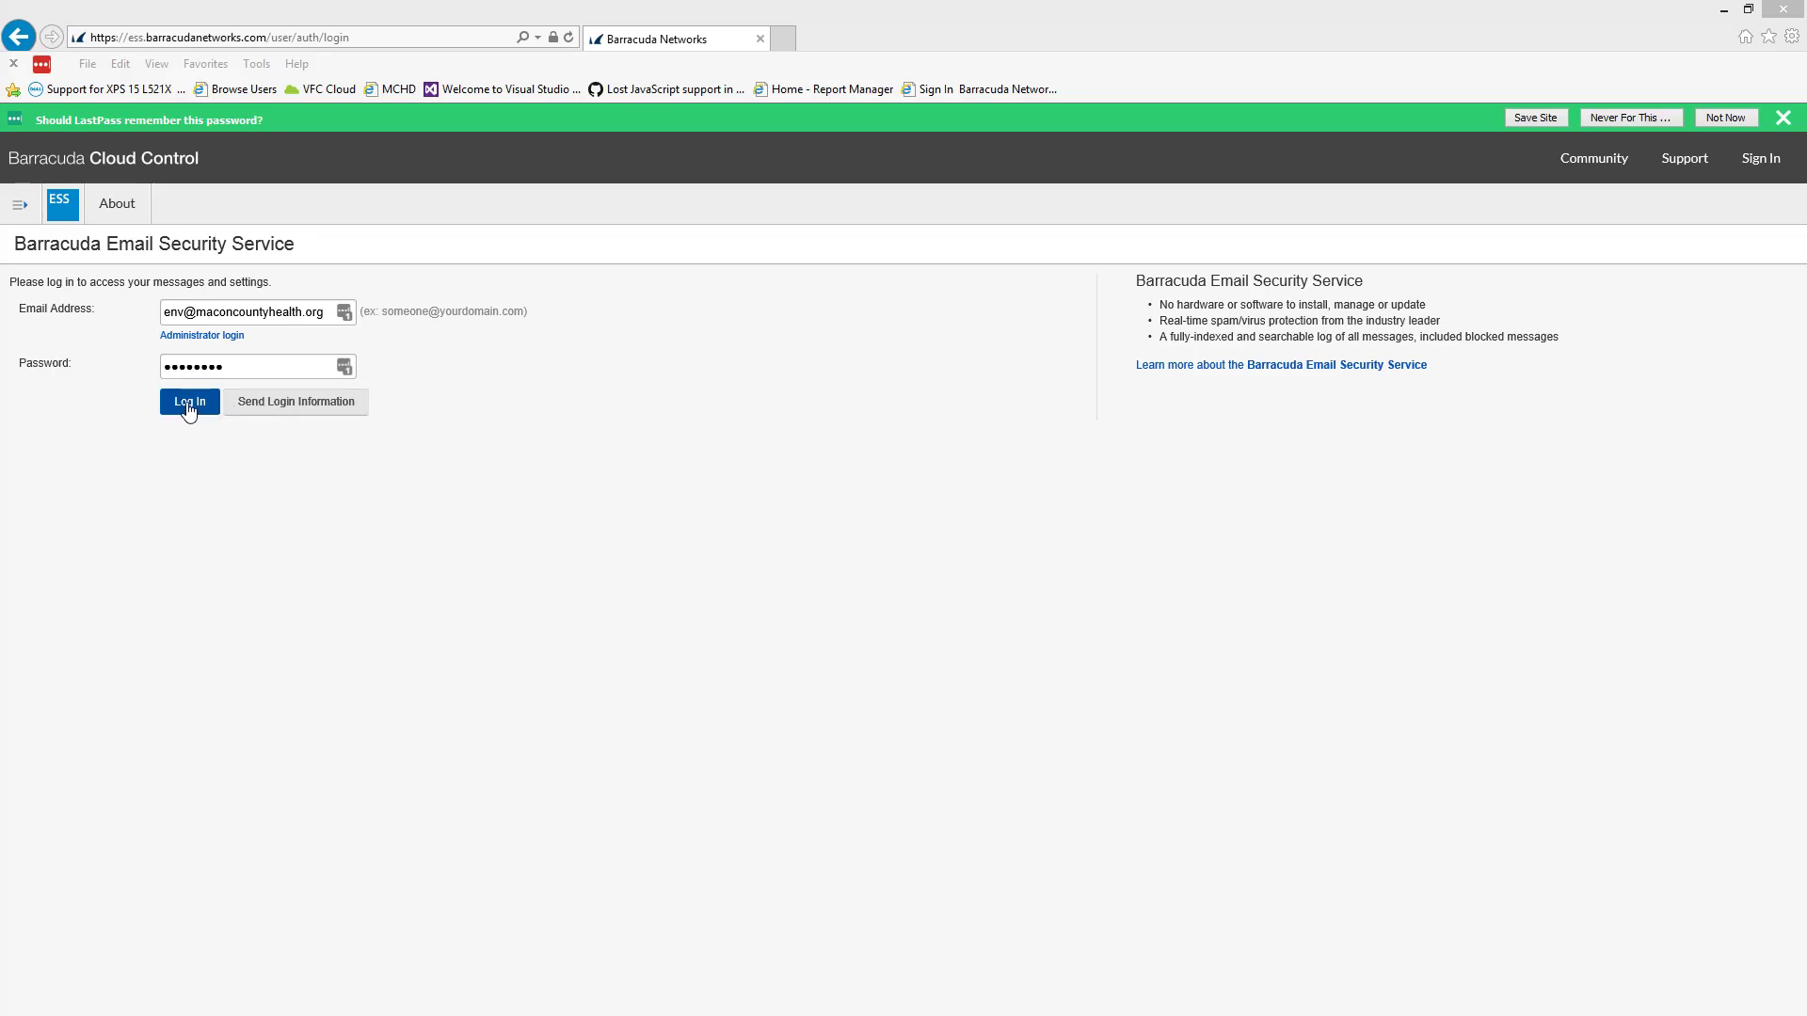
# - Log in to the user portal and bring up the Message Log filter choices
pyautogui.click(189, 401)
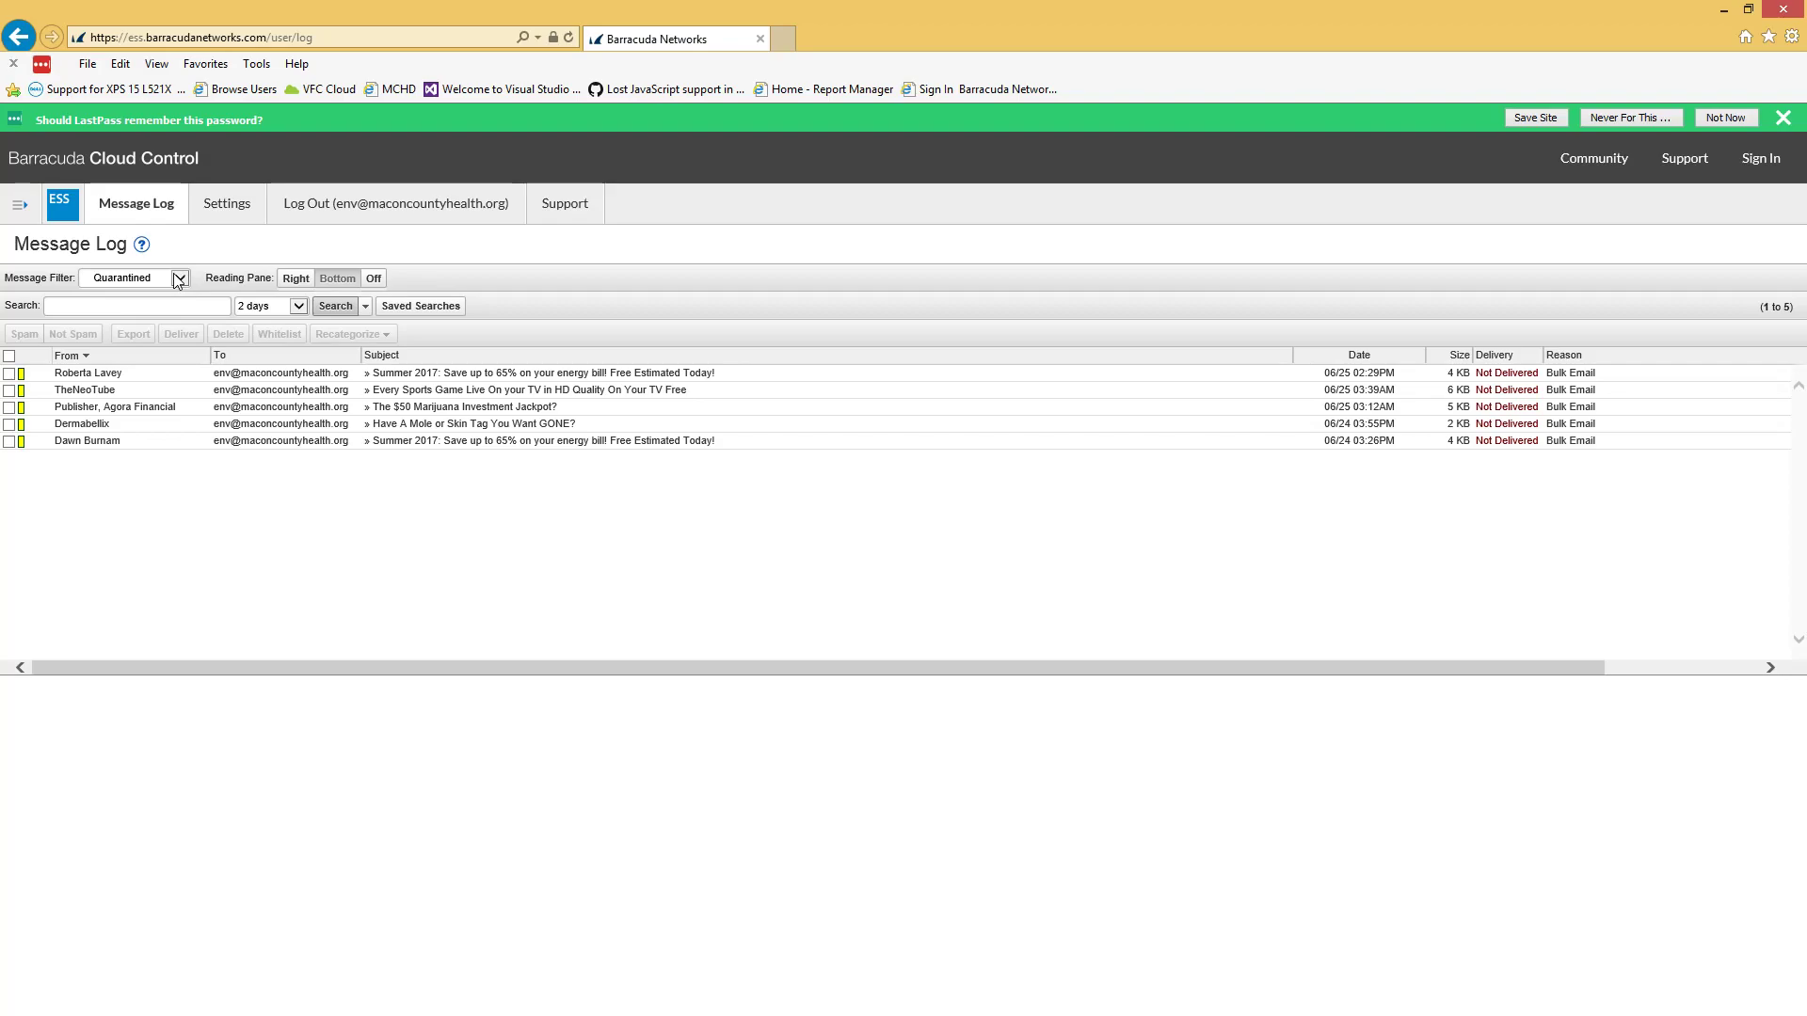
pyautogui.click(179, 278)
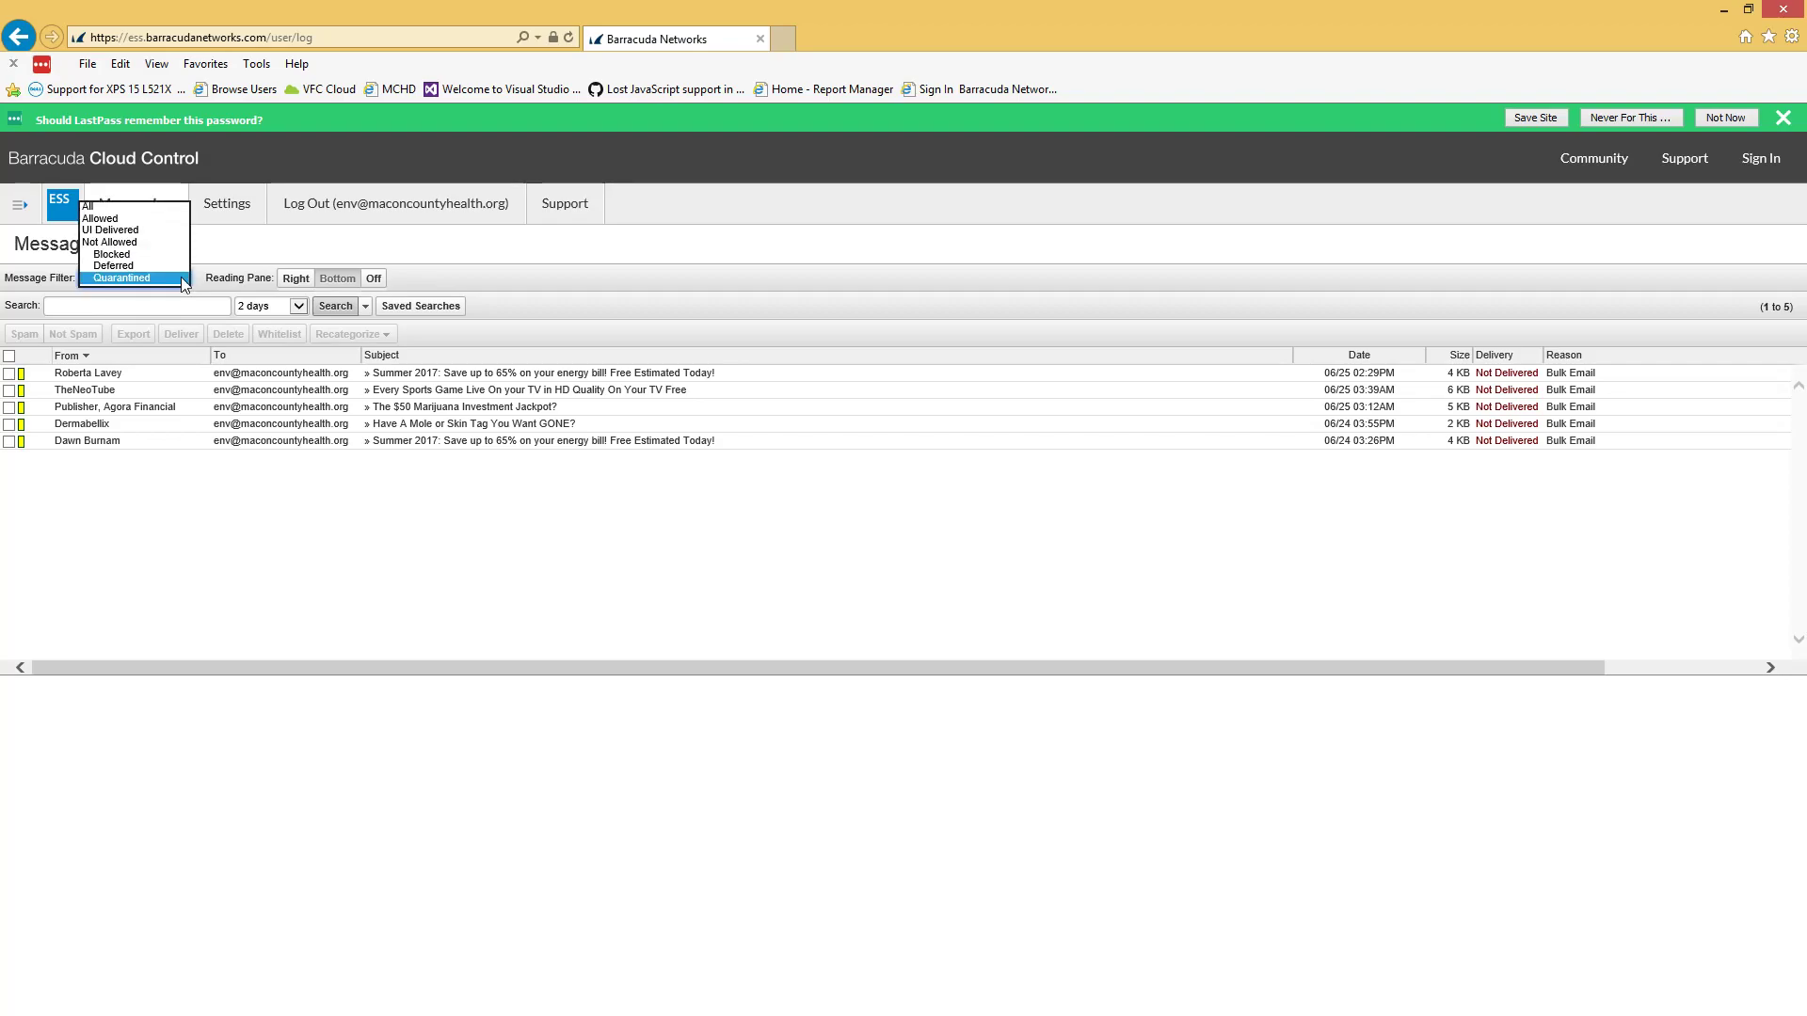
pyautogui.moveTo(115, 207)
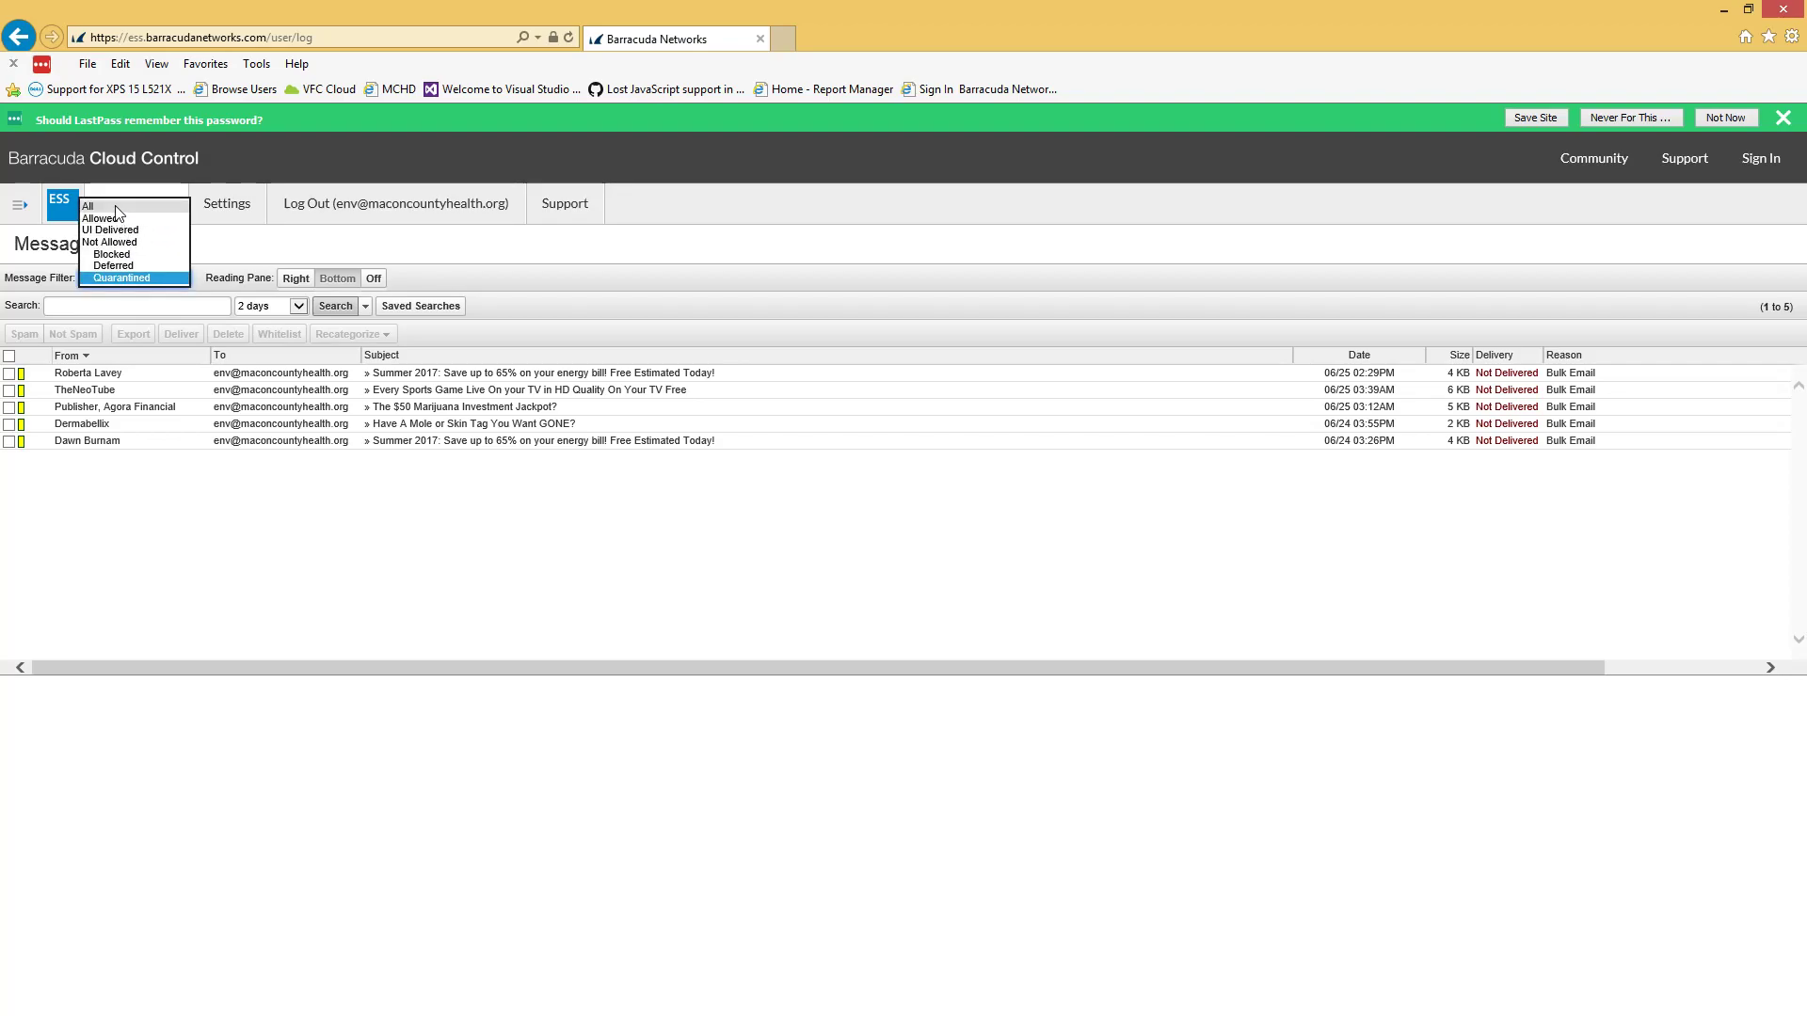
pyautogui.moveTo(100, 219)
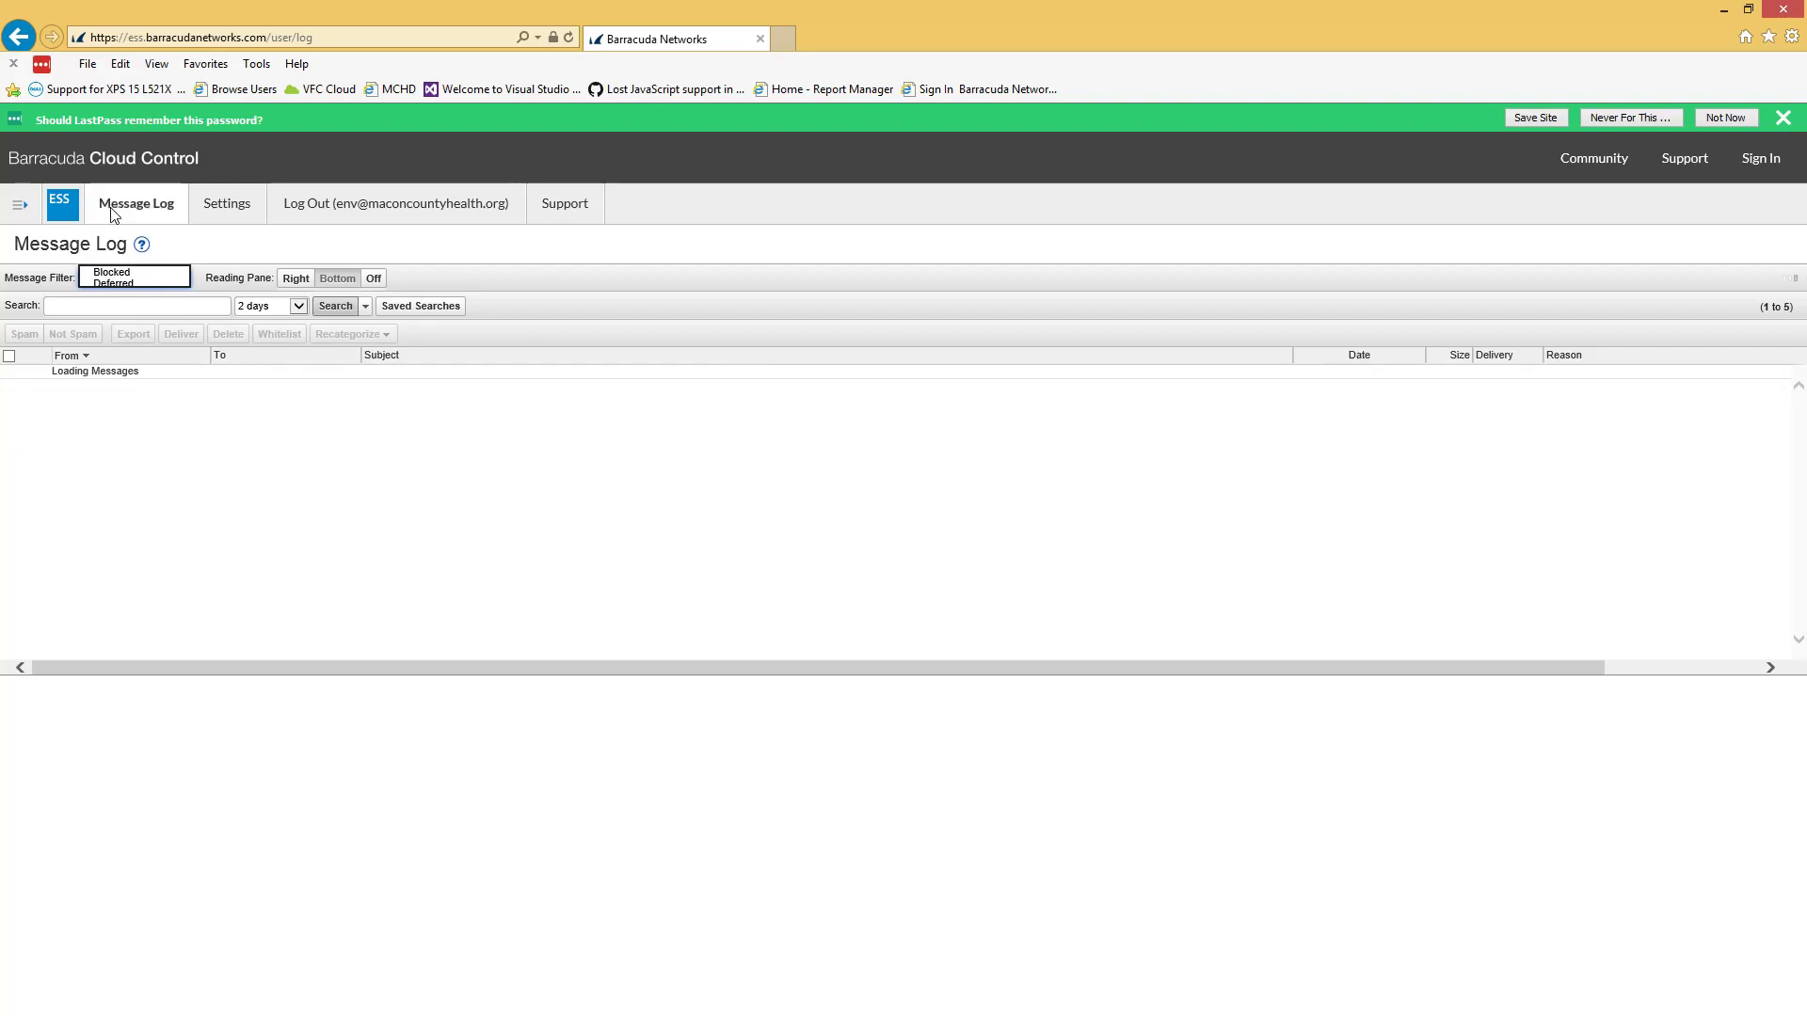
# - Switch the Message Log filter from Quarantined to All, listing twenty delivered and blocked messages
pyautogui.click(133, 278)
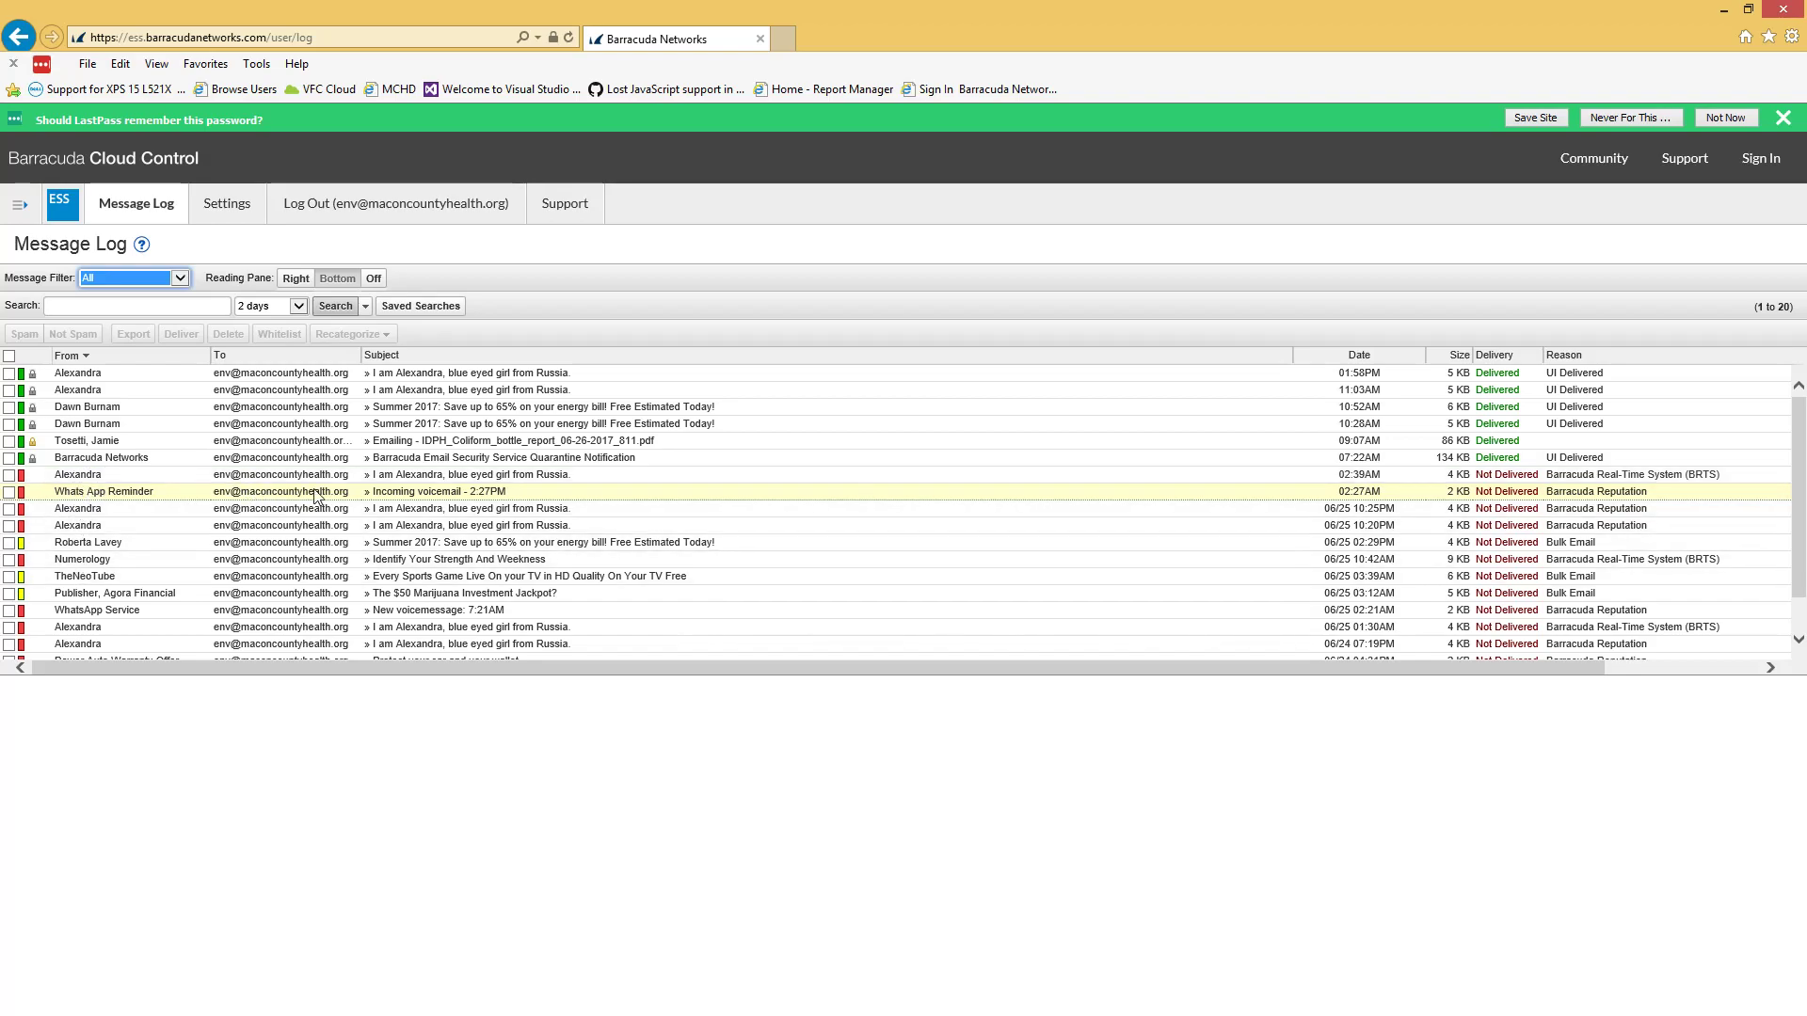
pyautogui.moveTo(395, 482)
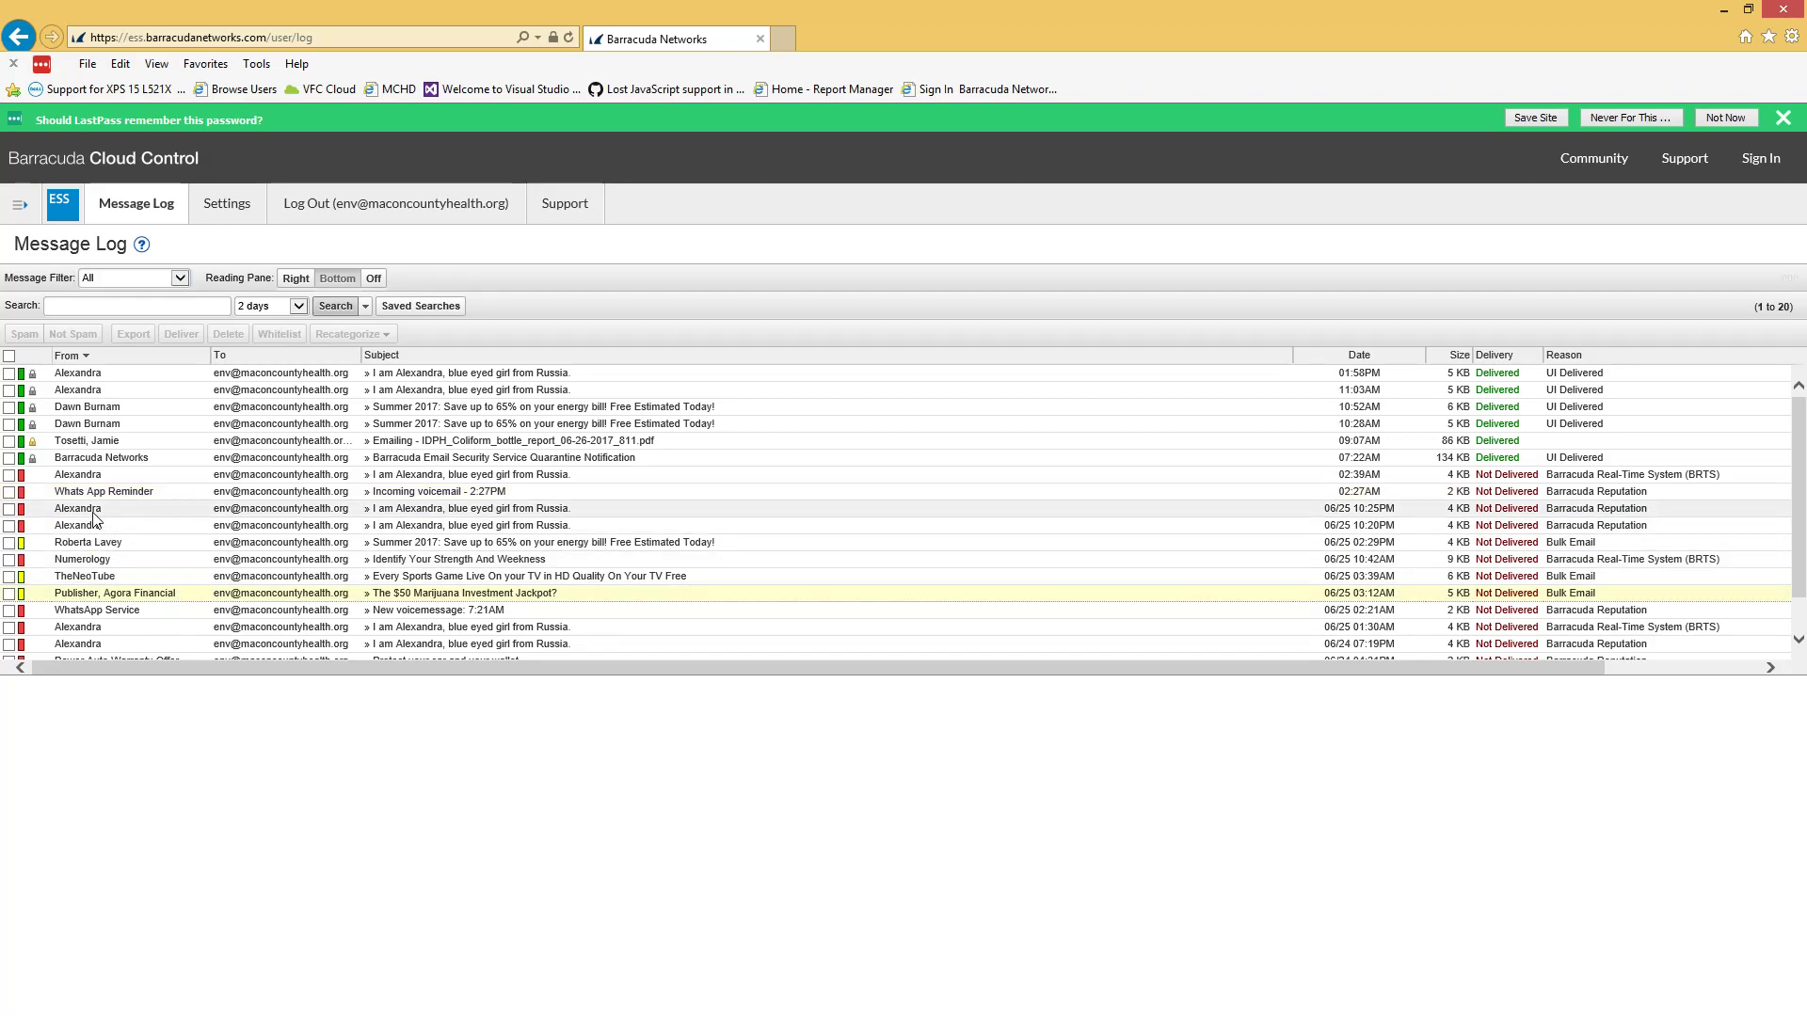
# - Preview the blocked '$50 Marijuana Investment Jackpot?' message from Publisher, Agora Financial
pyautogui.click(115, 592)
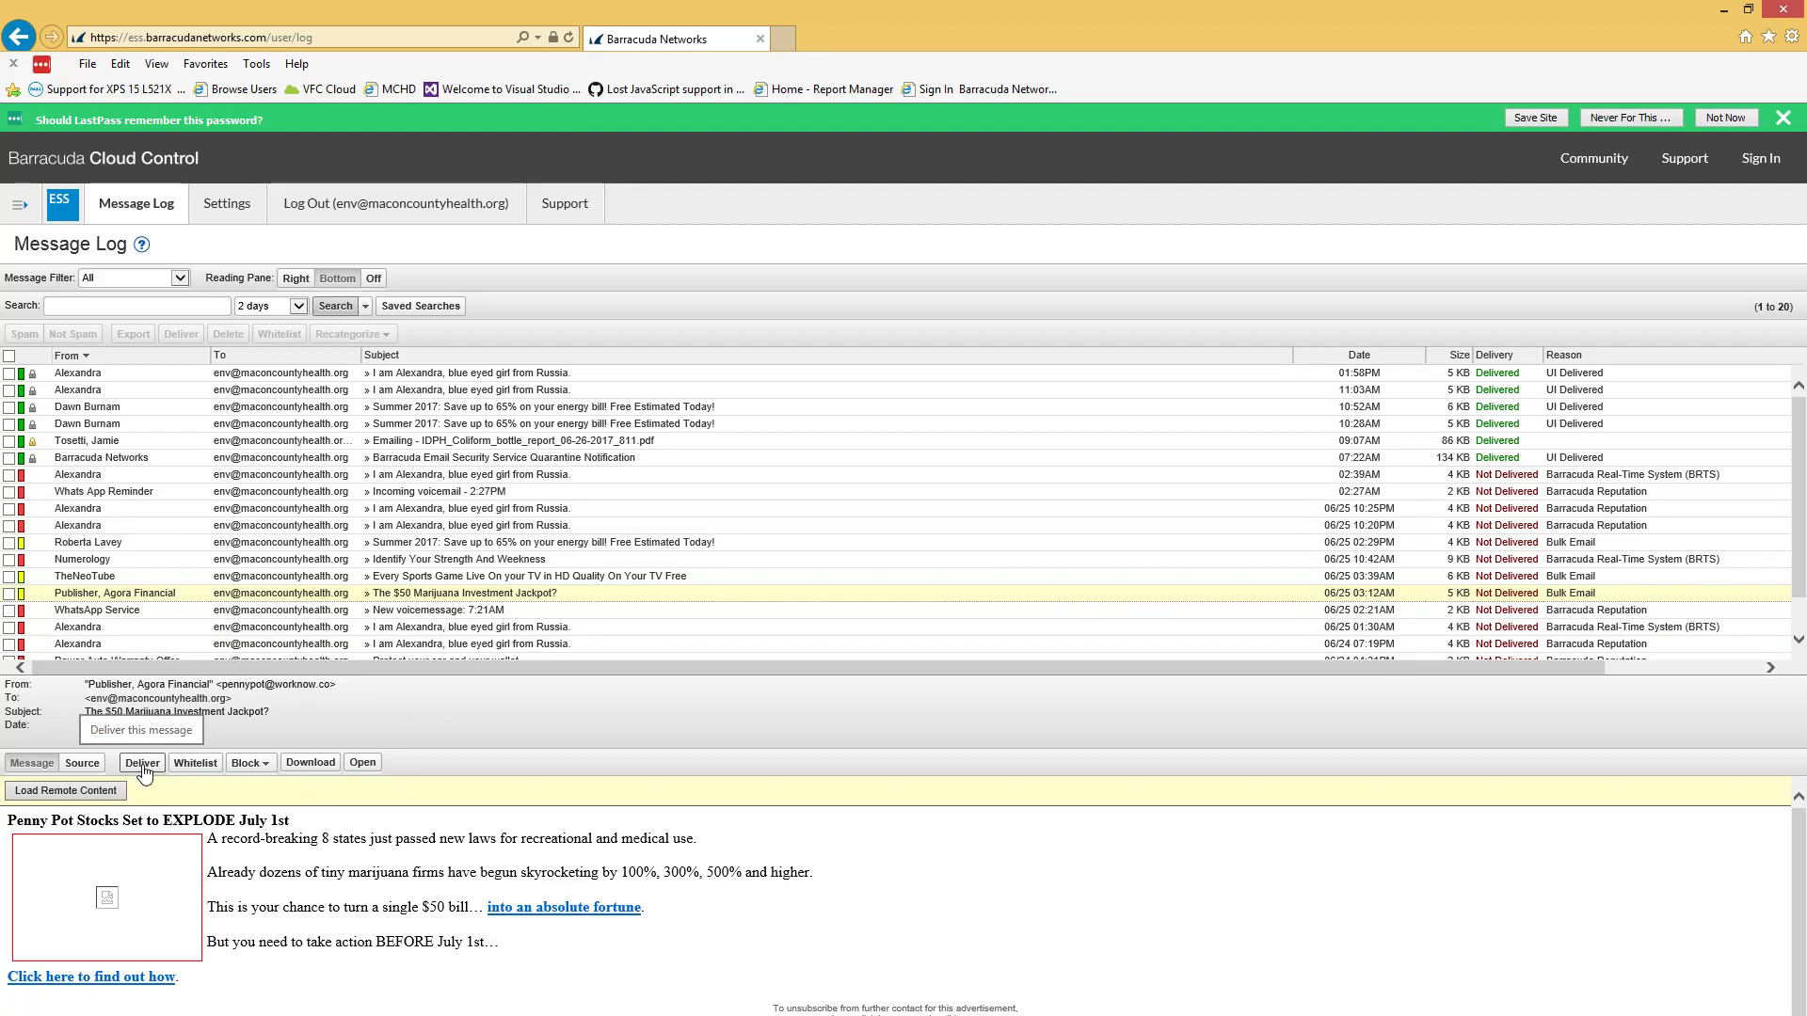
pyautogui.moveTo(195, 762)
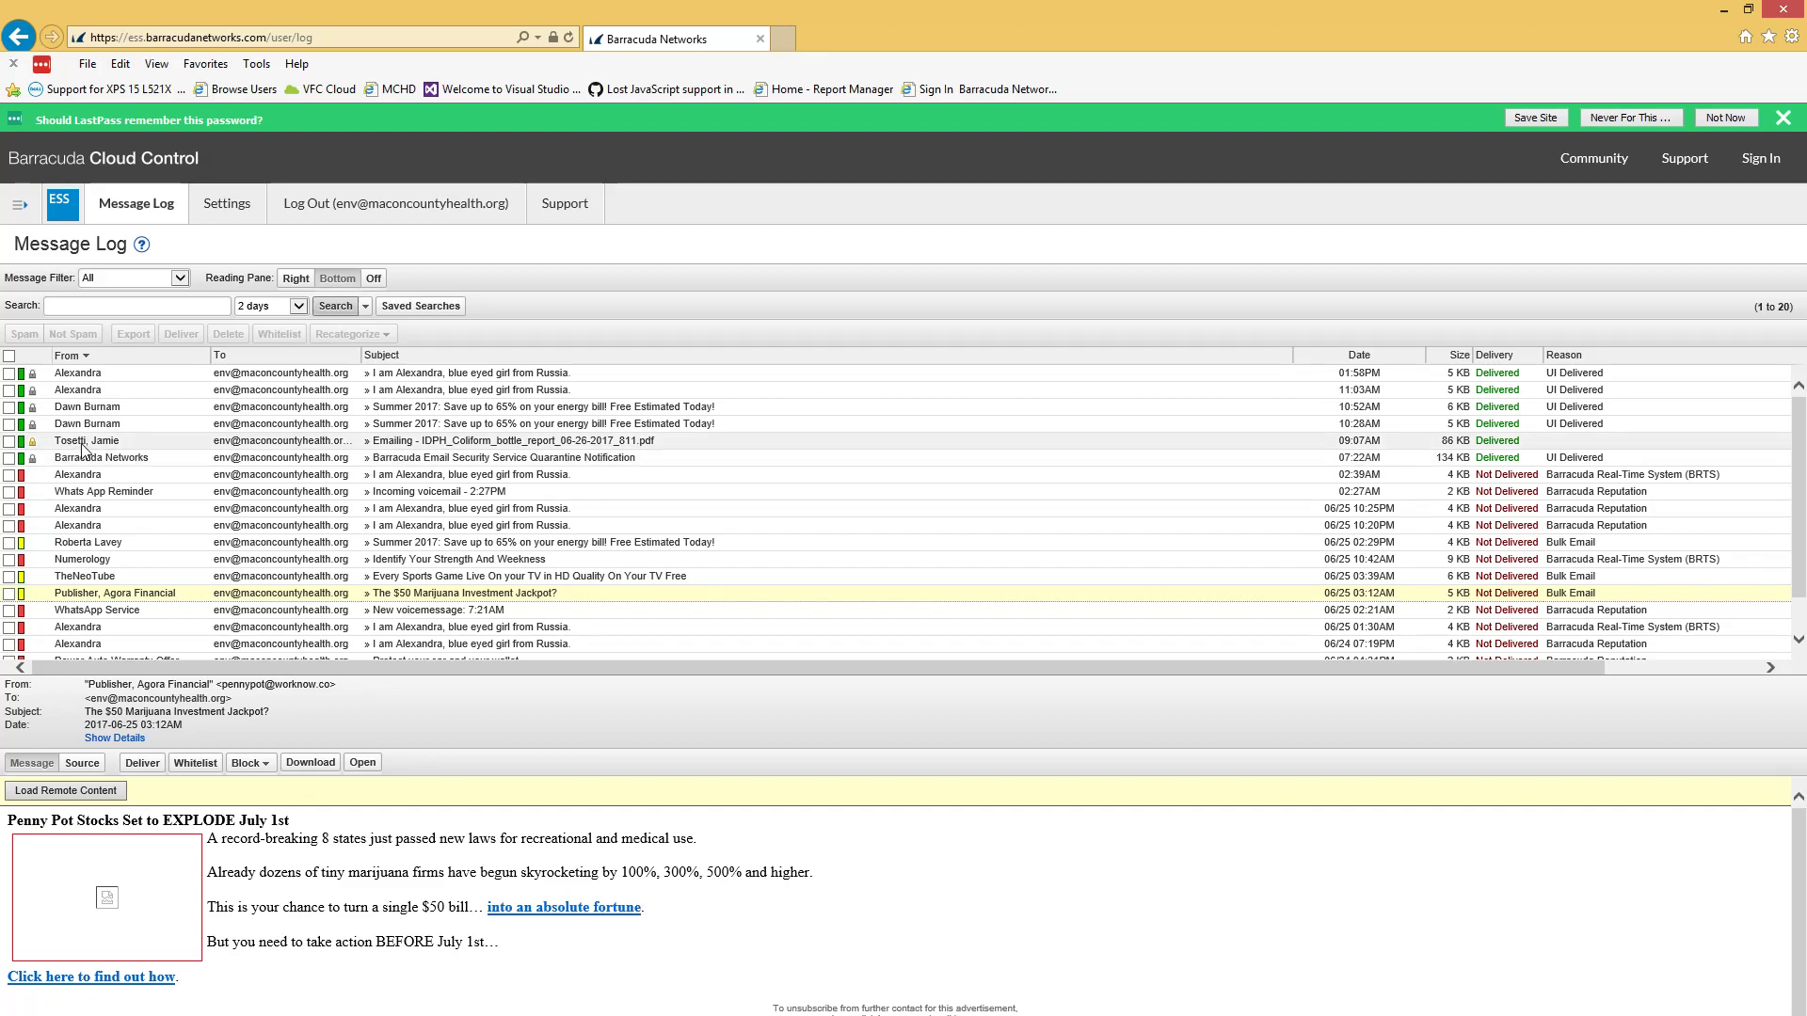
pyautogui.click(87, 441)
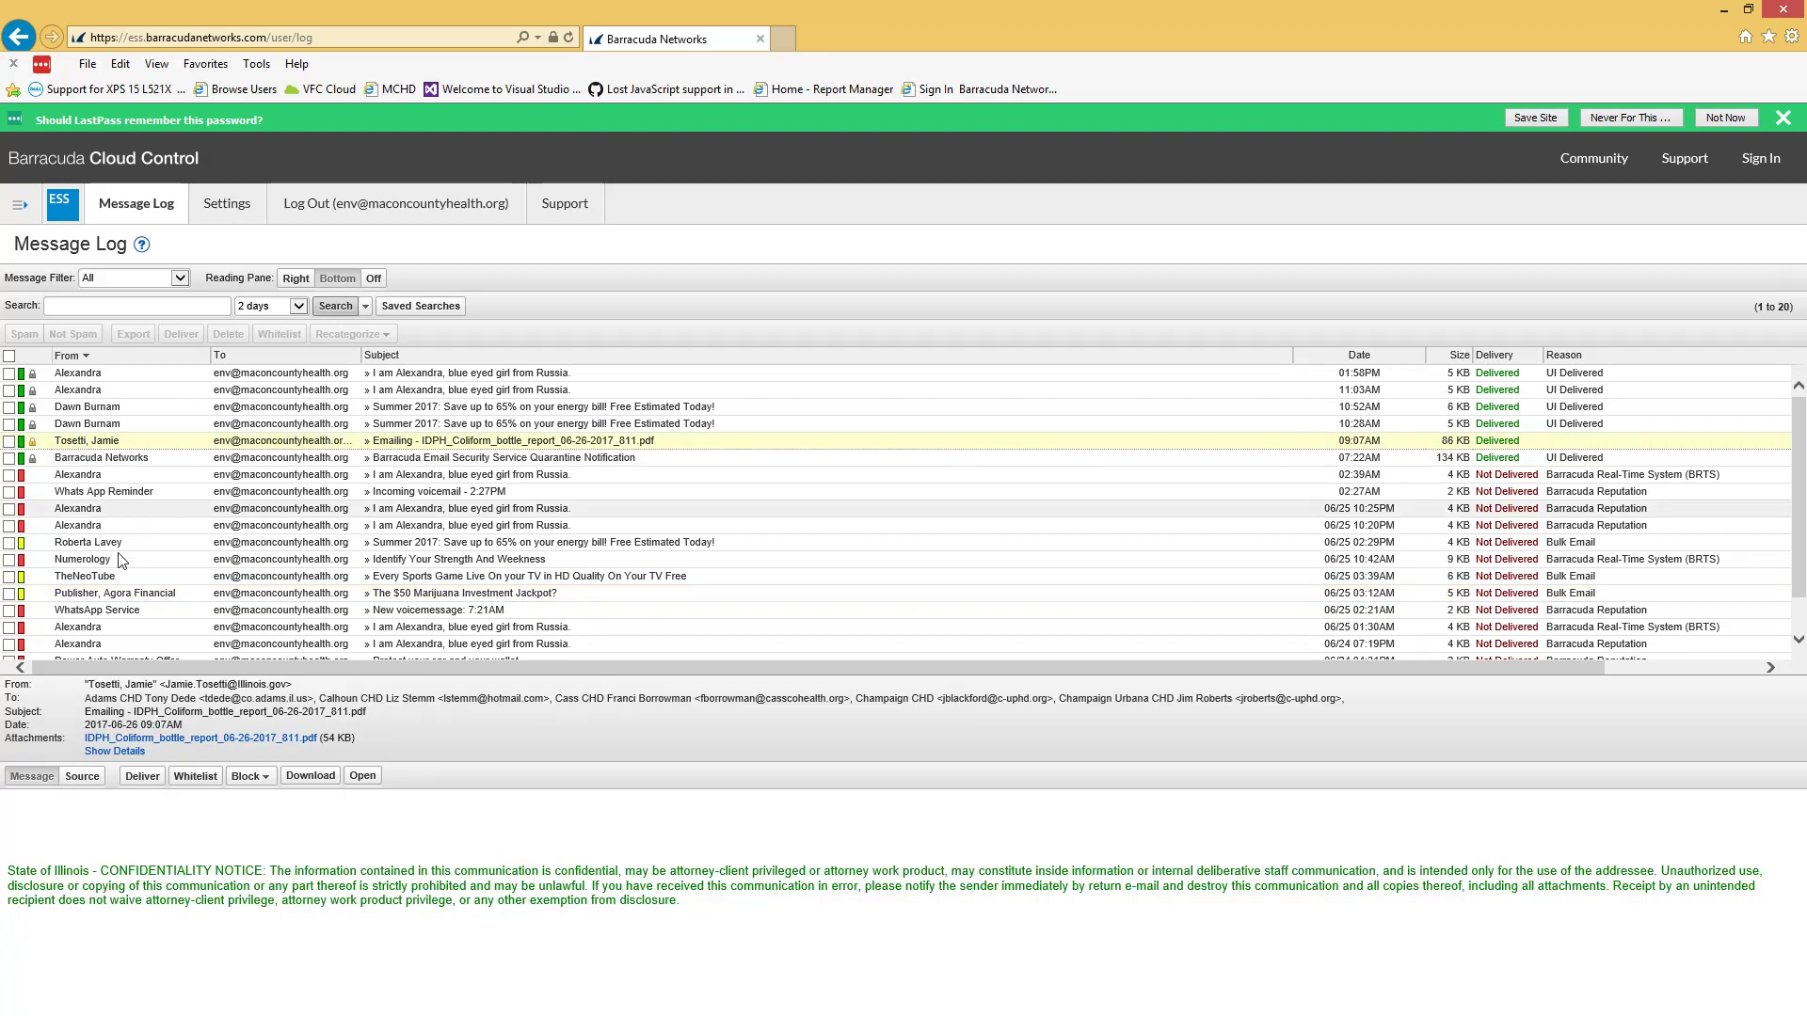
pyautogui.moveTo(250, 776)
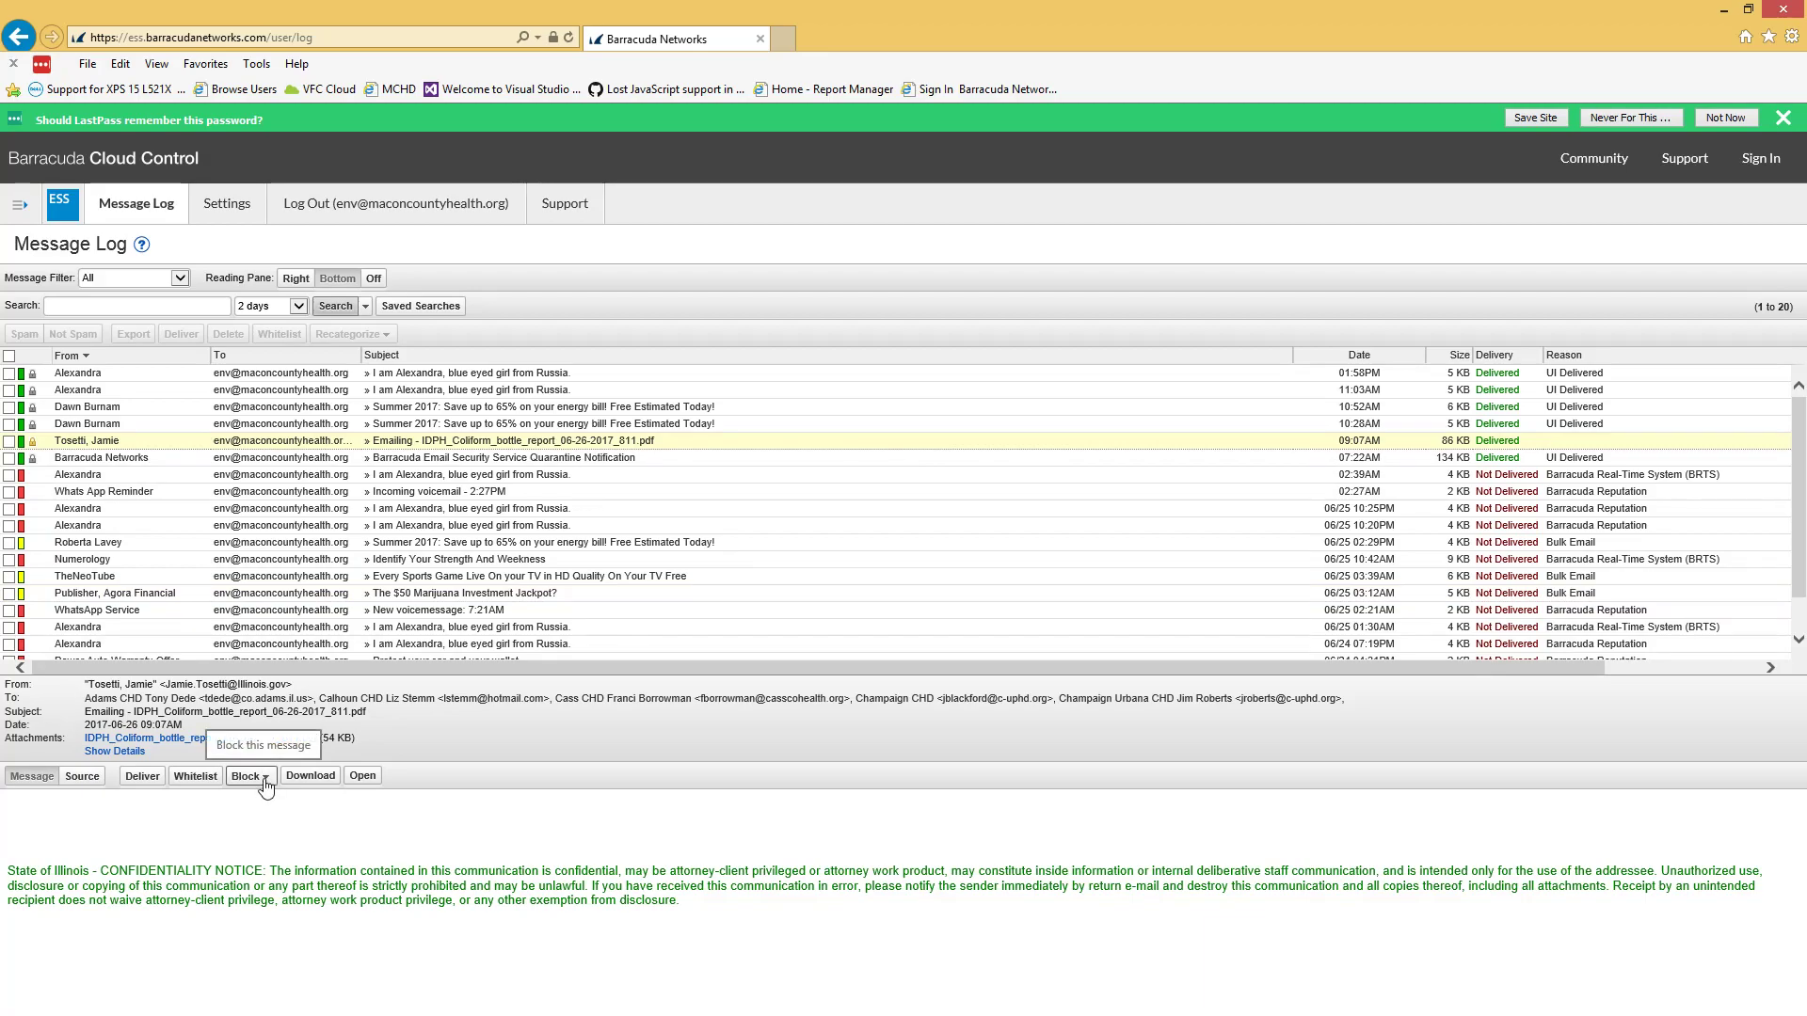
pyautogui.click(247, 775)
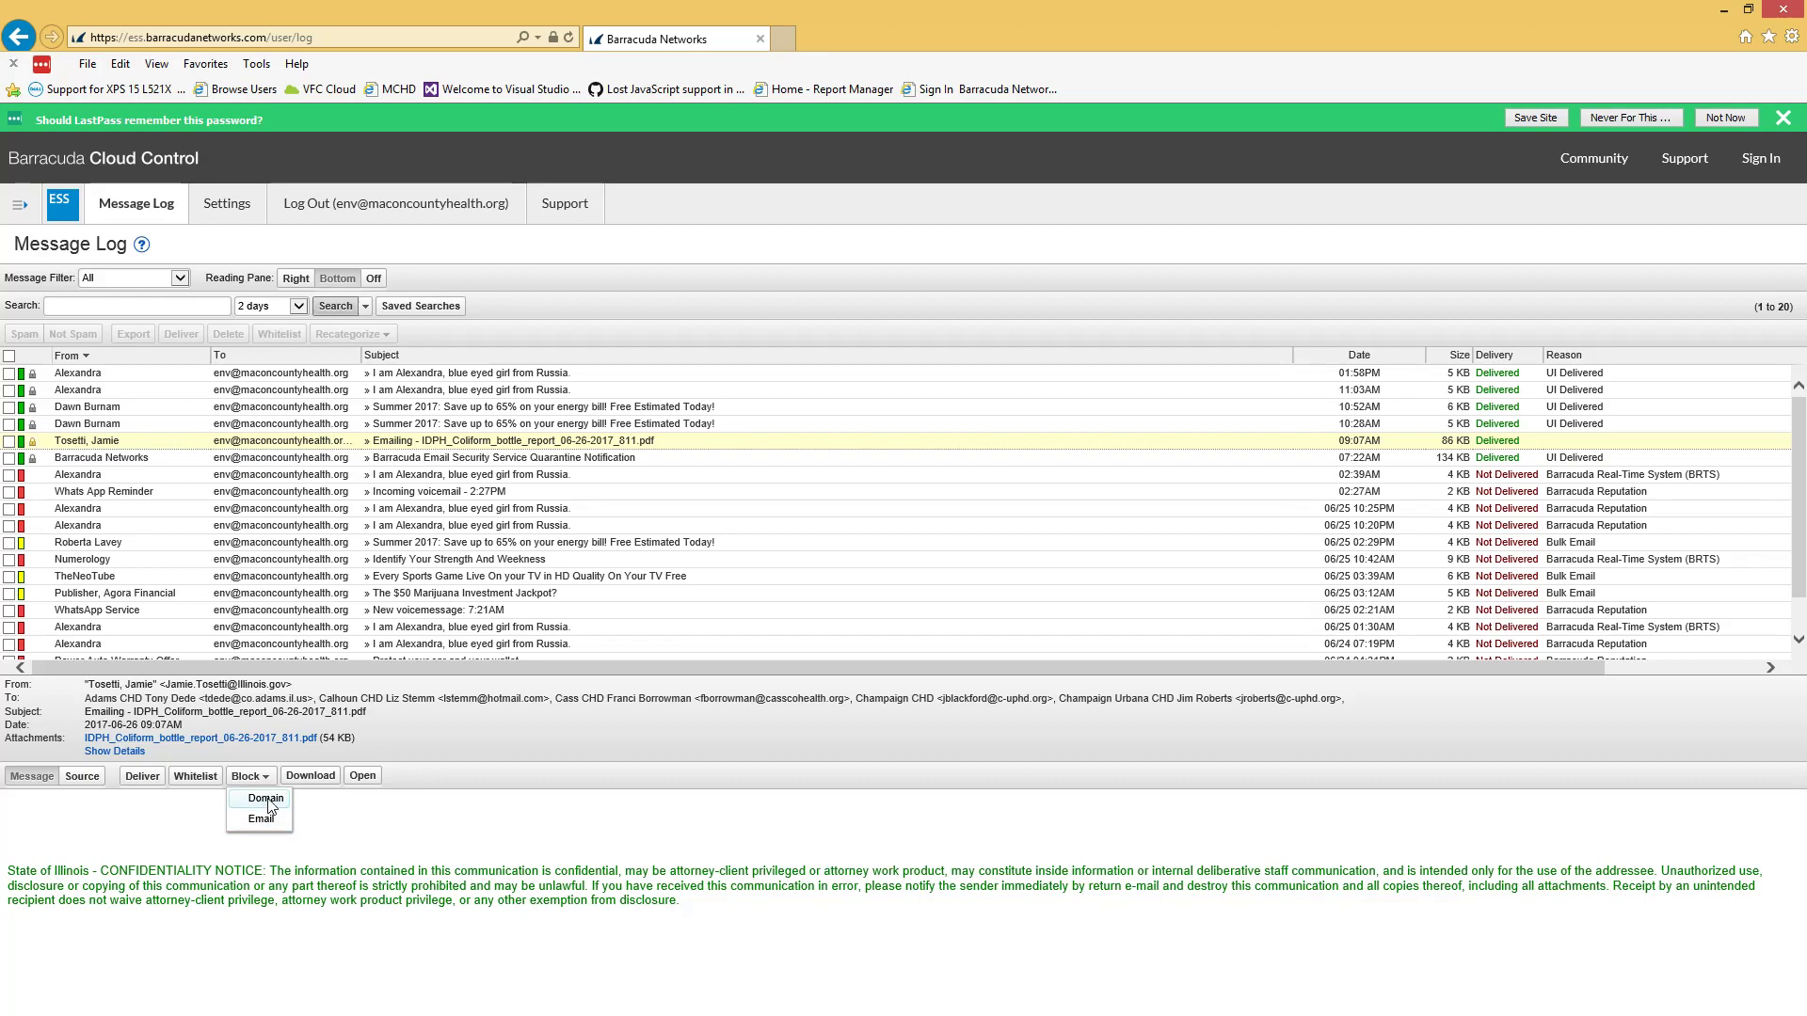
pyautogui.click(266, 799)
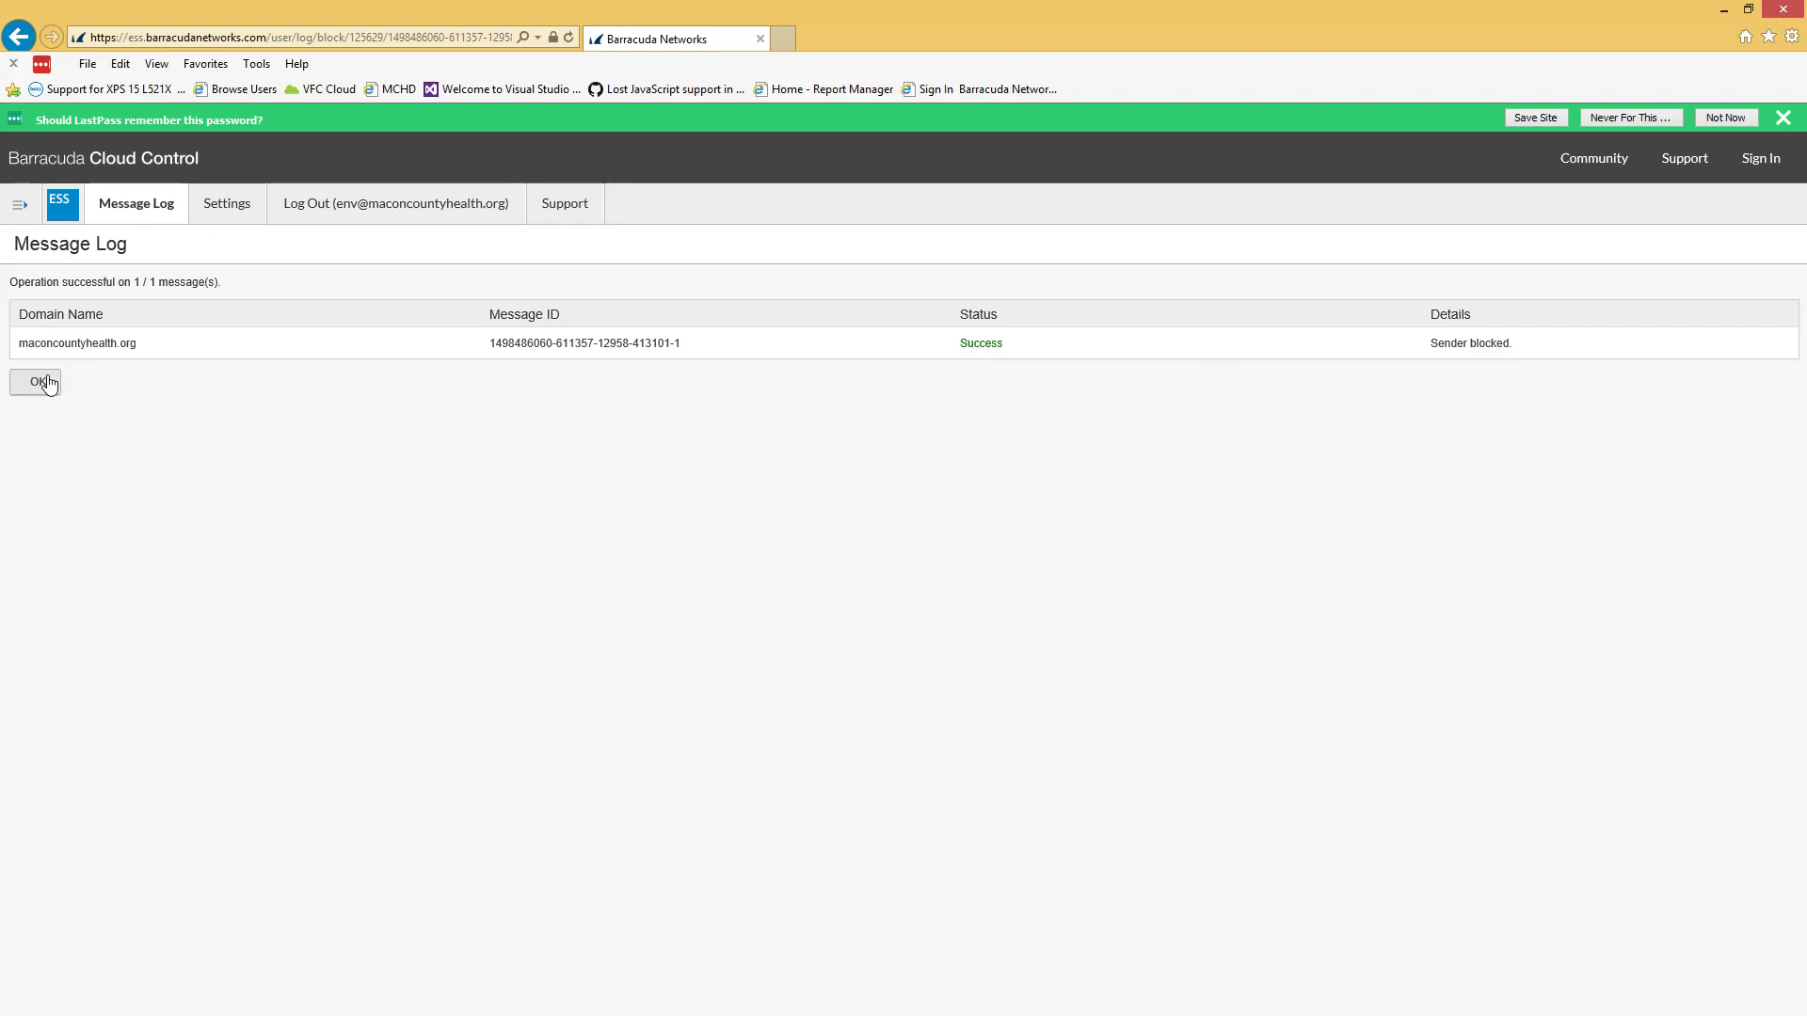
# - Dismiss the 'Sender blocked' confirmation and reset the Message Log filter to All
pyautogui.click(34, 383)
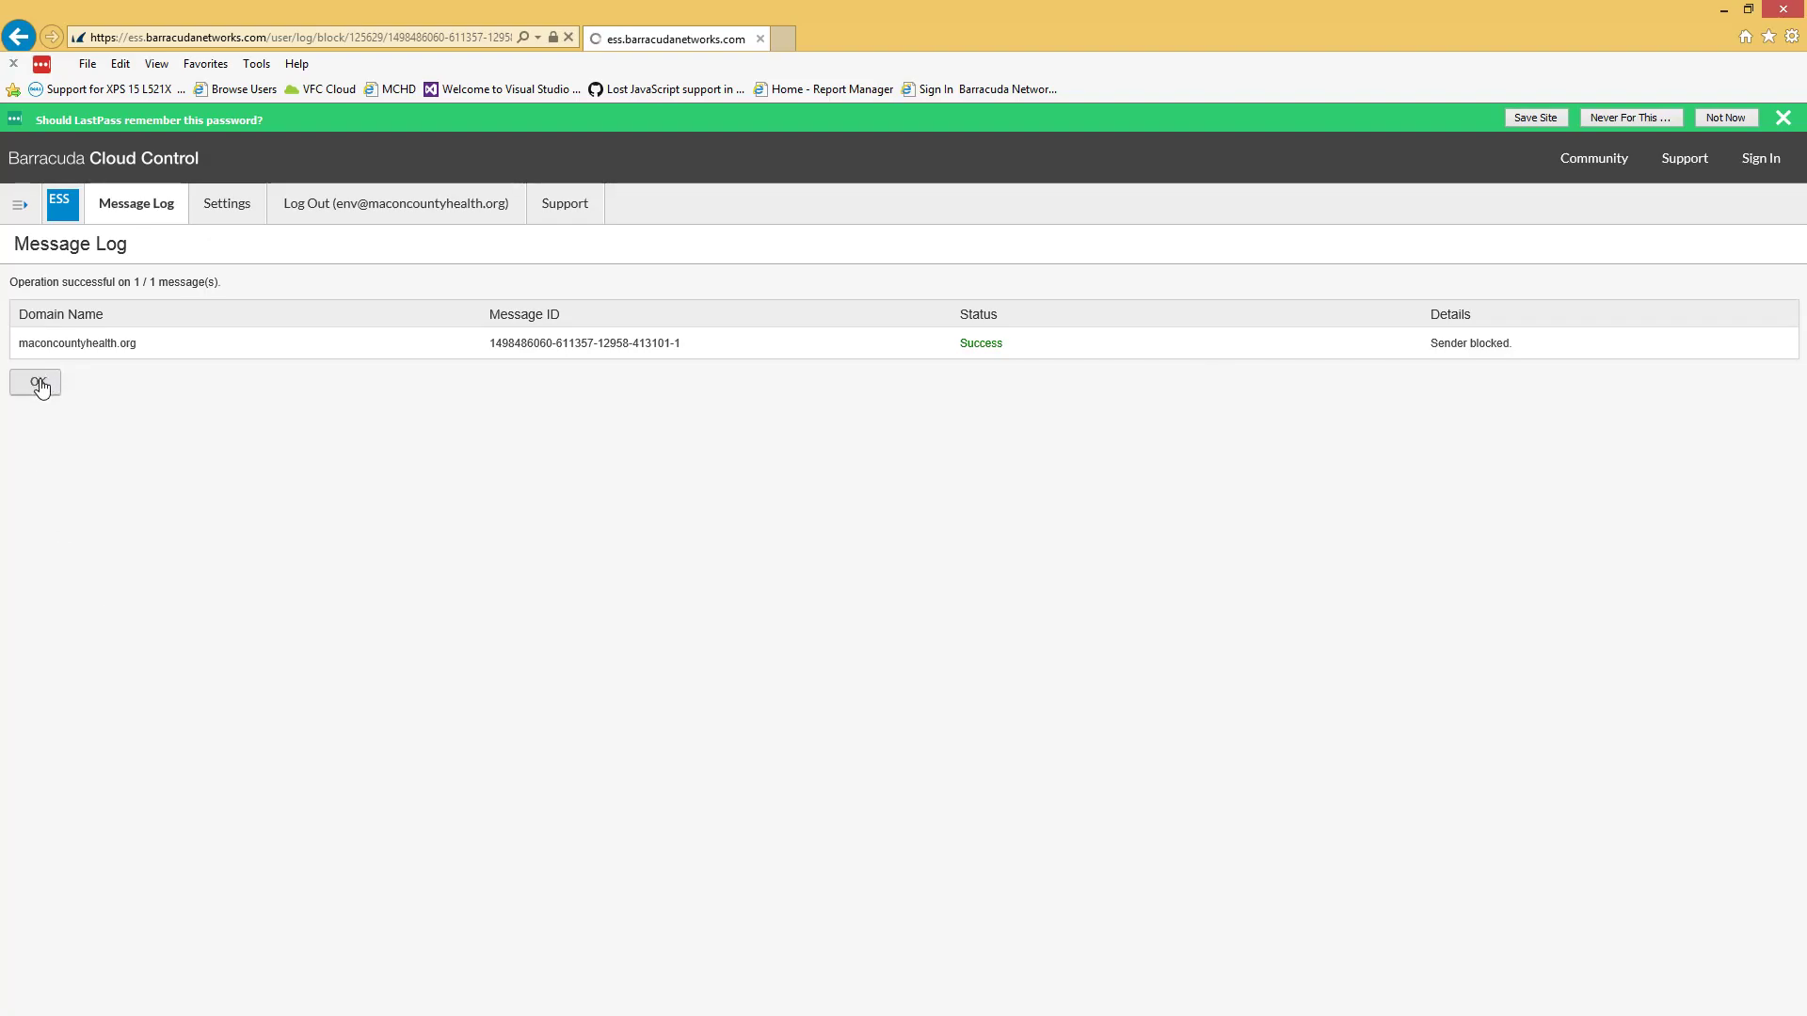
pyautogui.click(35, 384)
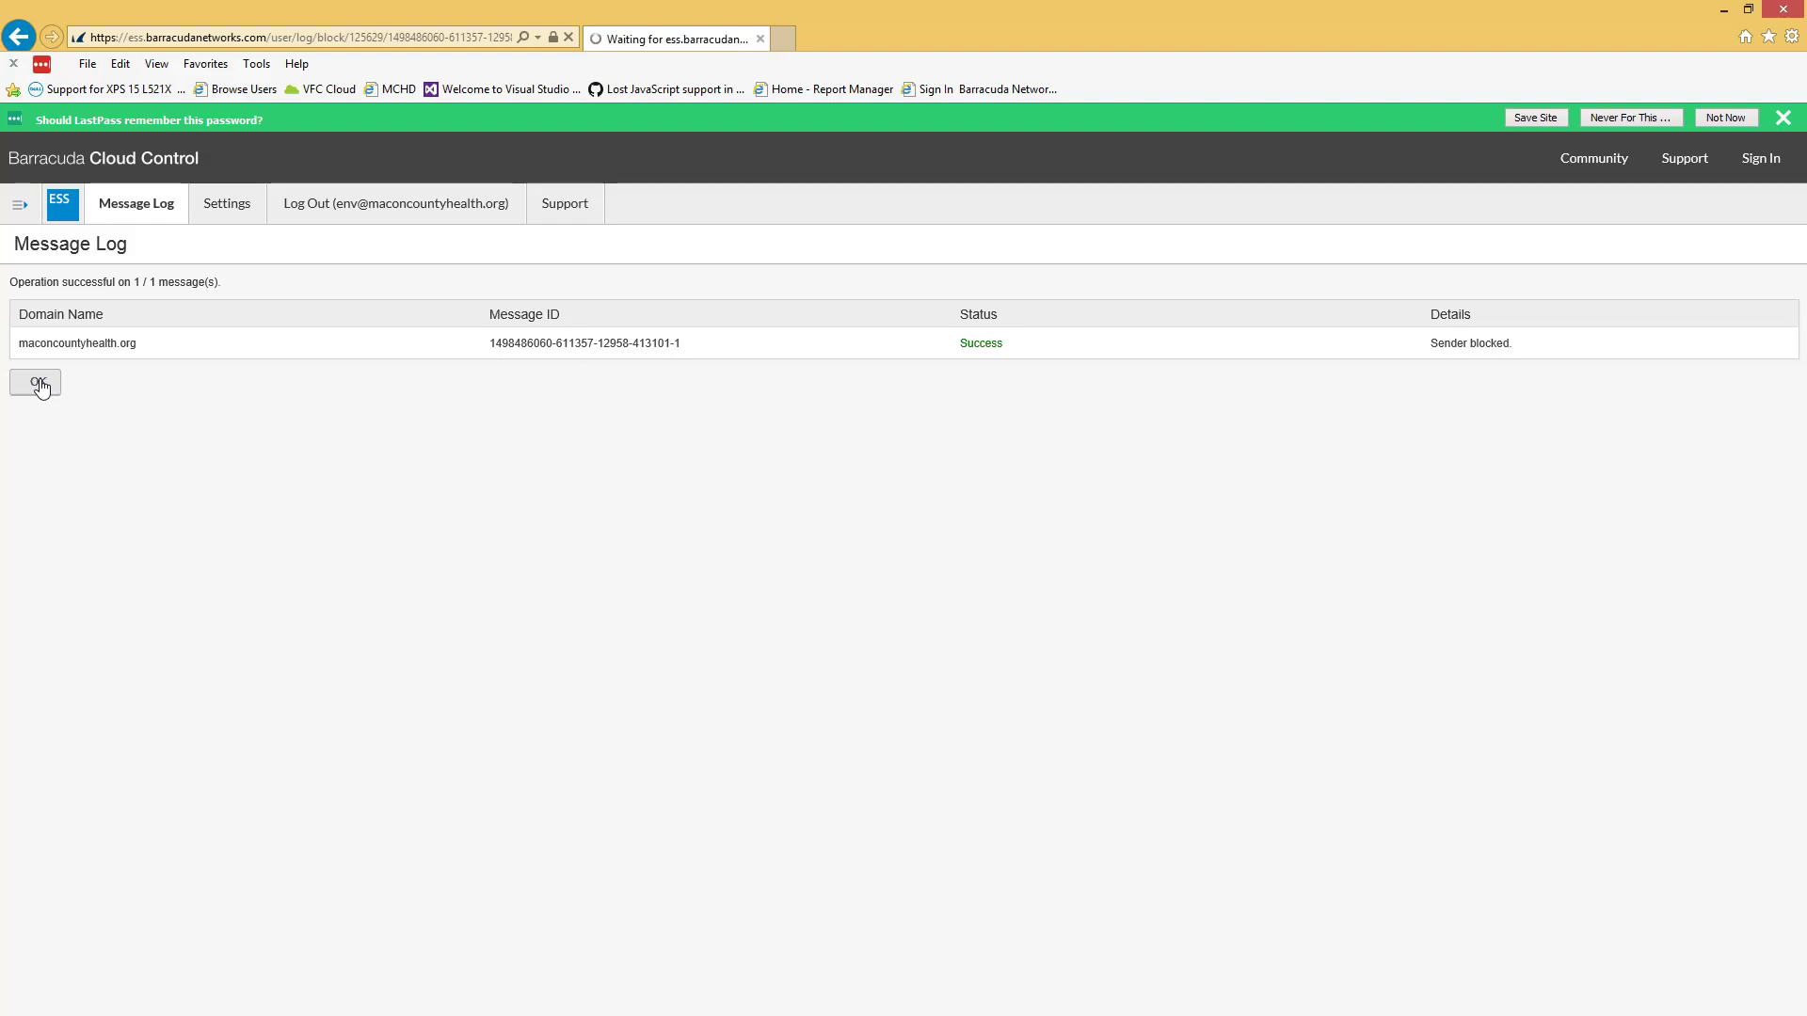
pyautogui.click(35, 384)
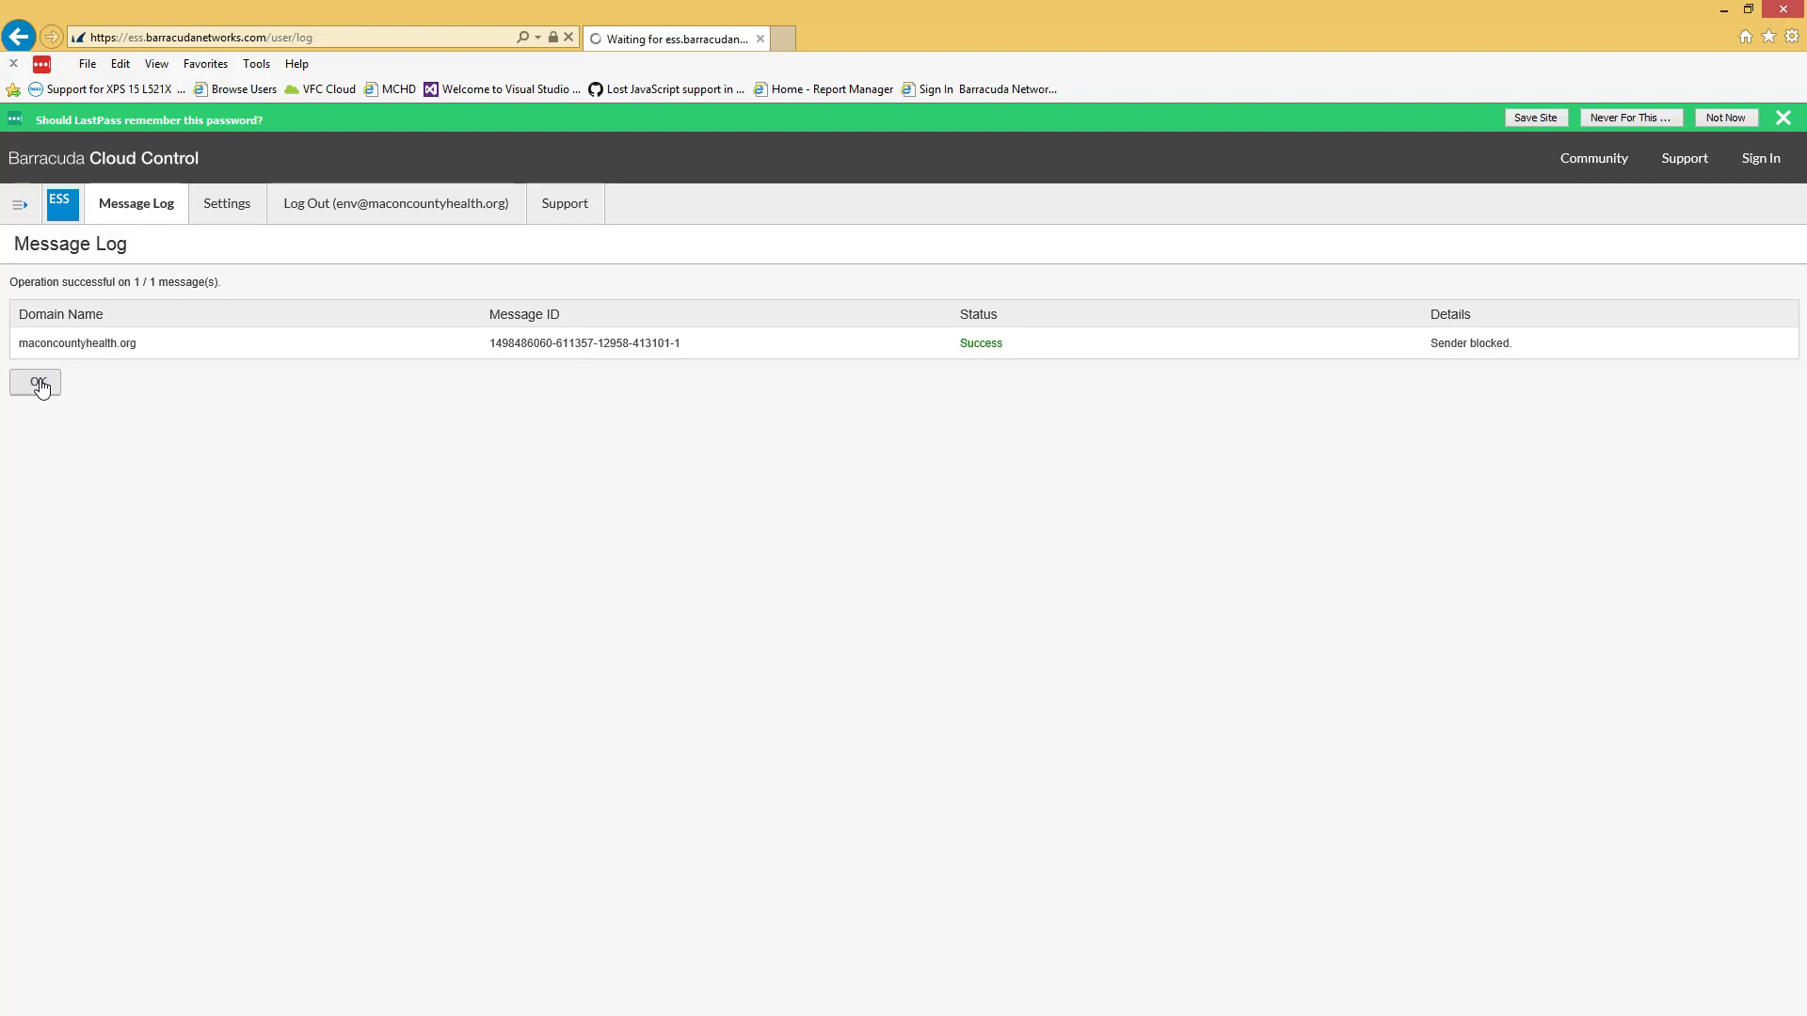
pyautogui.click(34, 384)
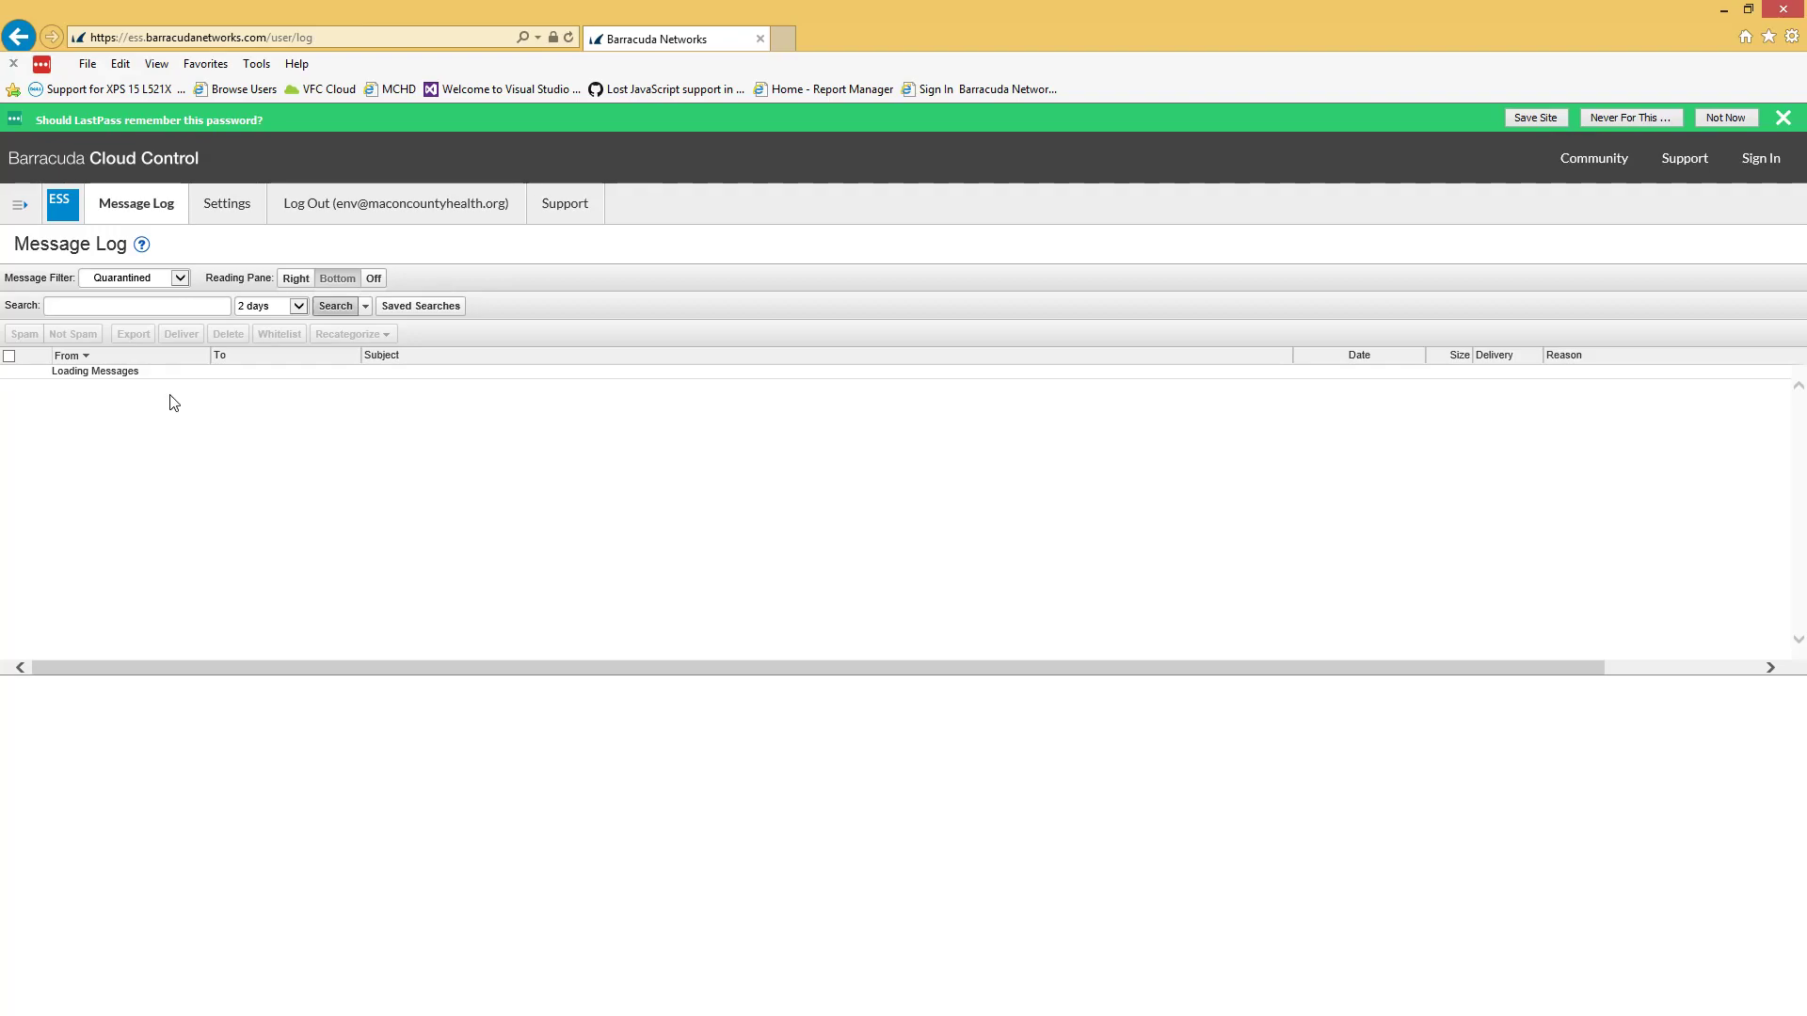
pyautogui.click(180, 277)
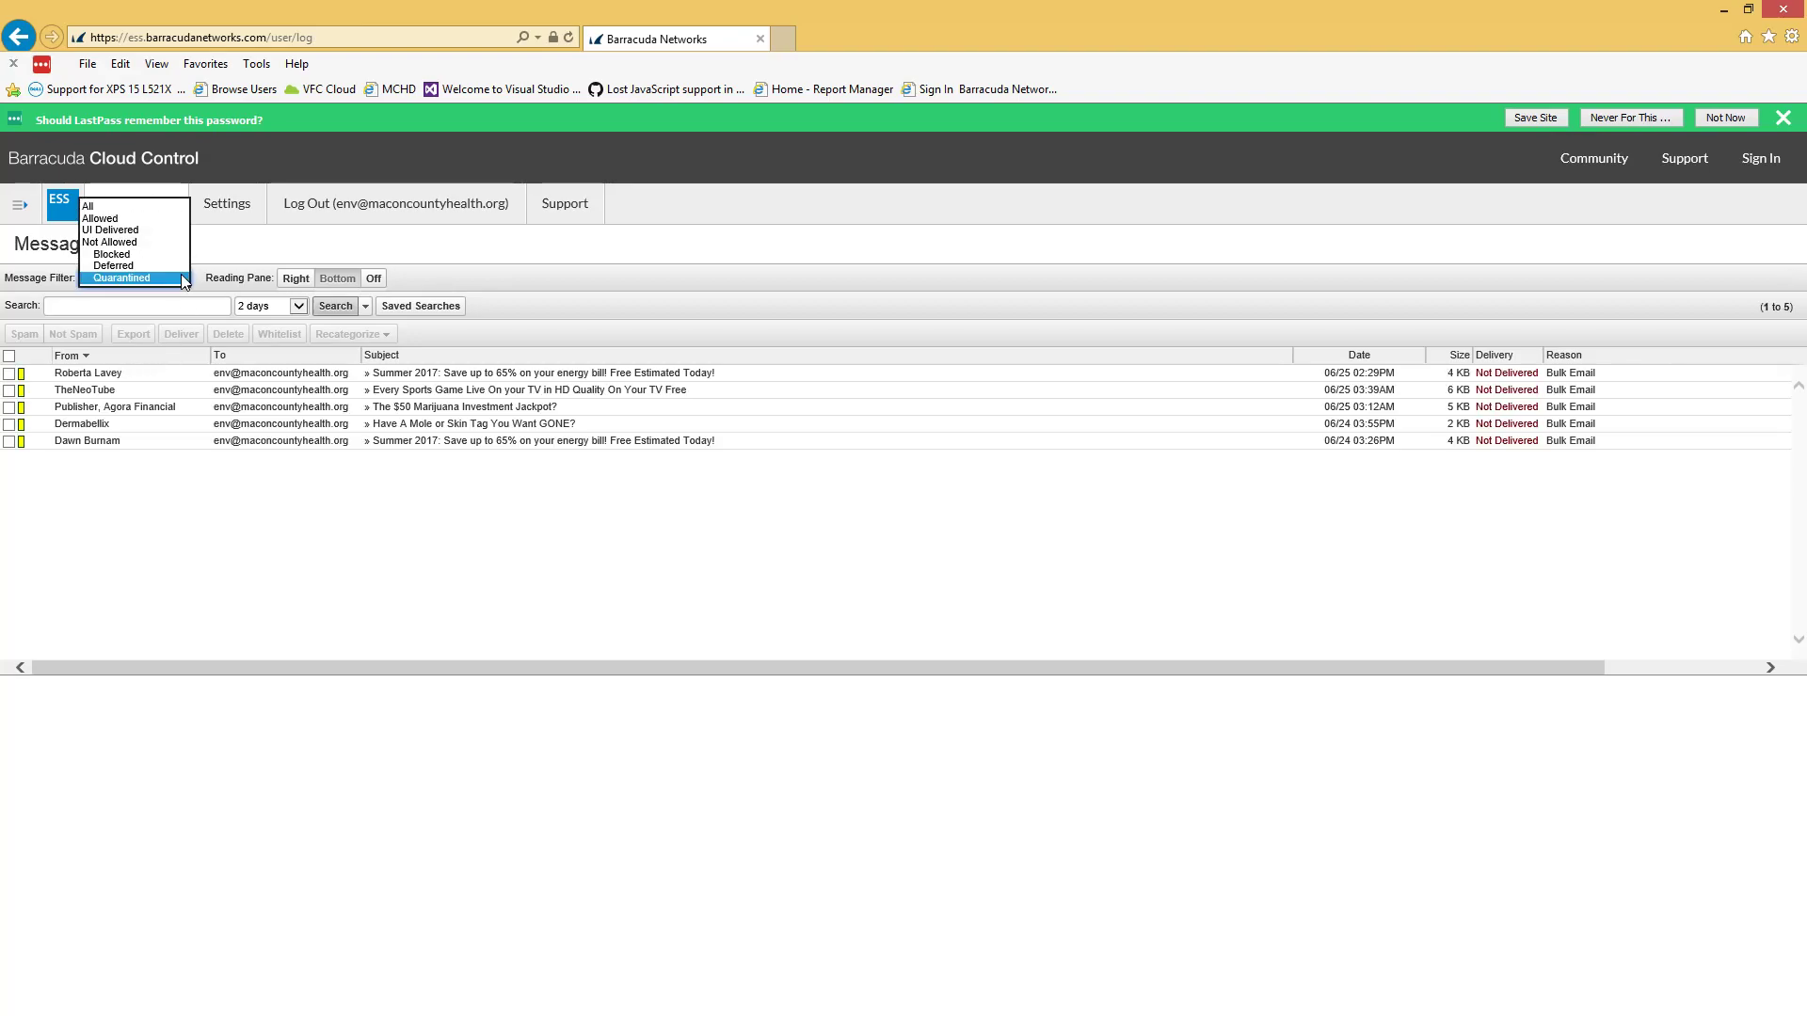
pyautogui.click(87, 205)
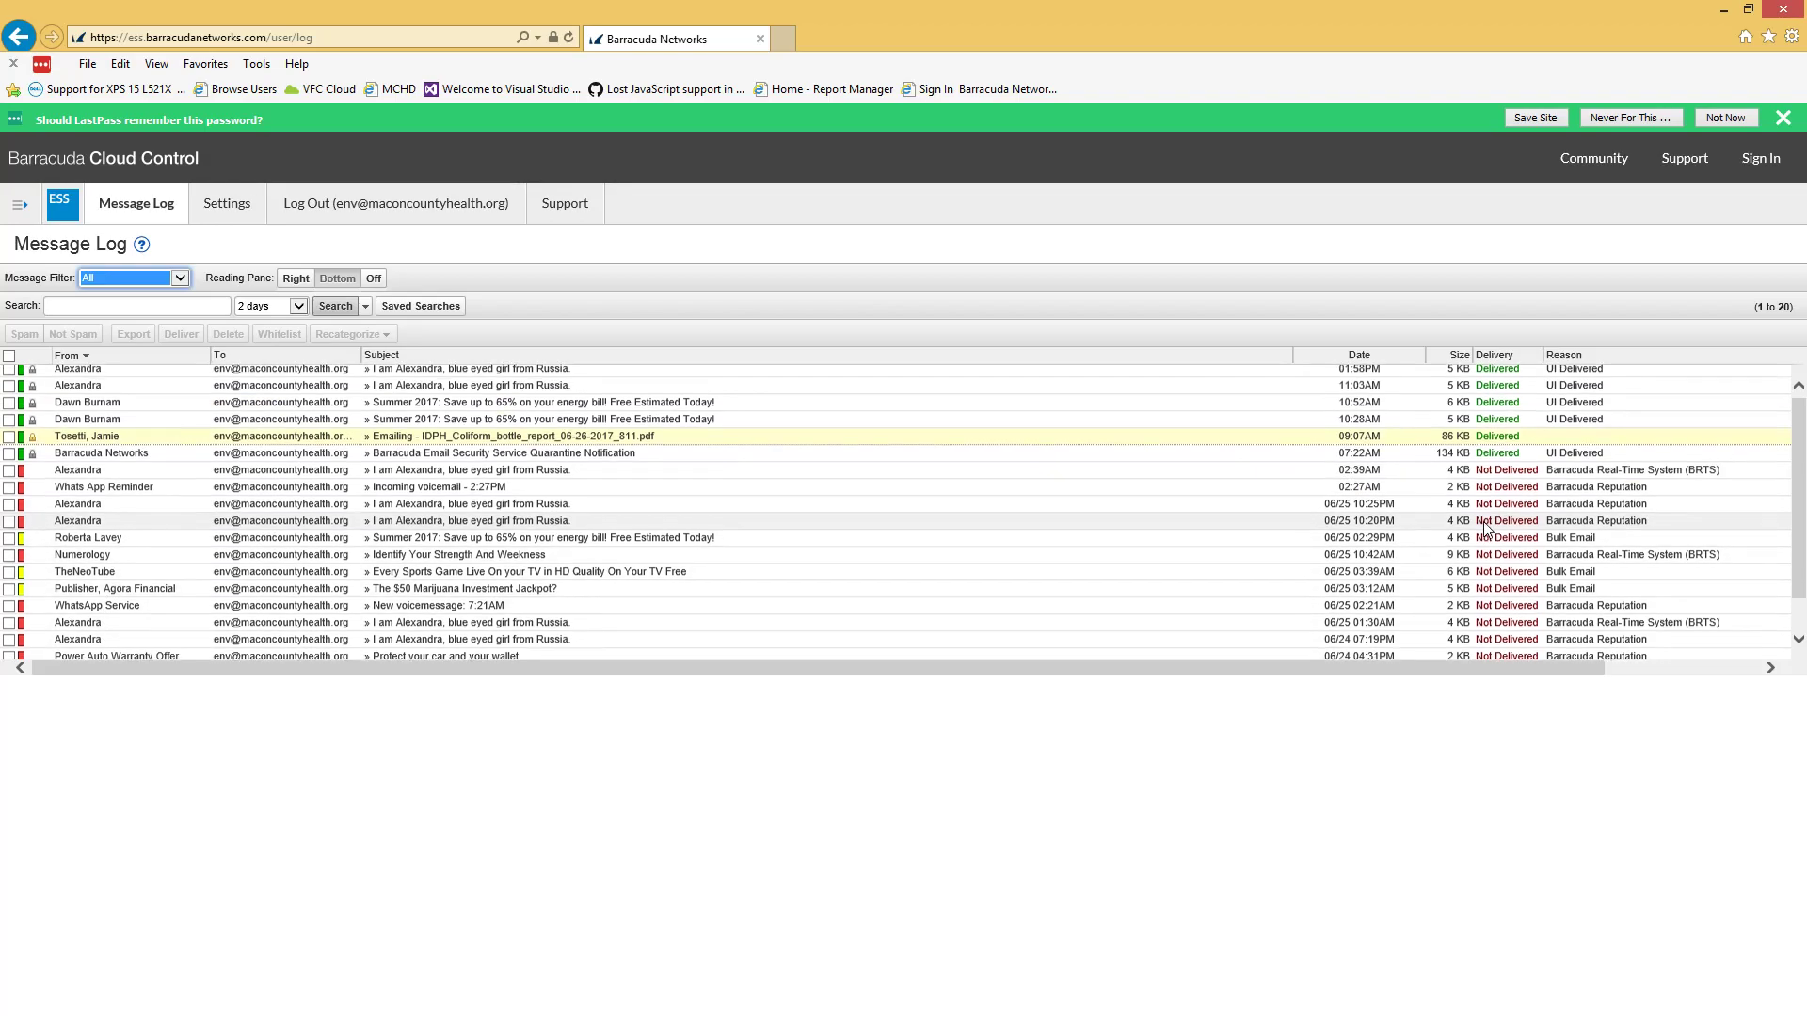
# - Scroll the Message Log toward the 'I am Alexandra, blue eyed girl from Russia.' message
pyautogui.scroll(-3)
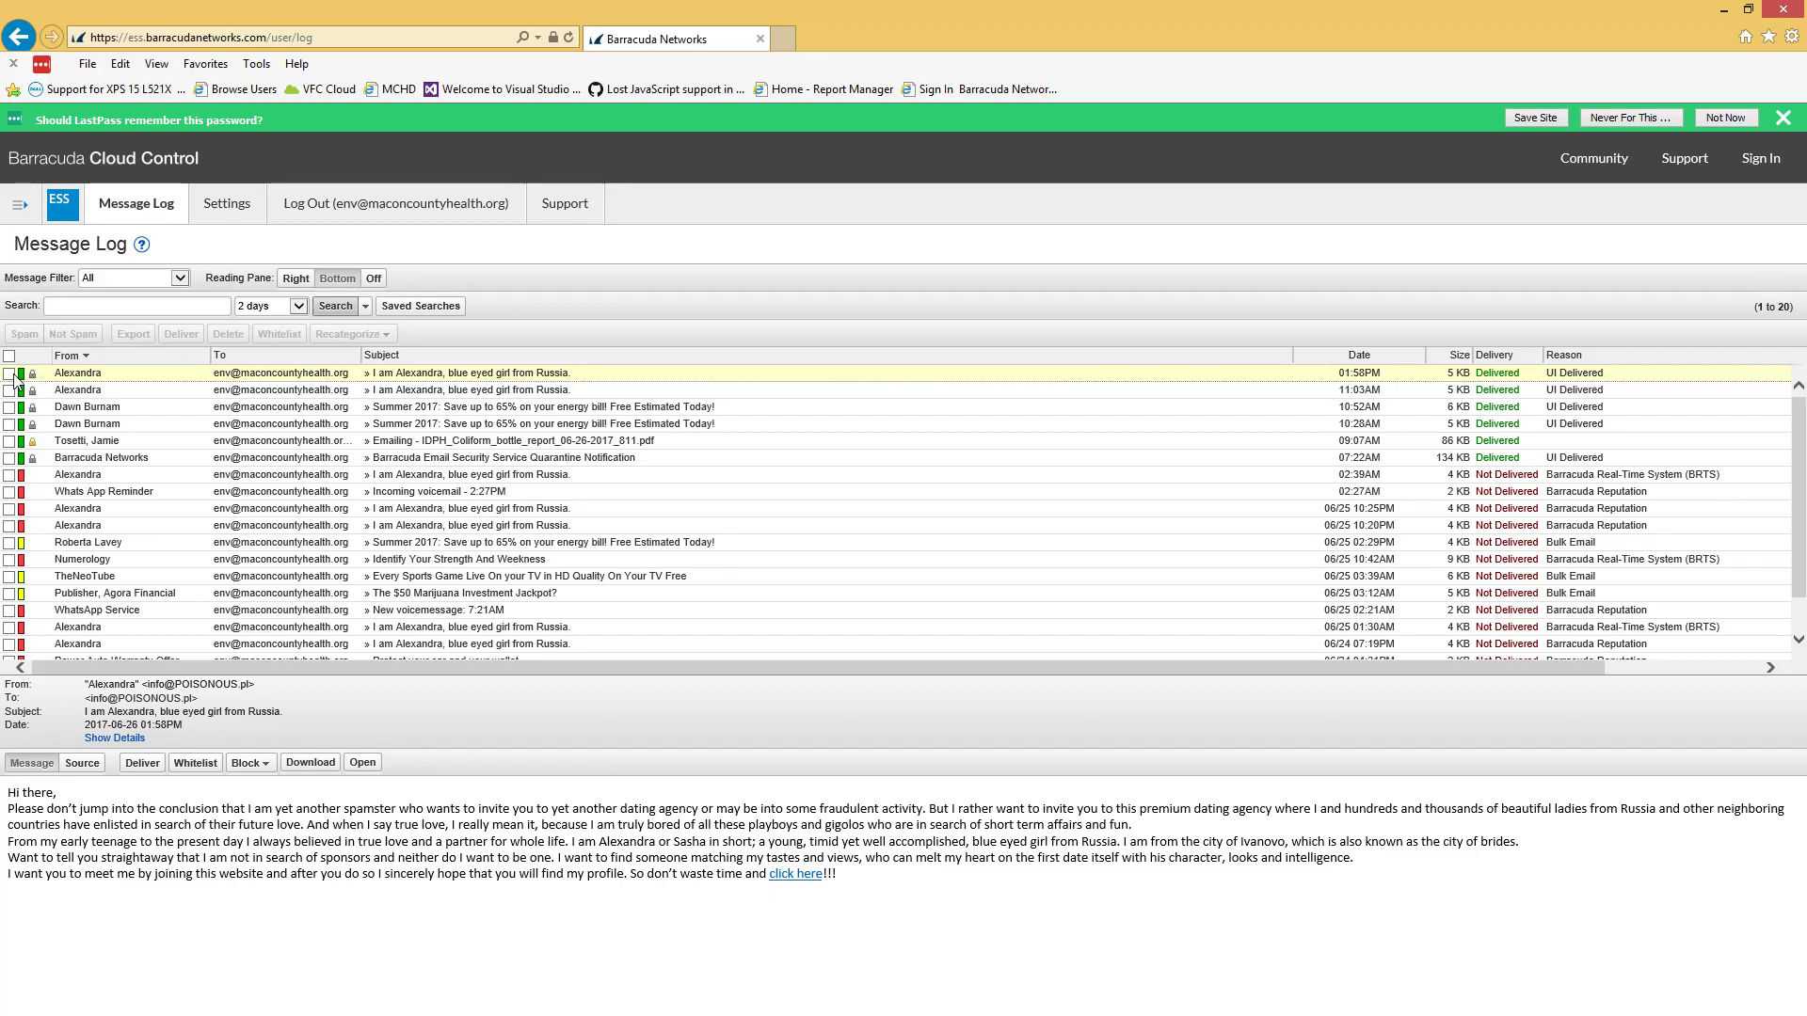
pyautogui.moveTo(225, 373)
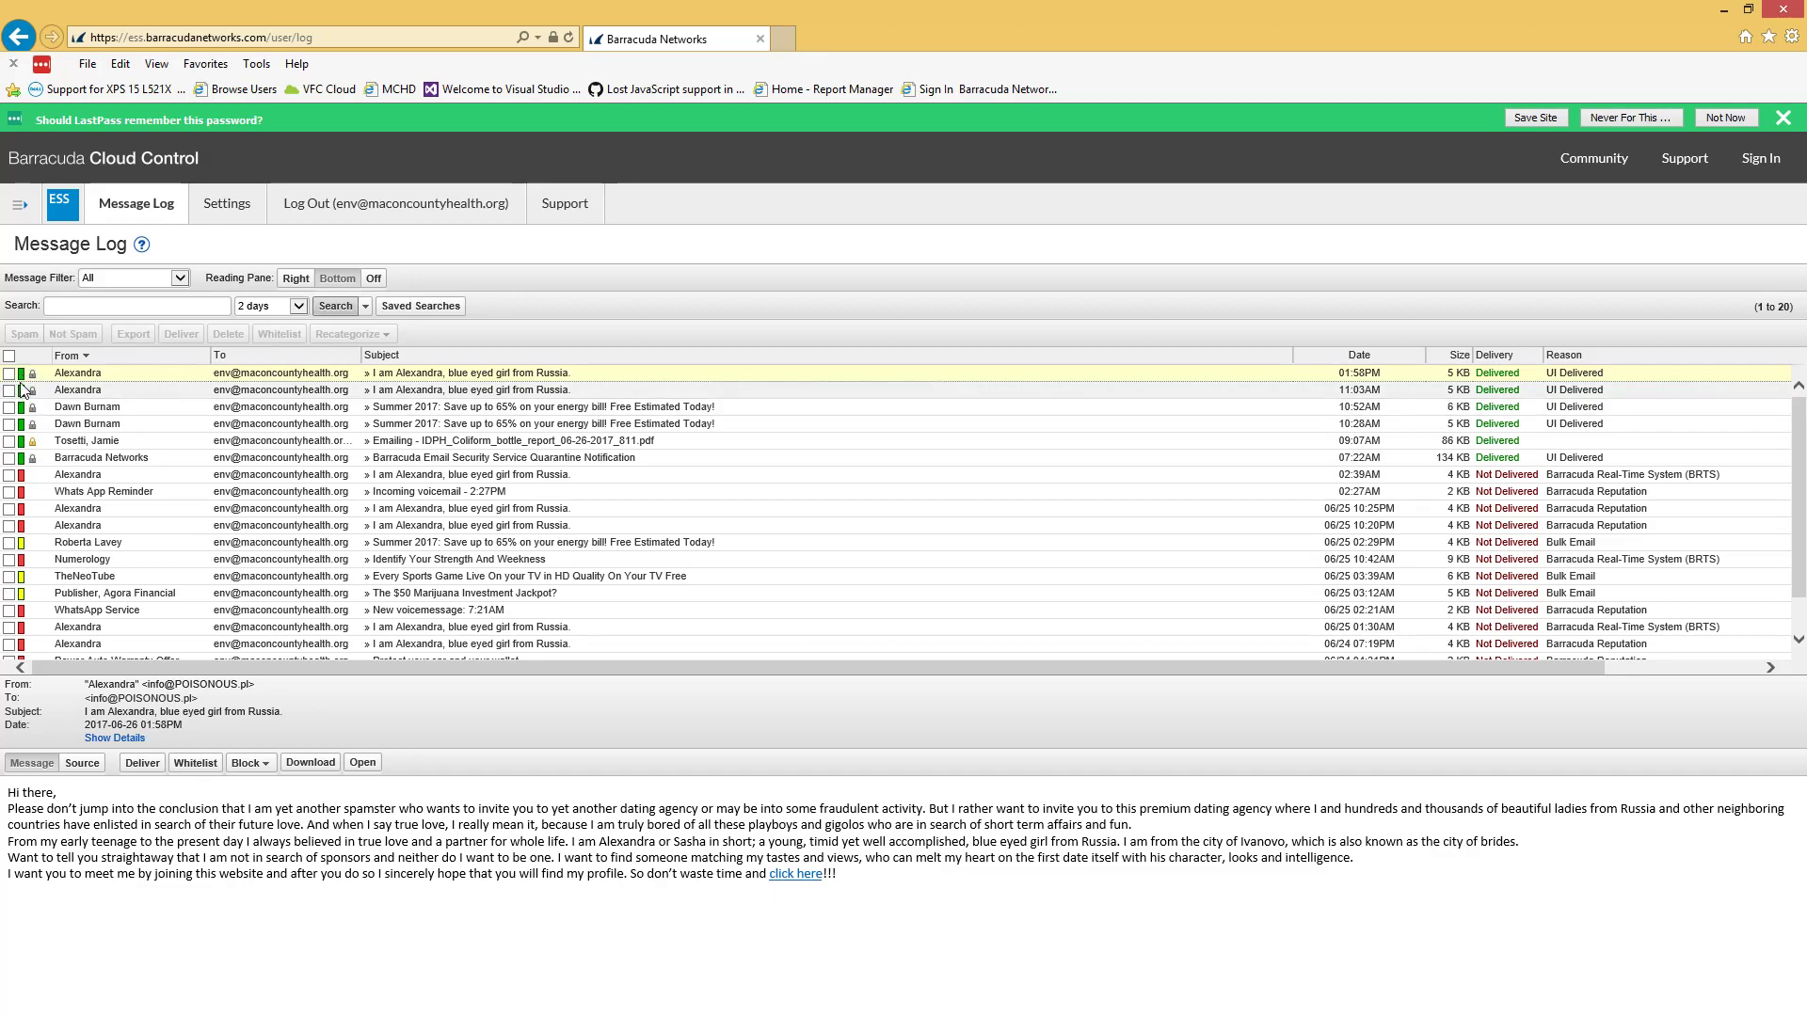
pyautogui.moveTo(1395, 386)
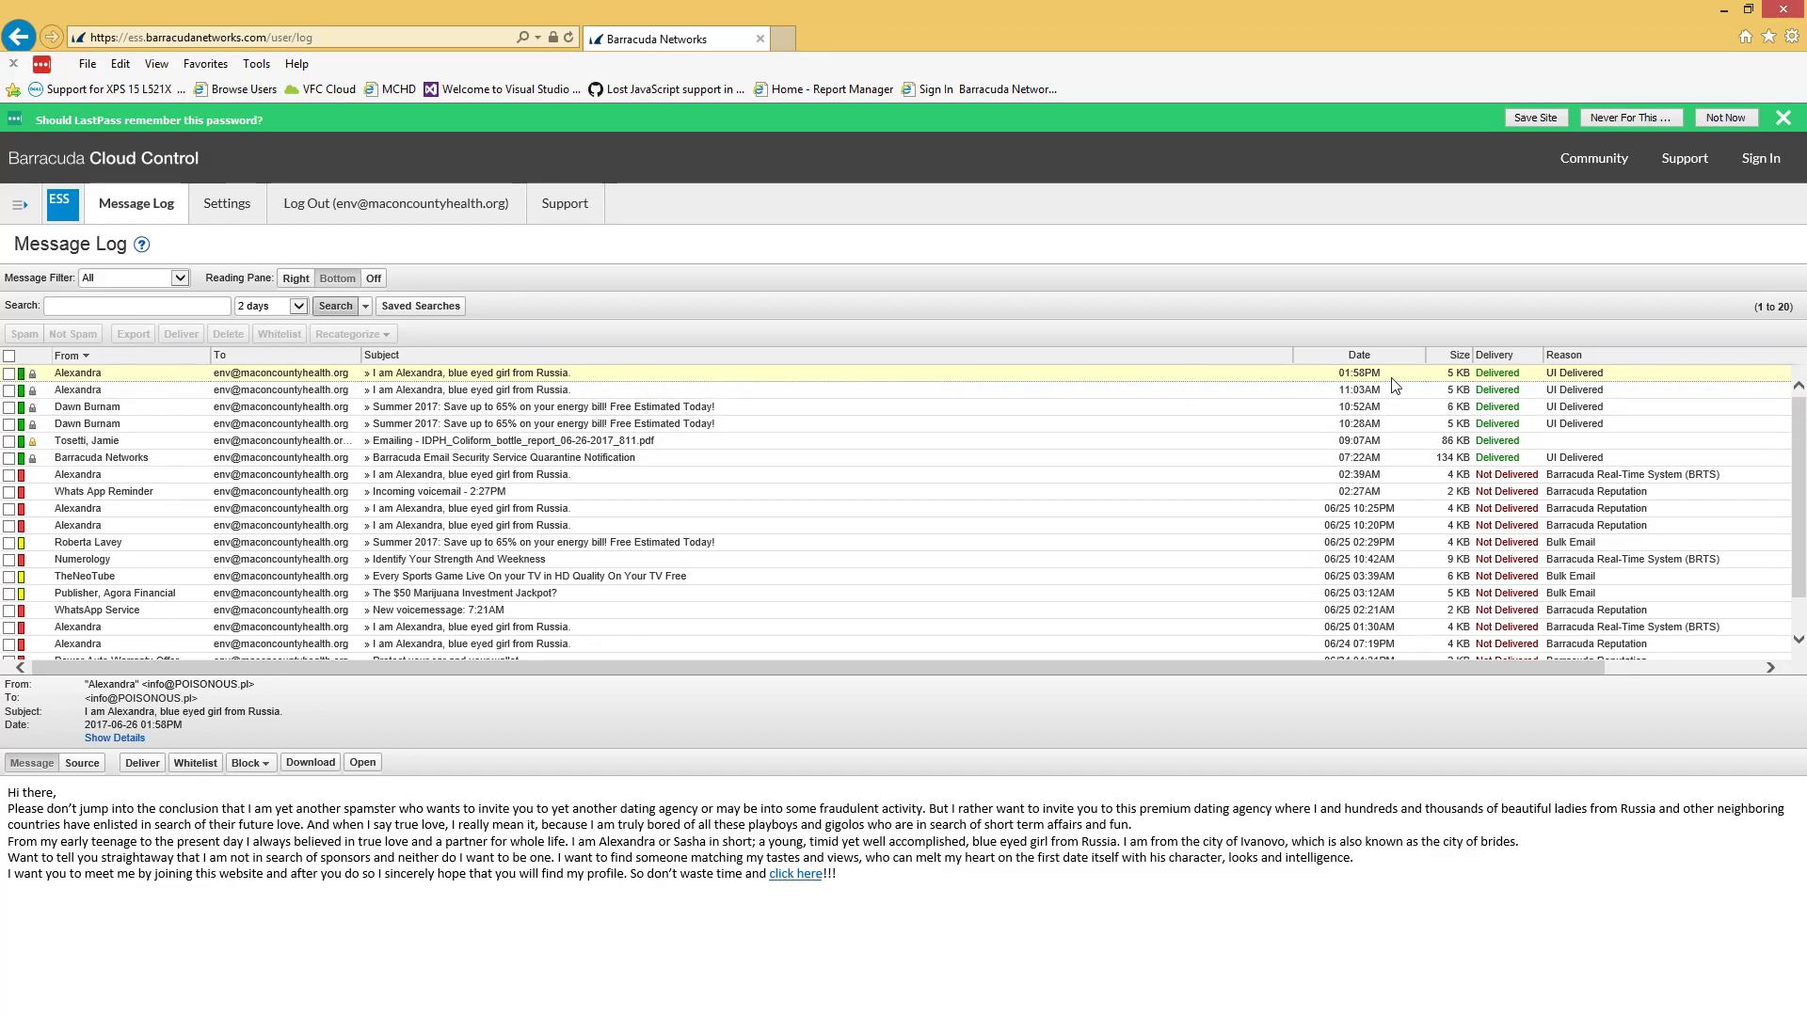
pyautogui.moveTo(1432, 329)
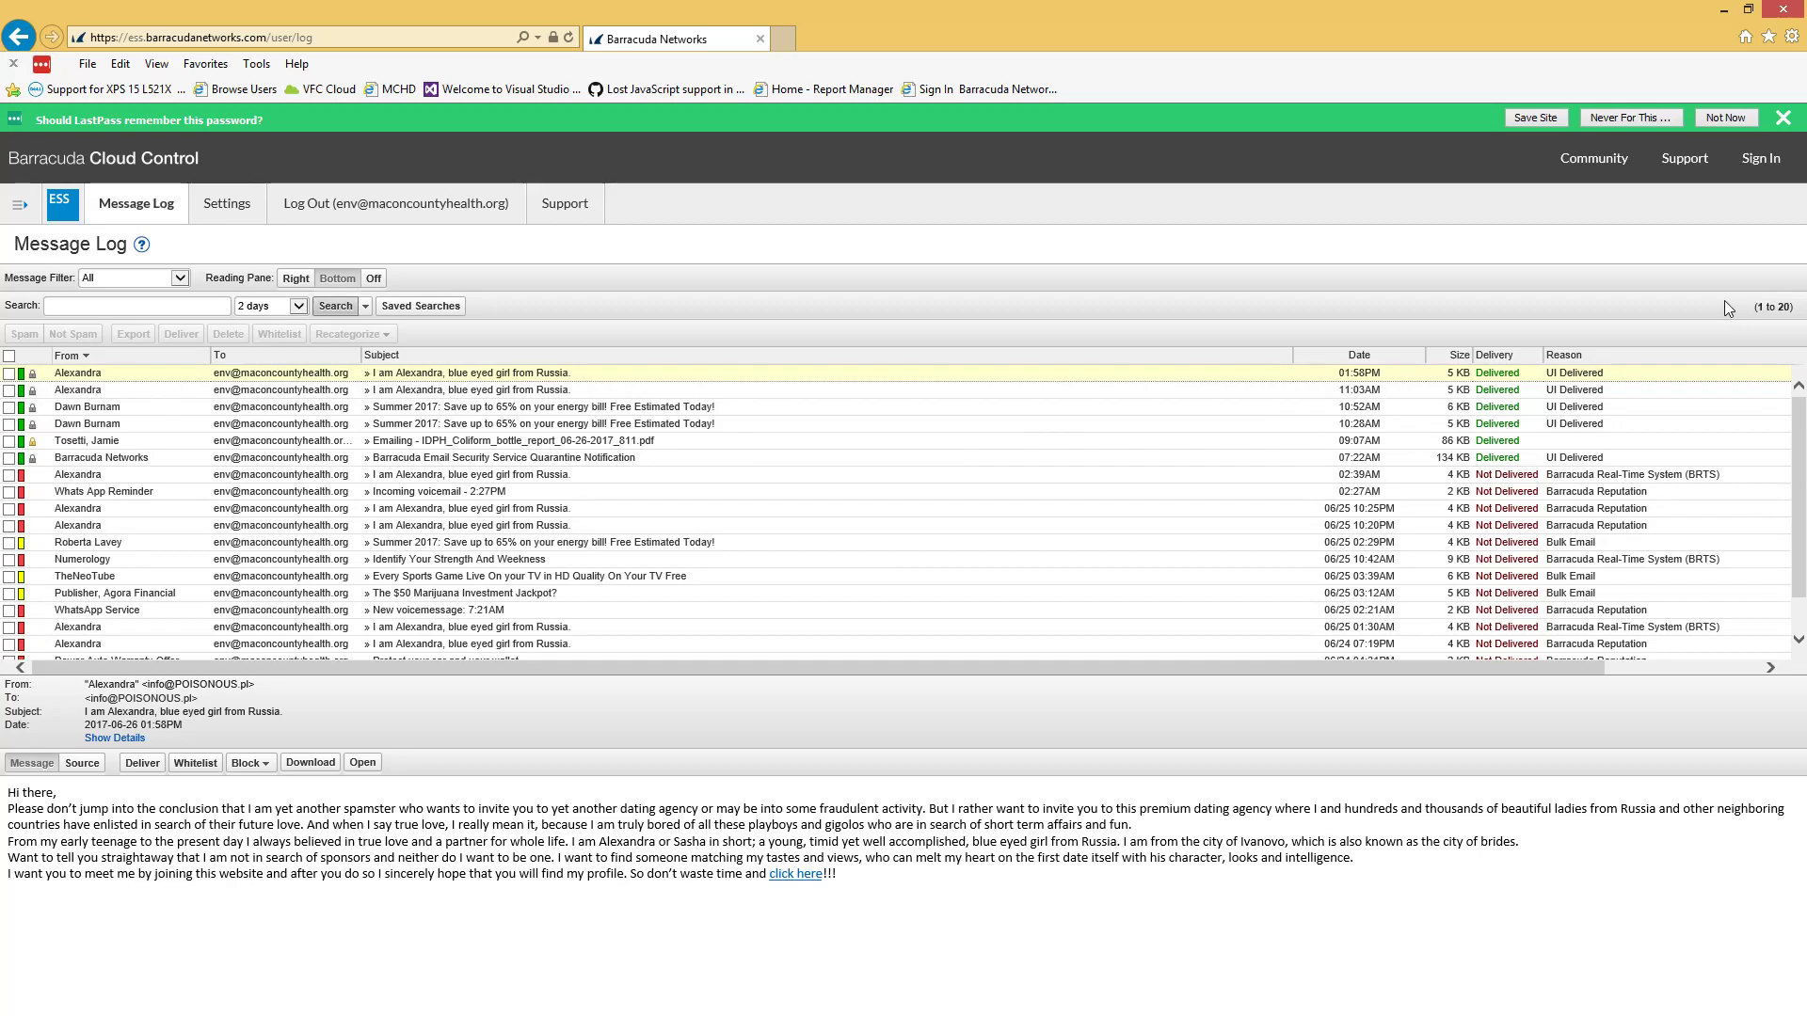
pyautogui.moveTo(951, 433)
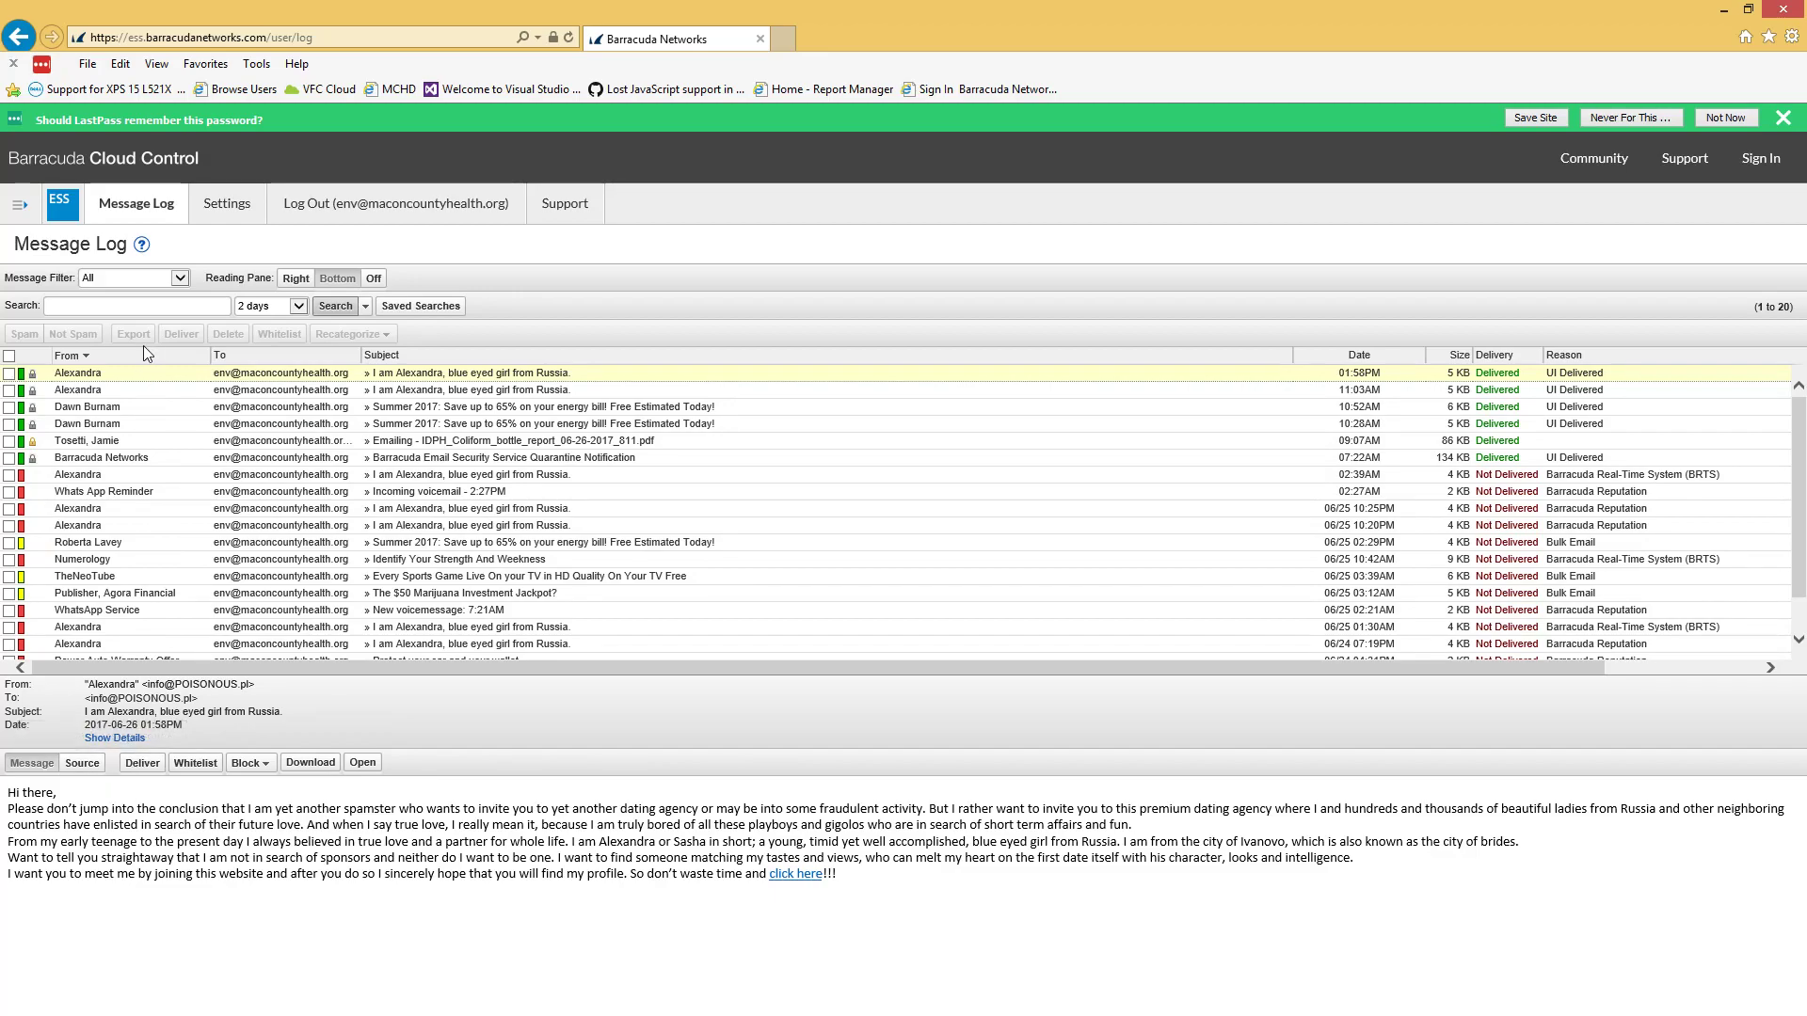
pyautogui.click(86, 407)
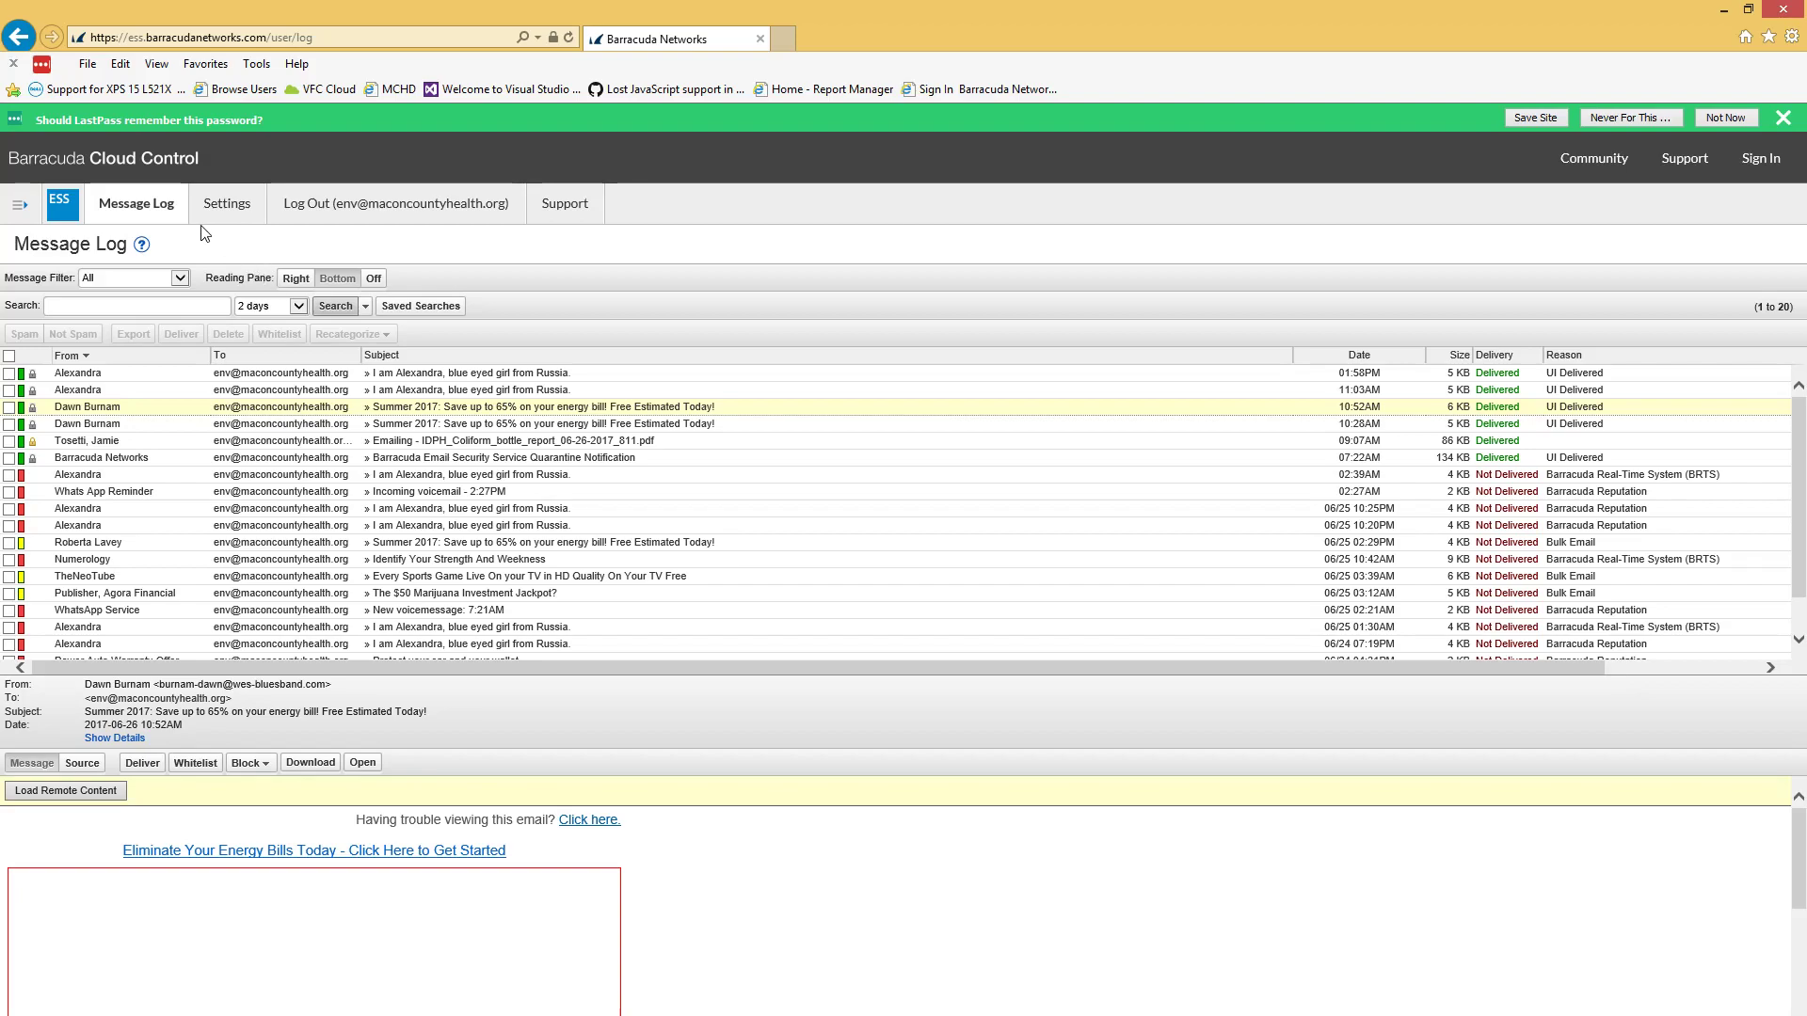
pyautogui.click(179, 278)
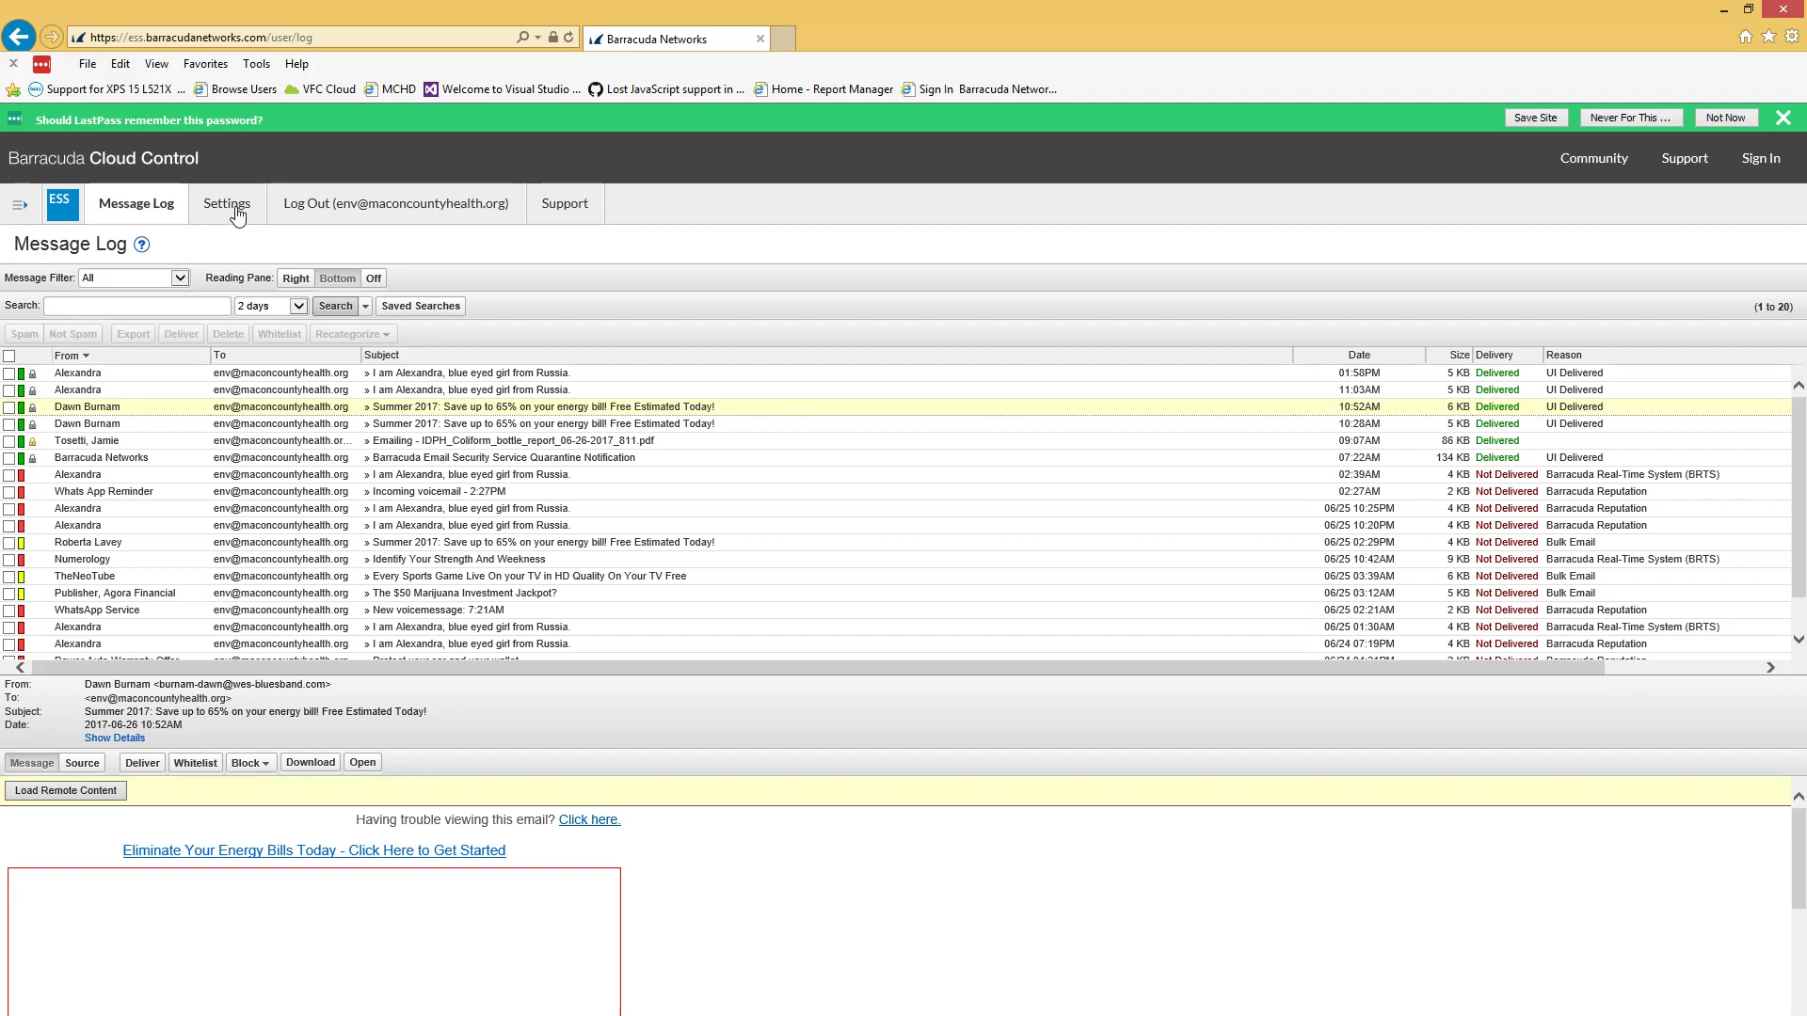
pyautogui.click(226, 204)
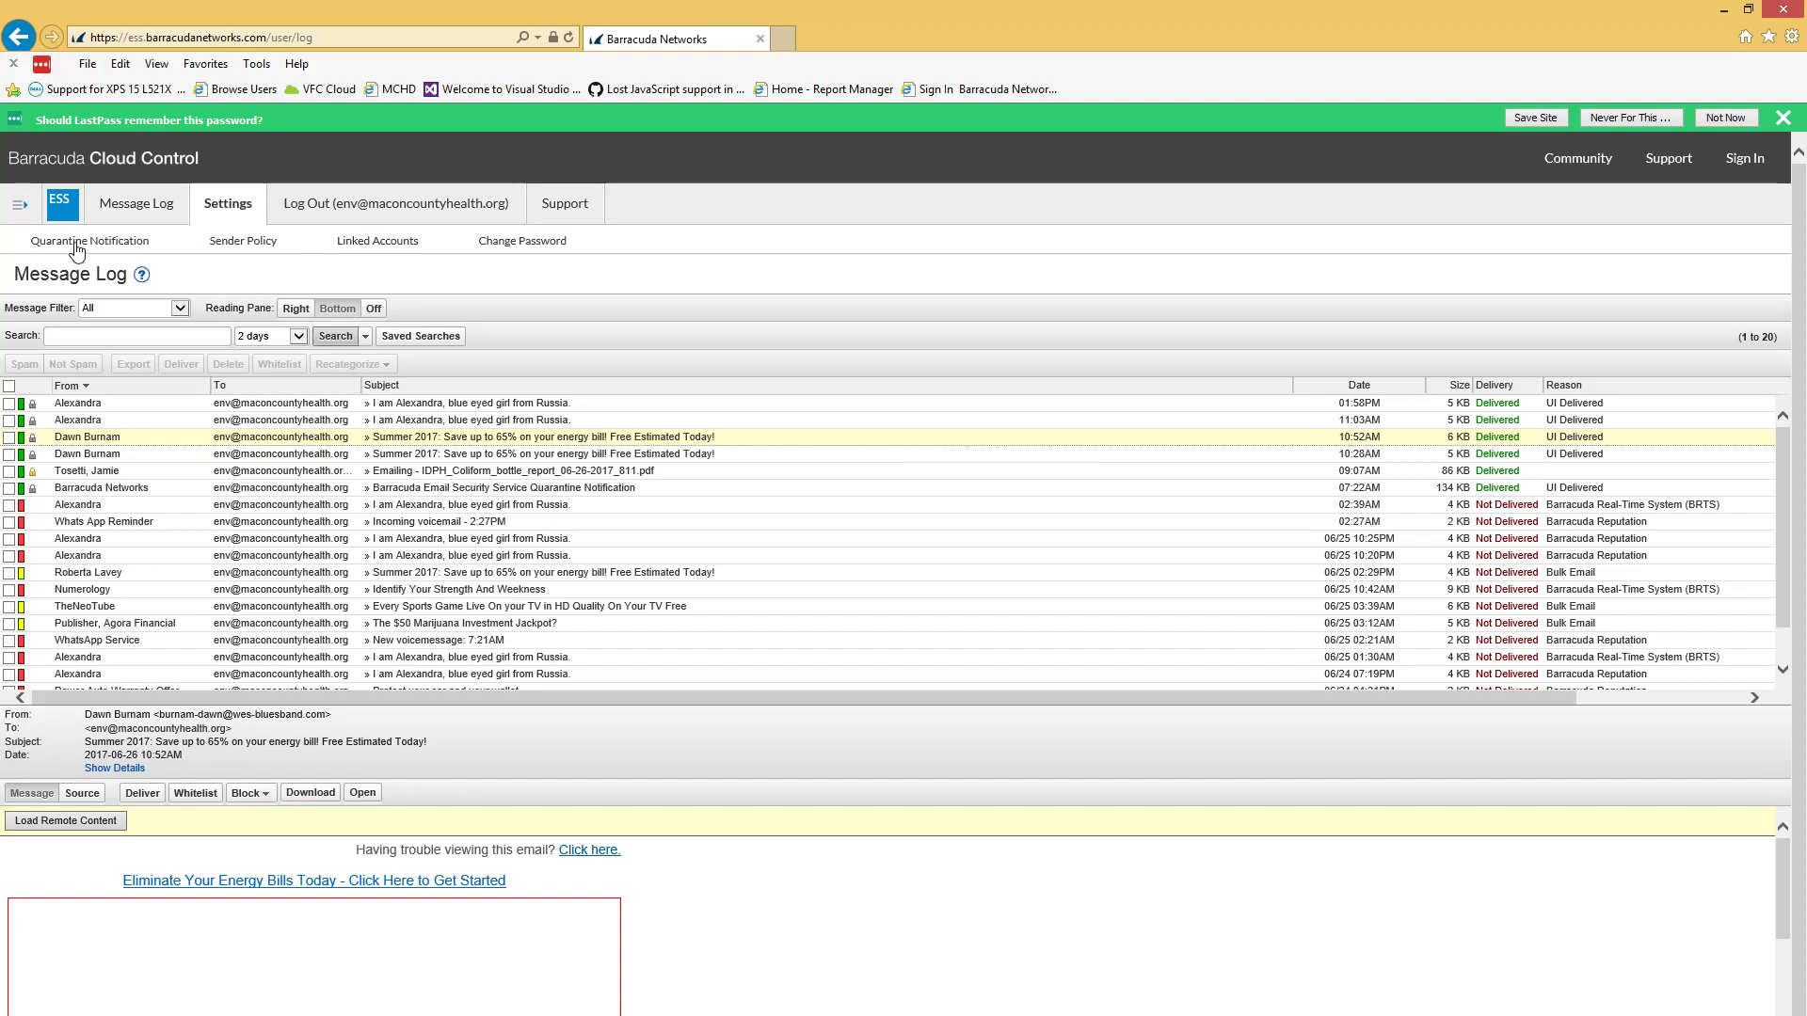
# - View the Quarantine Notification schedule, then the Linked Accounts page
pyautogui.click(88, 241)
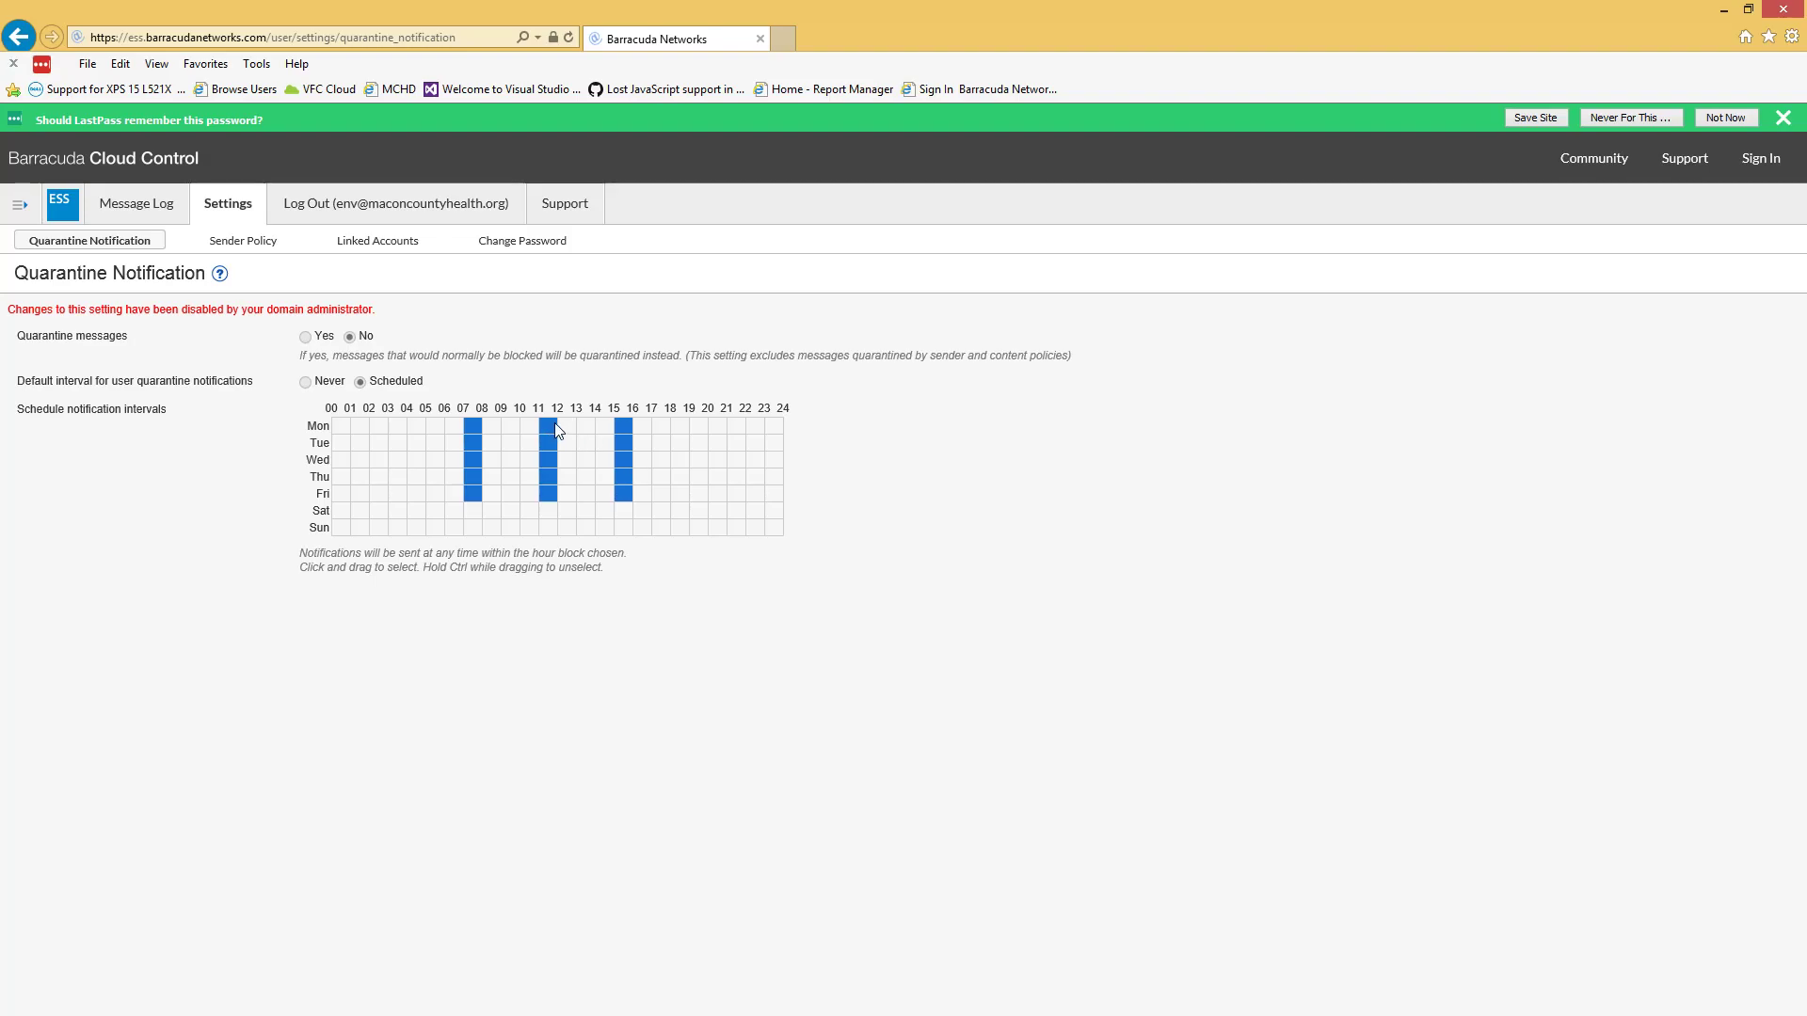
pyautogui.moveTo(563, 436)
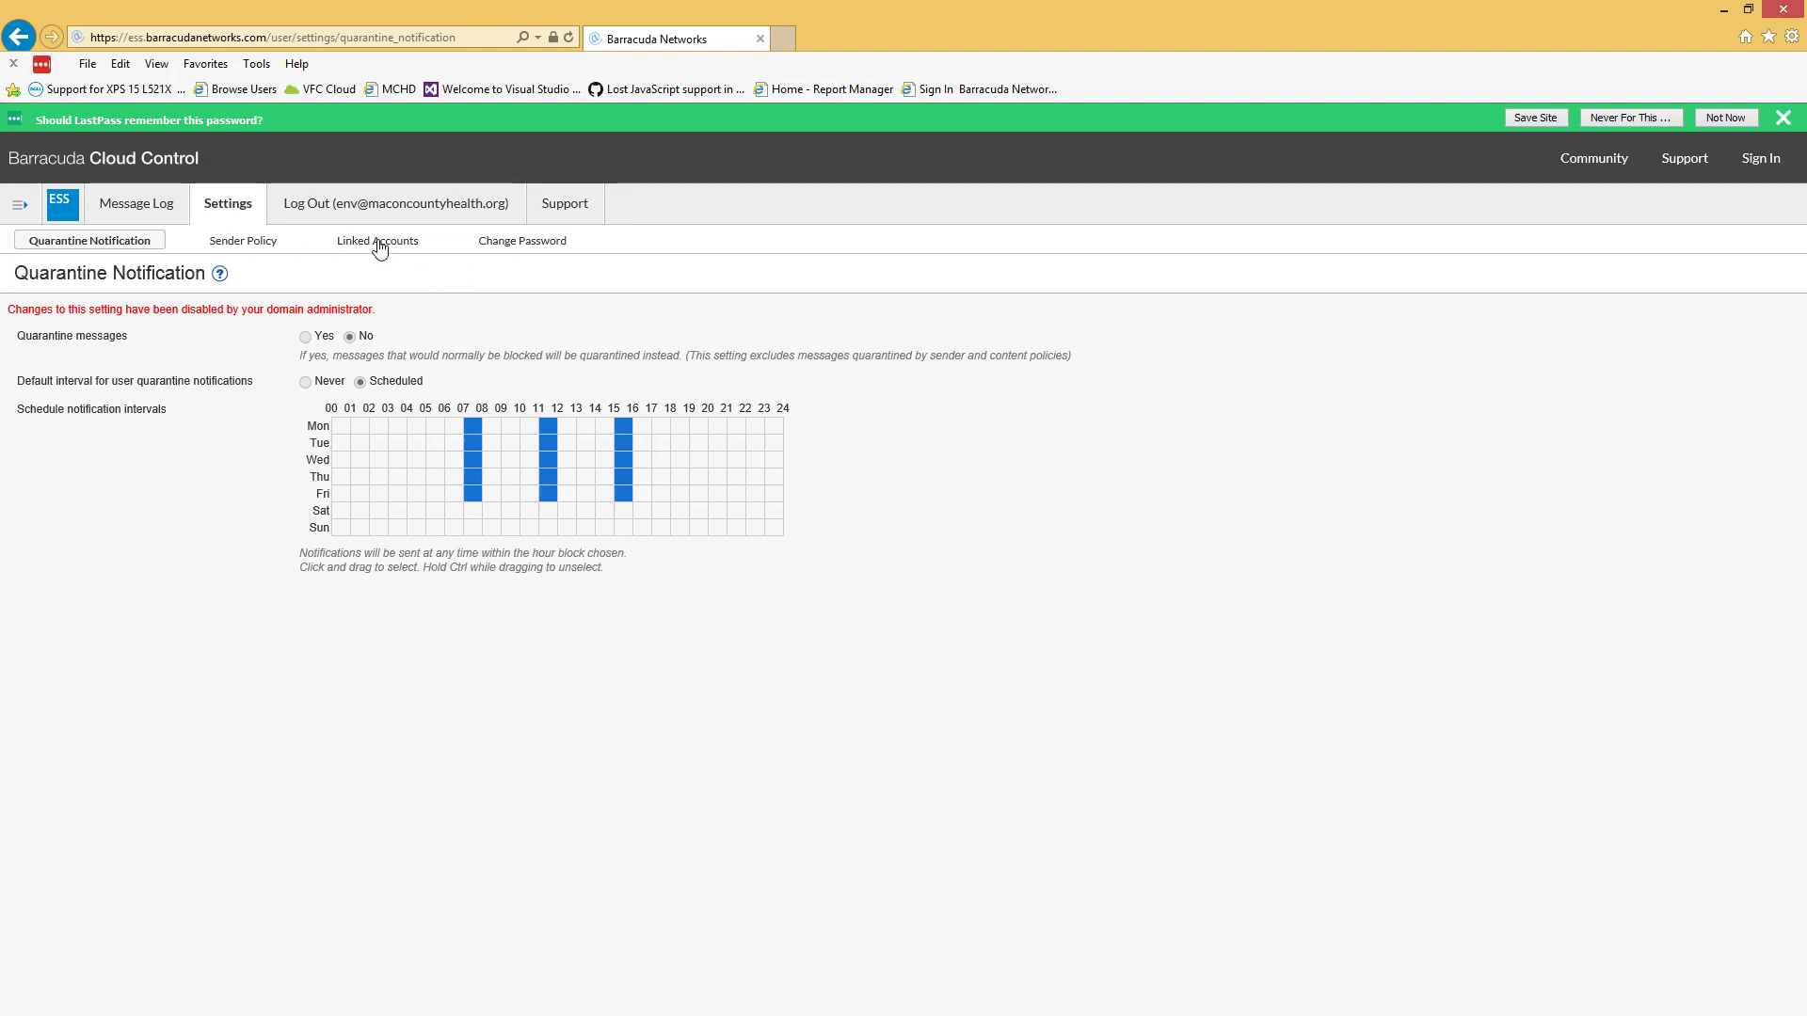
pyautogui.click(376, 241)
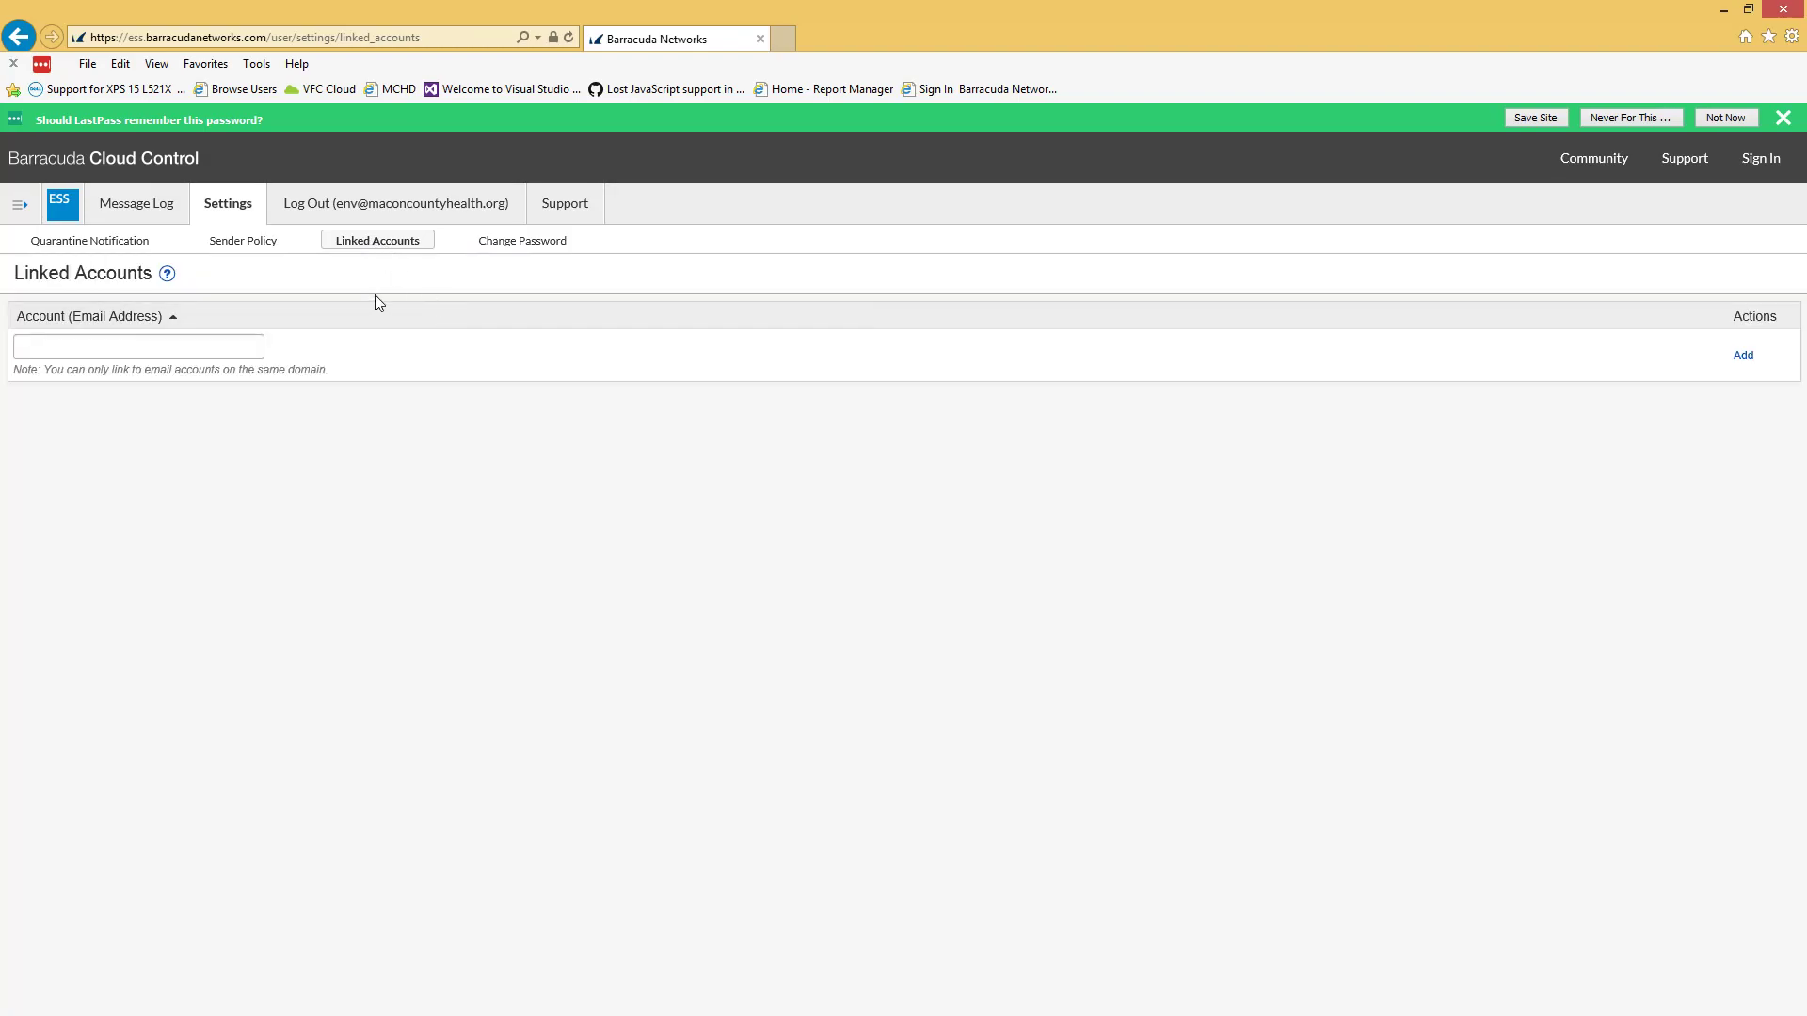
pyautogui.moveTo(510, 245)
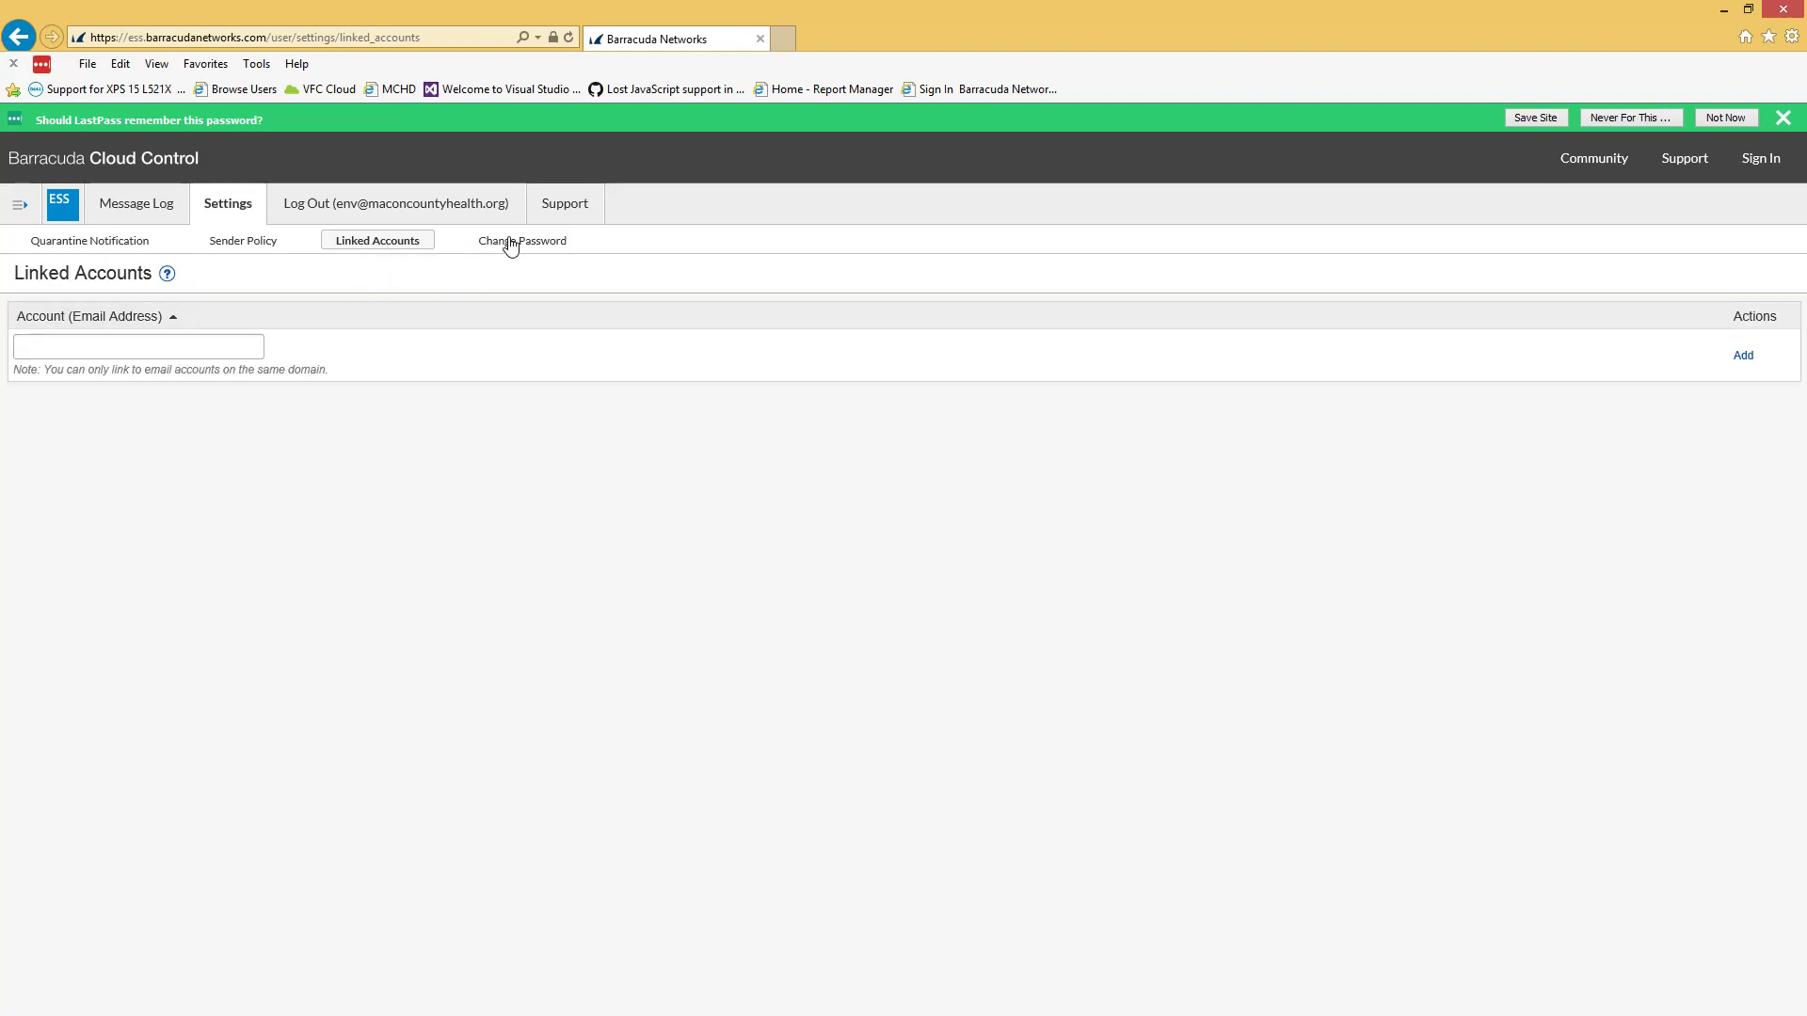
# - View the Change Password form, then move to the Sender Policy page
pyautogui.click(520, 240)
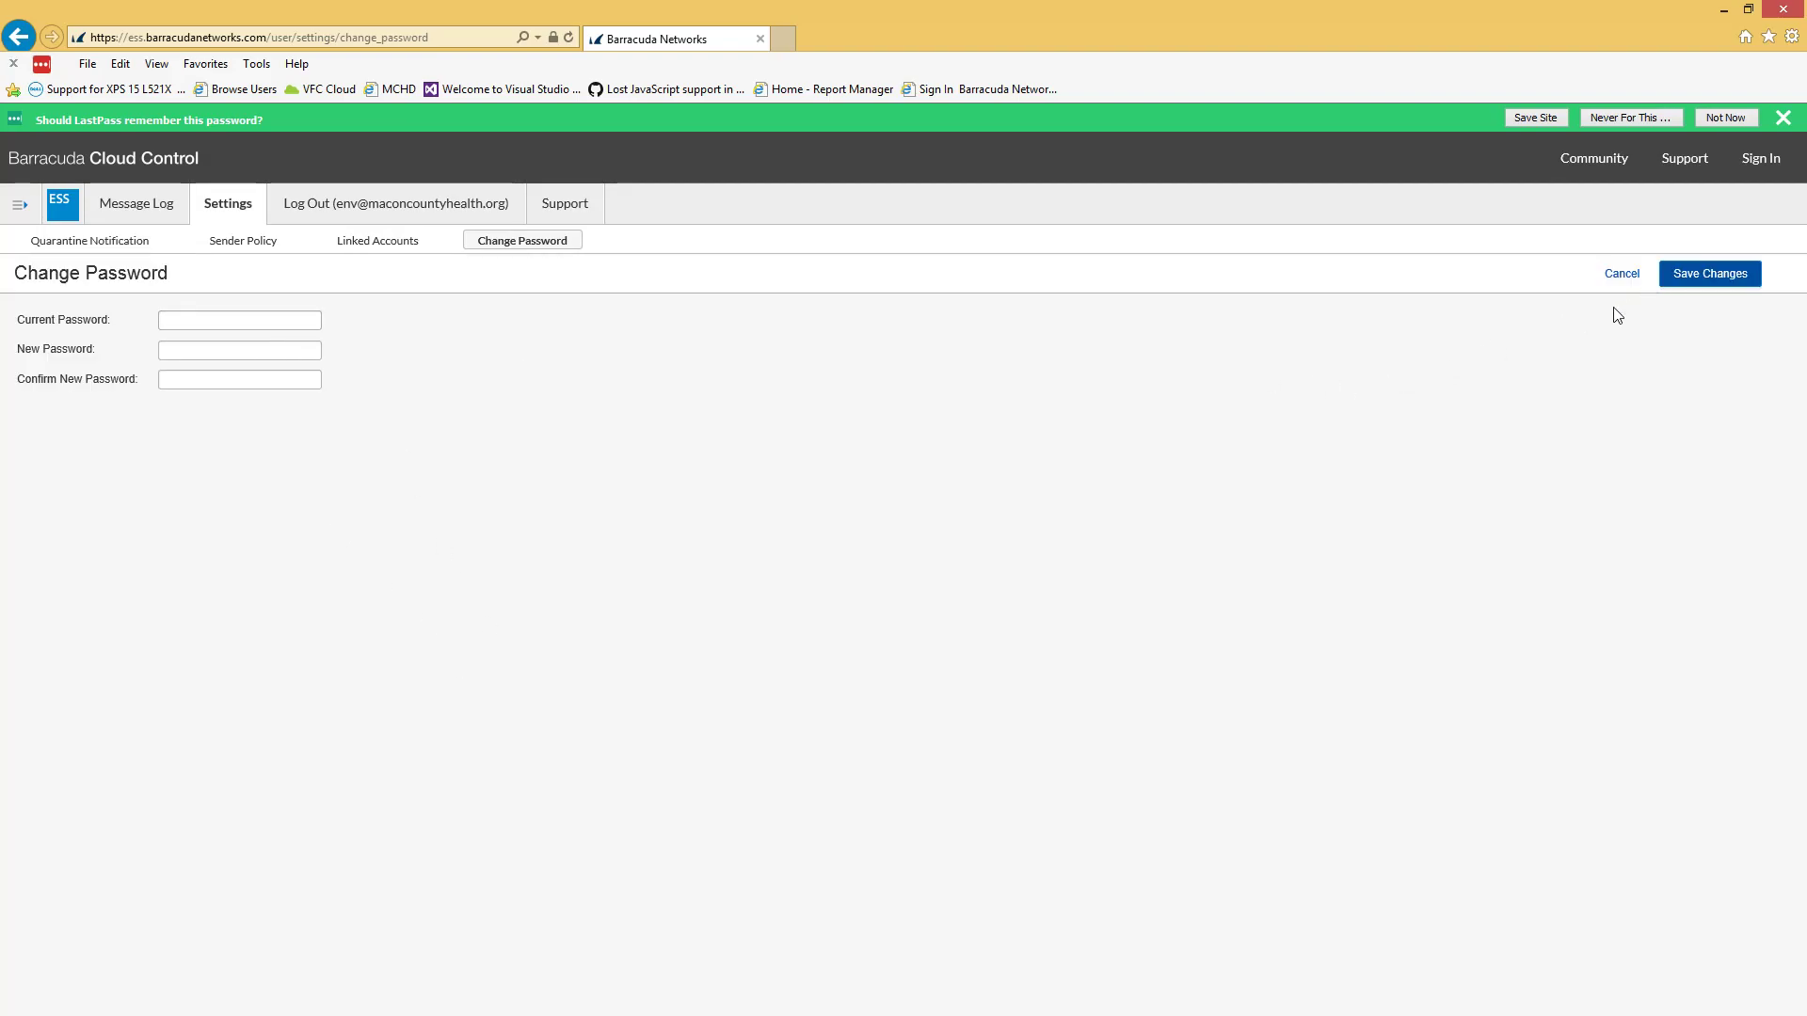
pyautogui.moveTo(1647, 312)
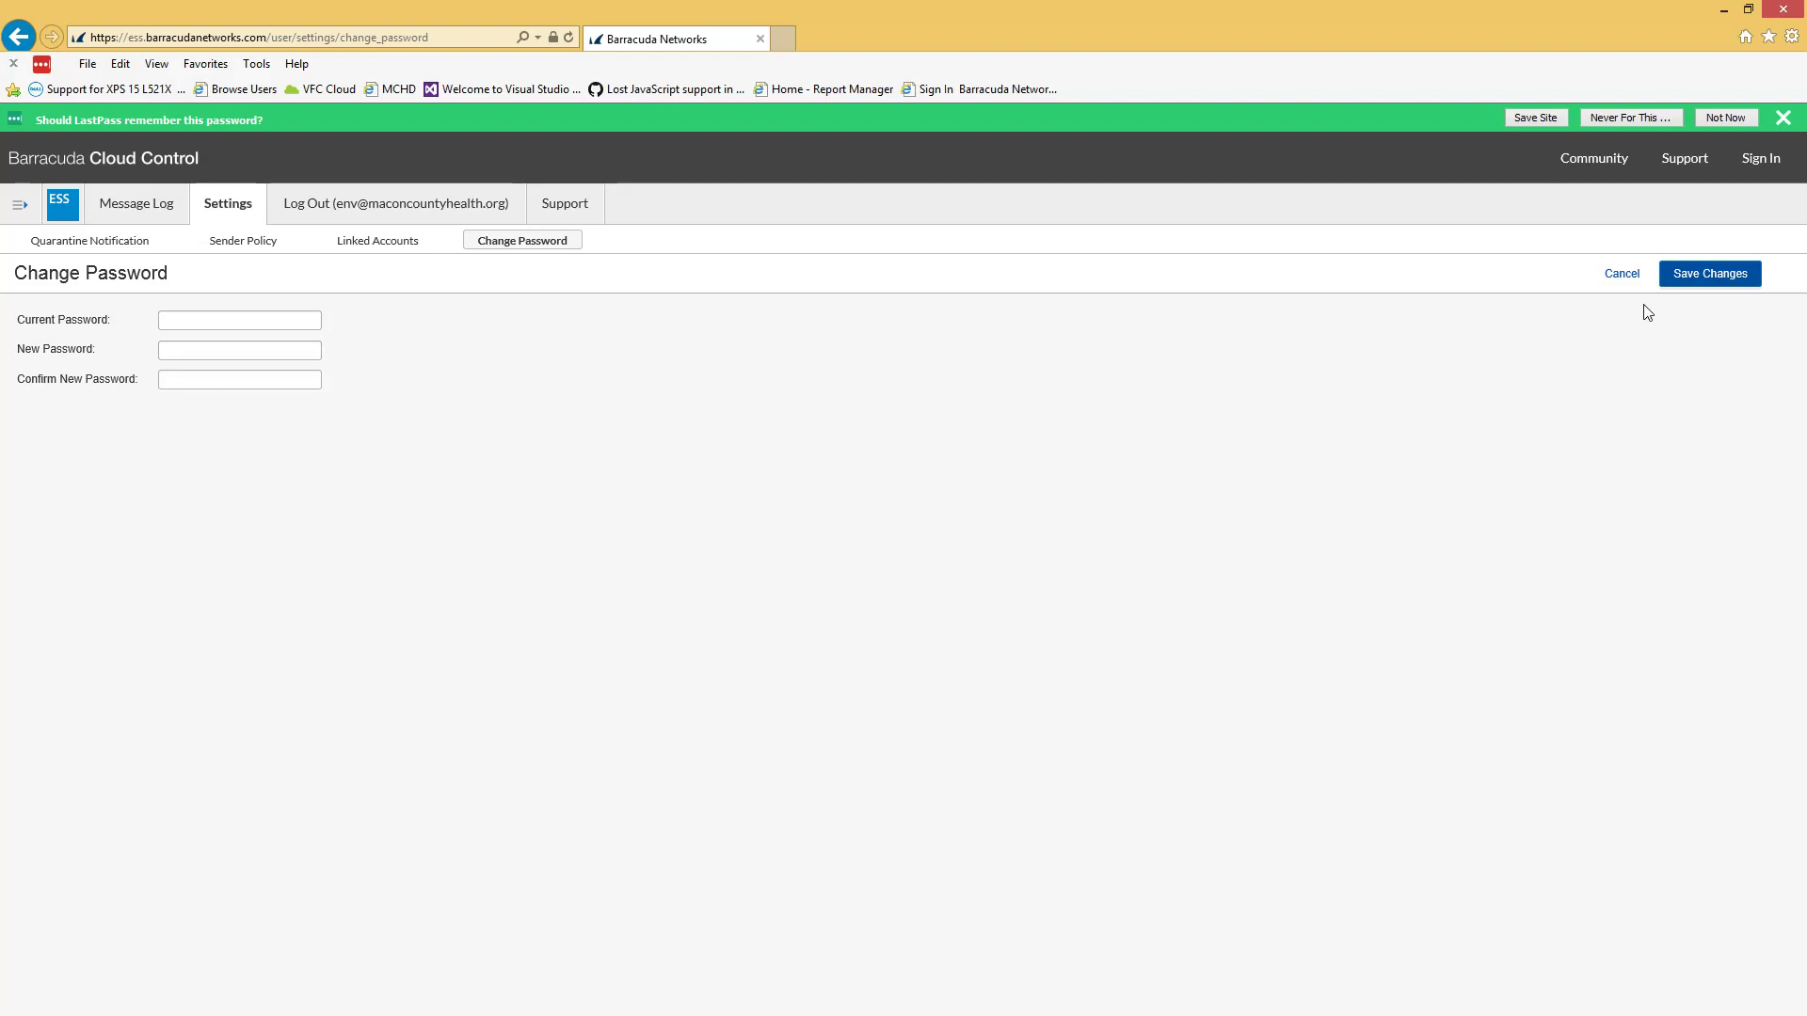
pyautogui.click(242, 240)
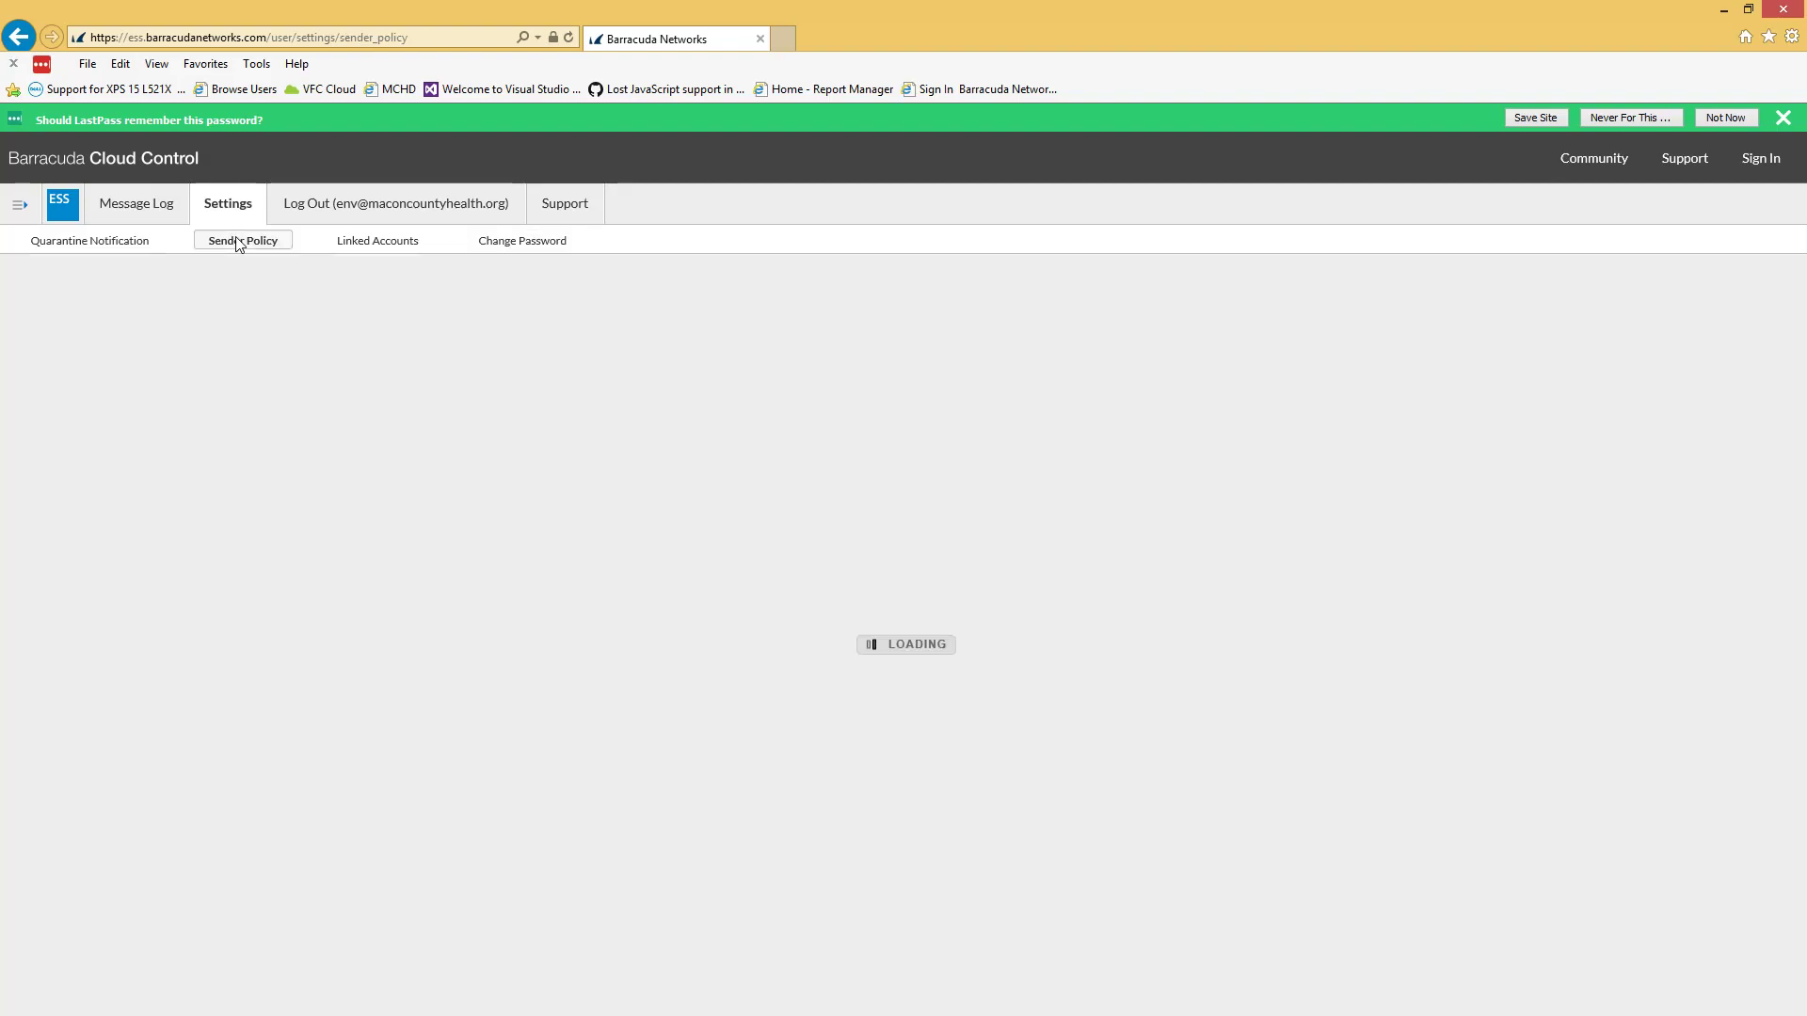
# - Load Sender Policy showing illinois.gov blocked and click into the empty Sender field
pyautogui.click(242, 240)
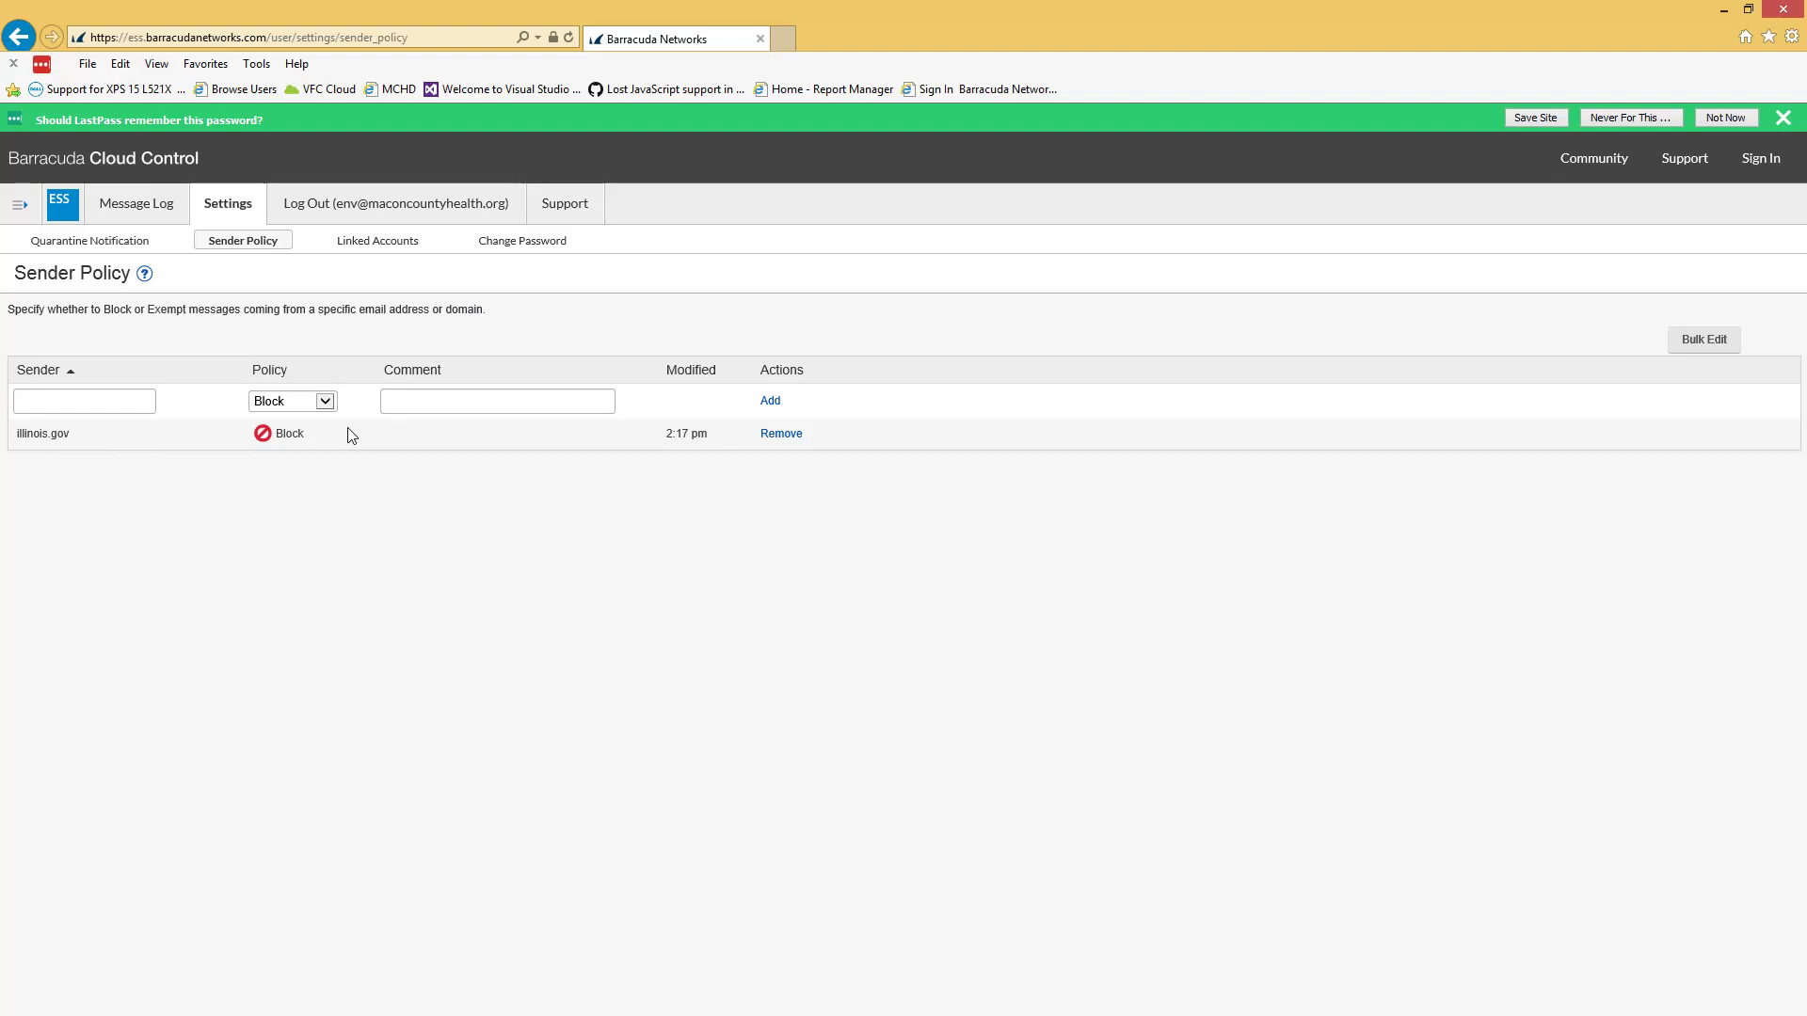
pyautogui.click(84, 401)
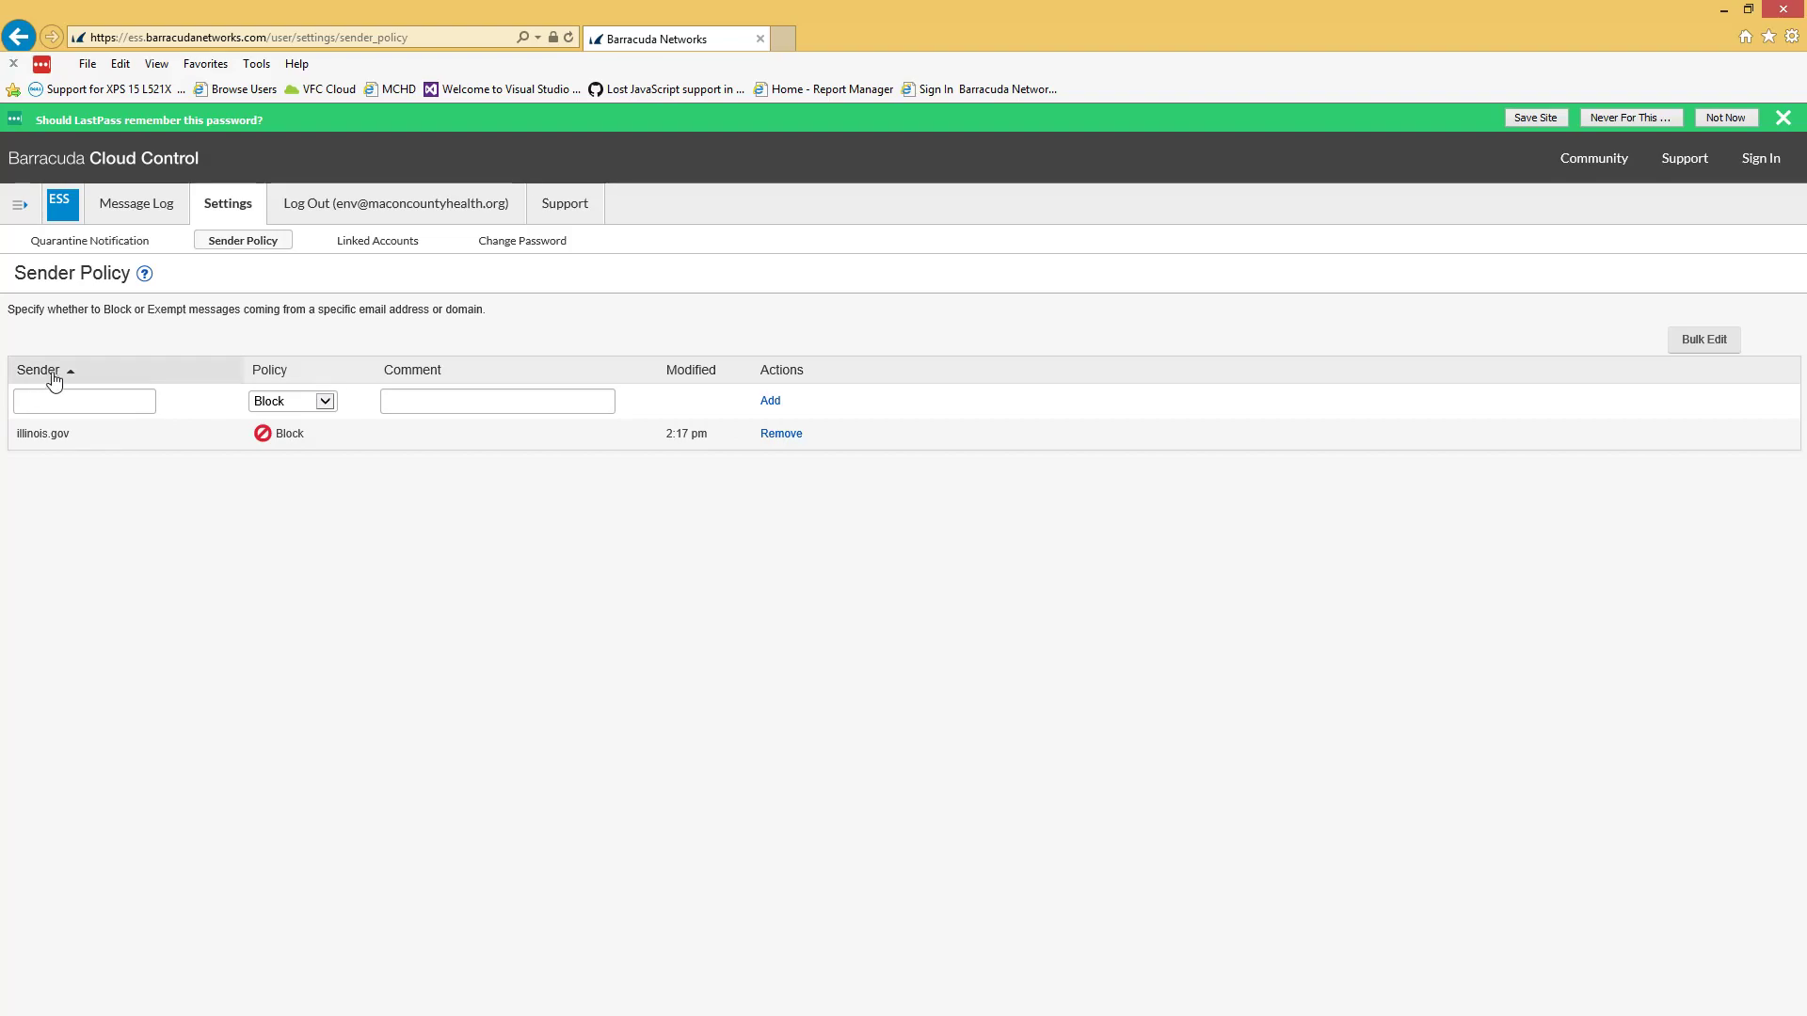
pyautogui.click(83, 401)
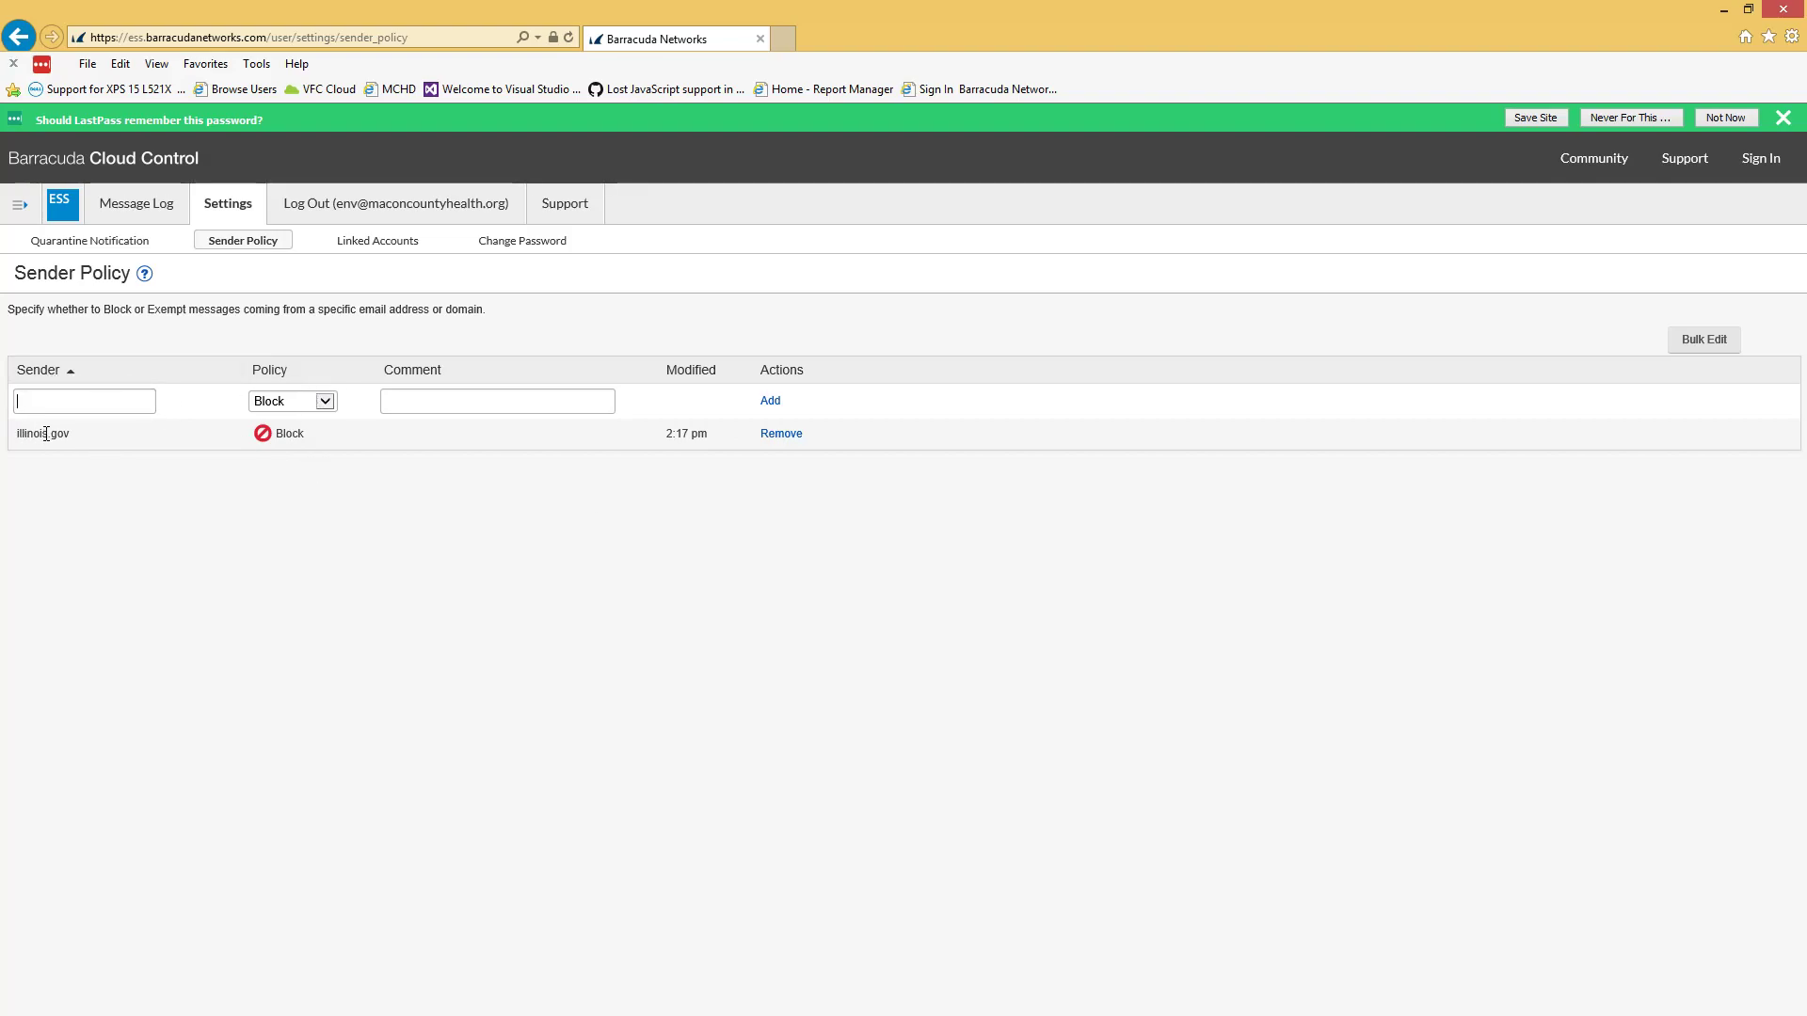
pyautogui.moveTo(112, 217)
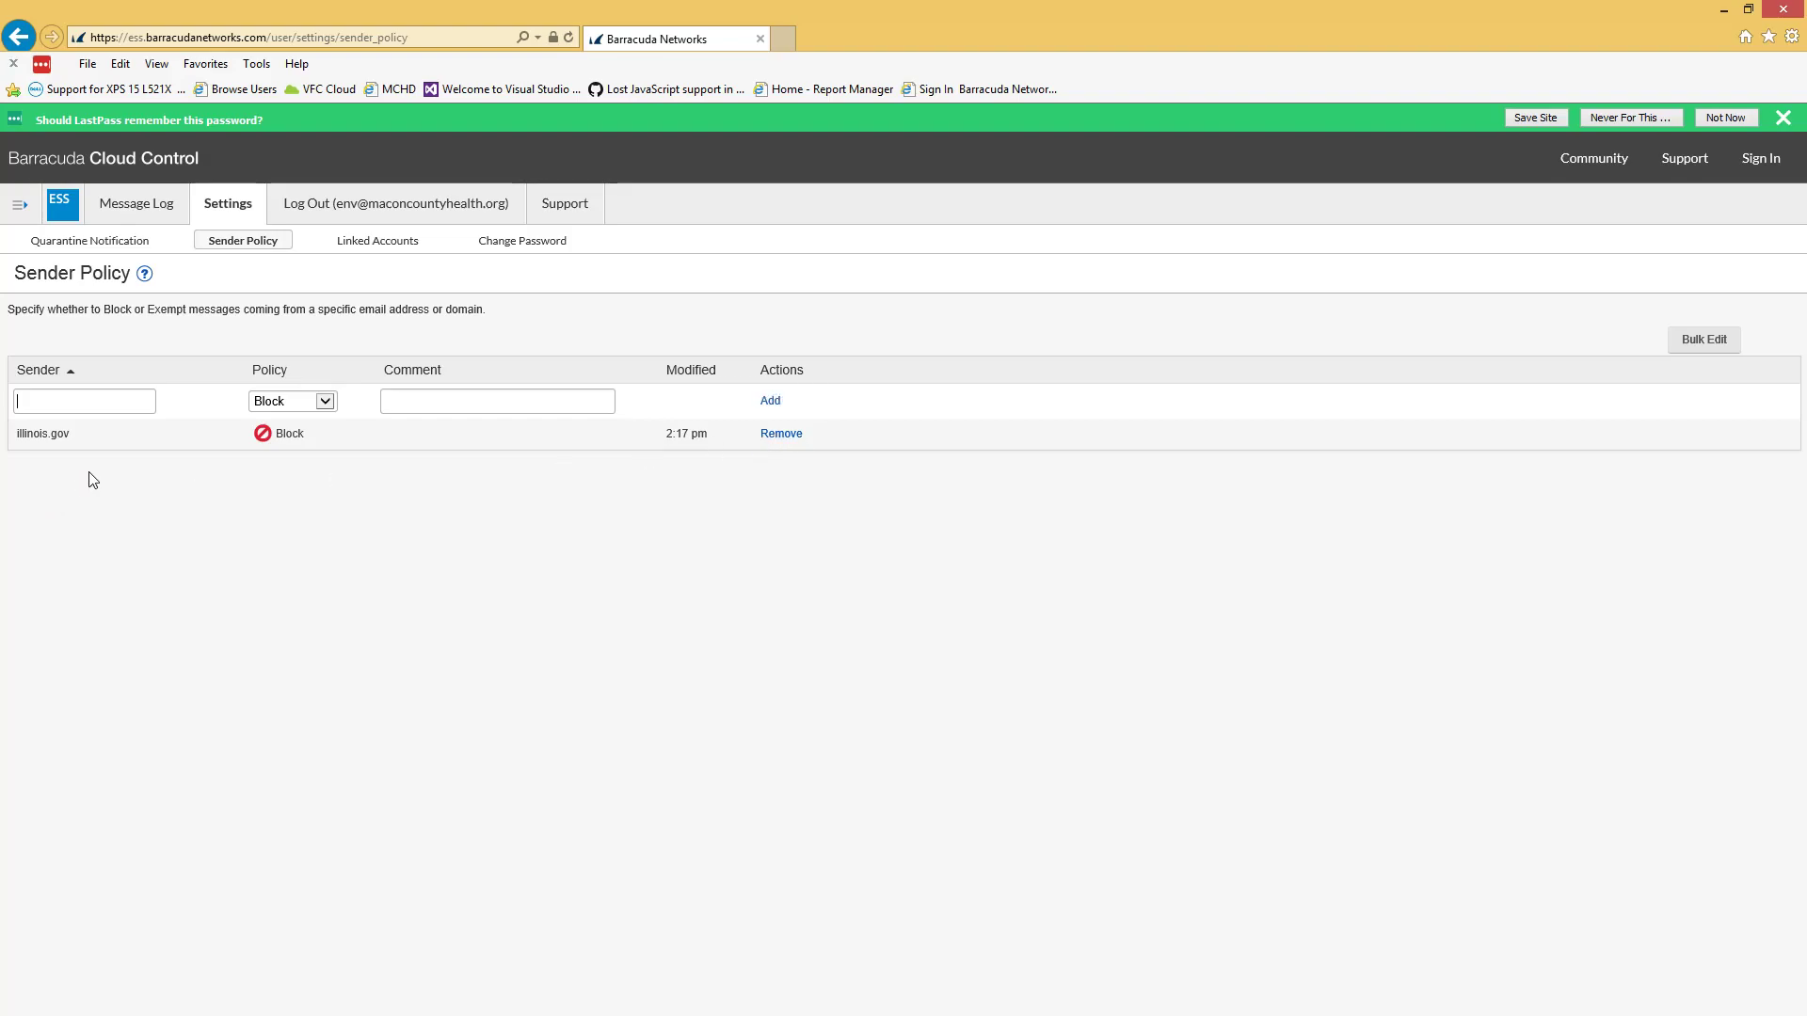
pyautogui.moveTo(781, 433)
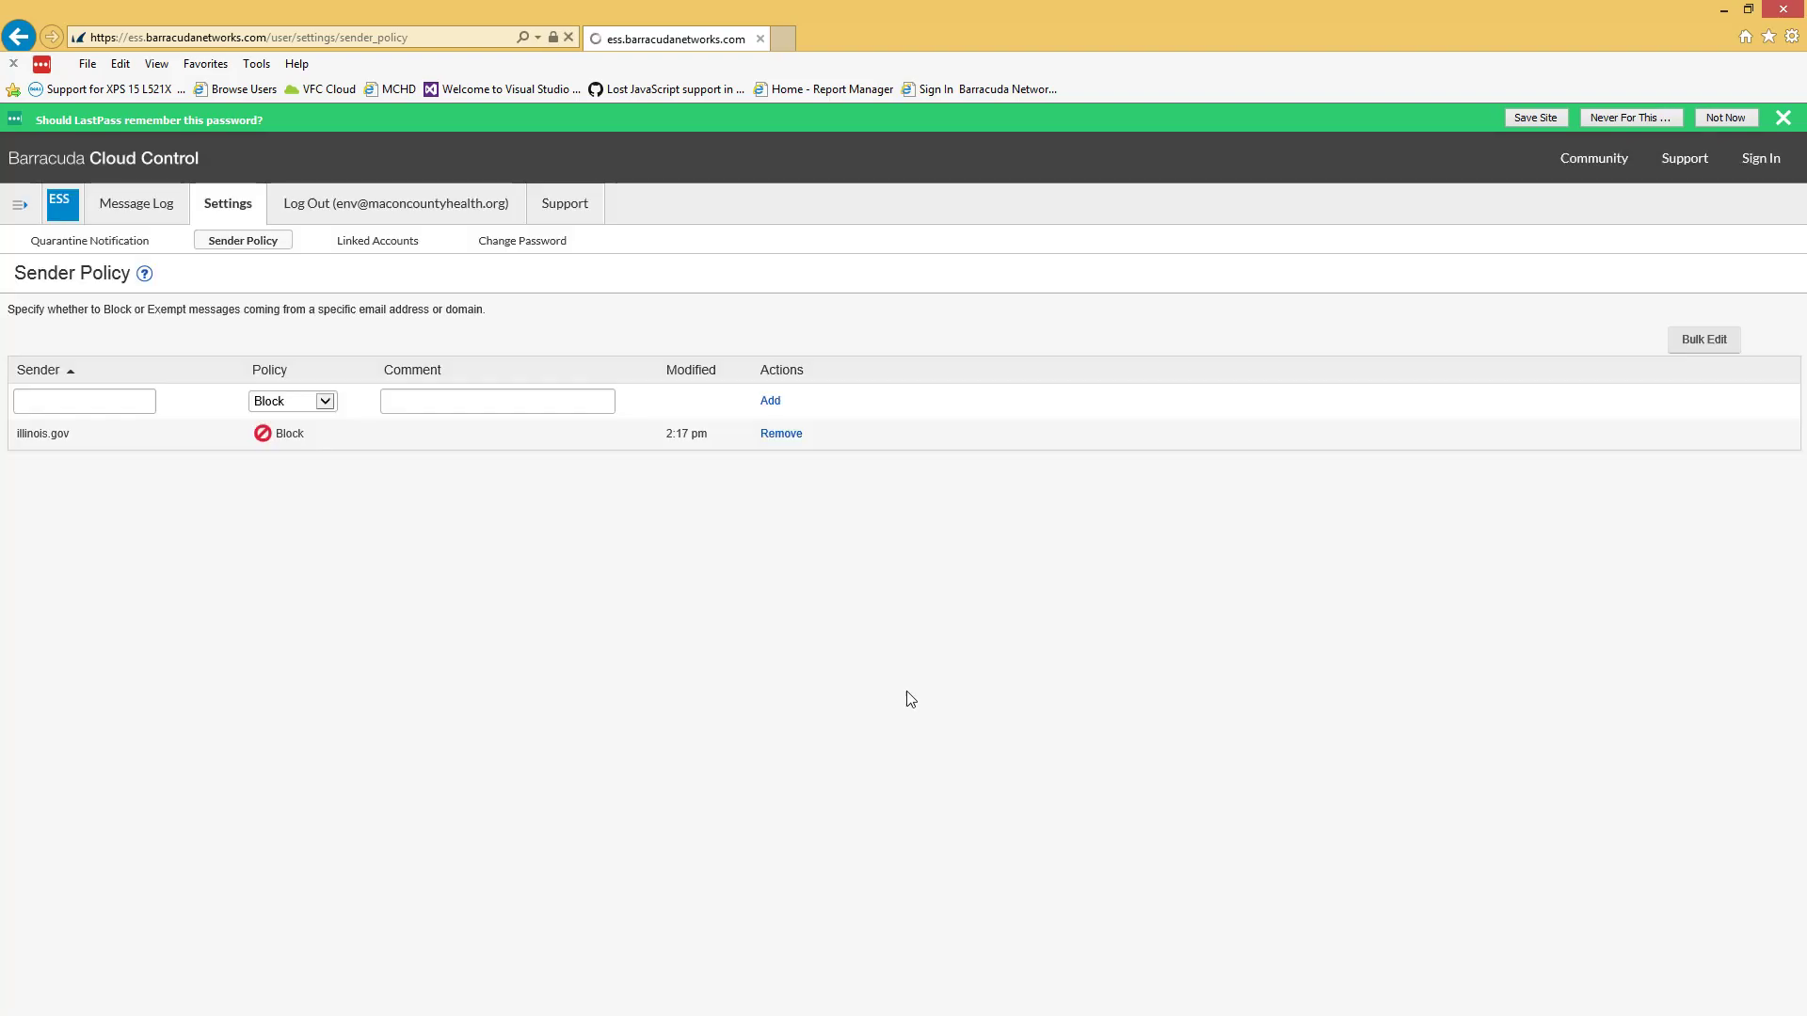
# - Remove the illinois.gov block entry from the sender policy list
pyautogui.click(781, 433)
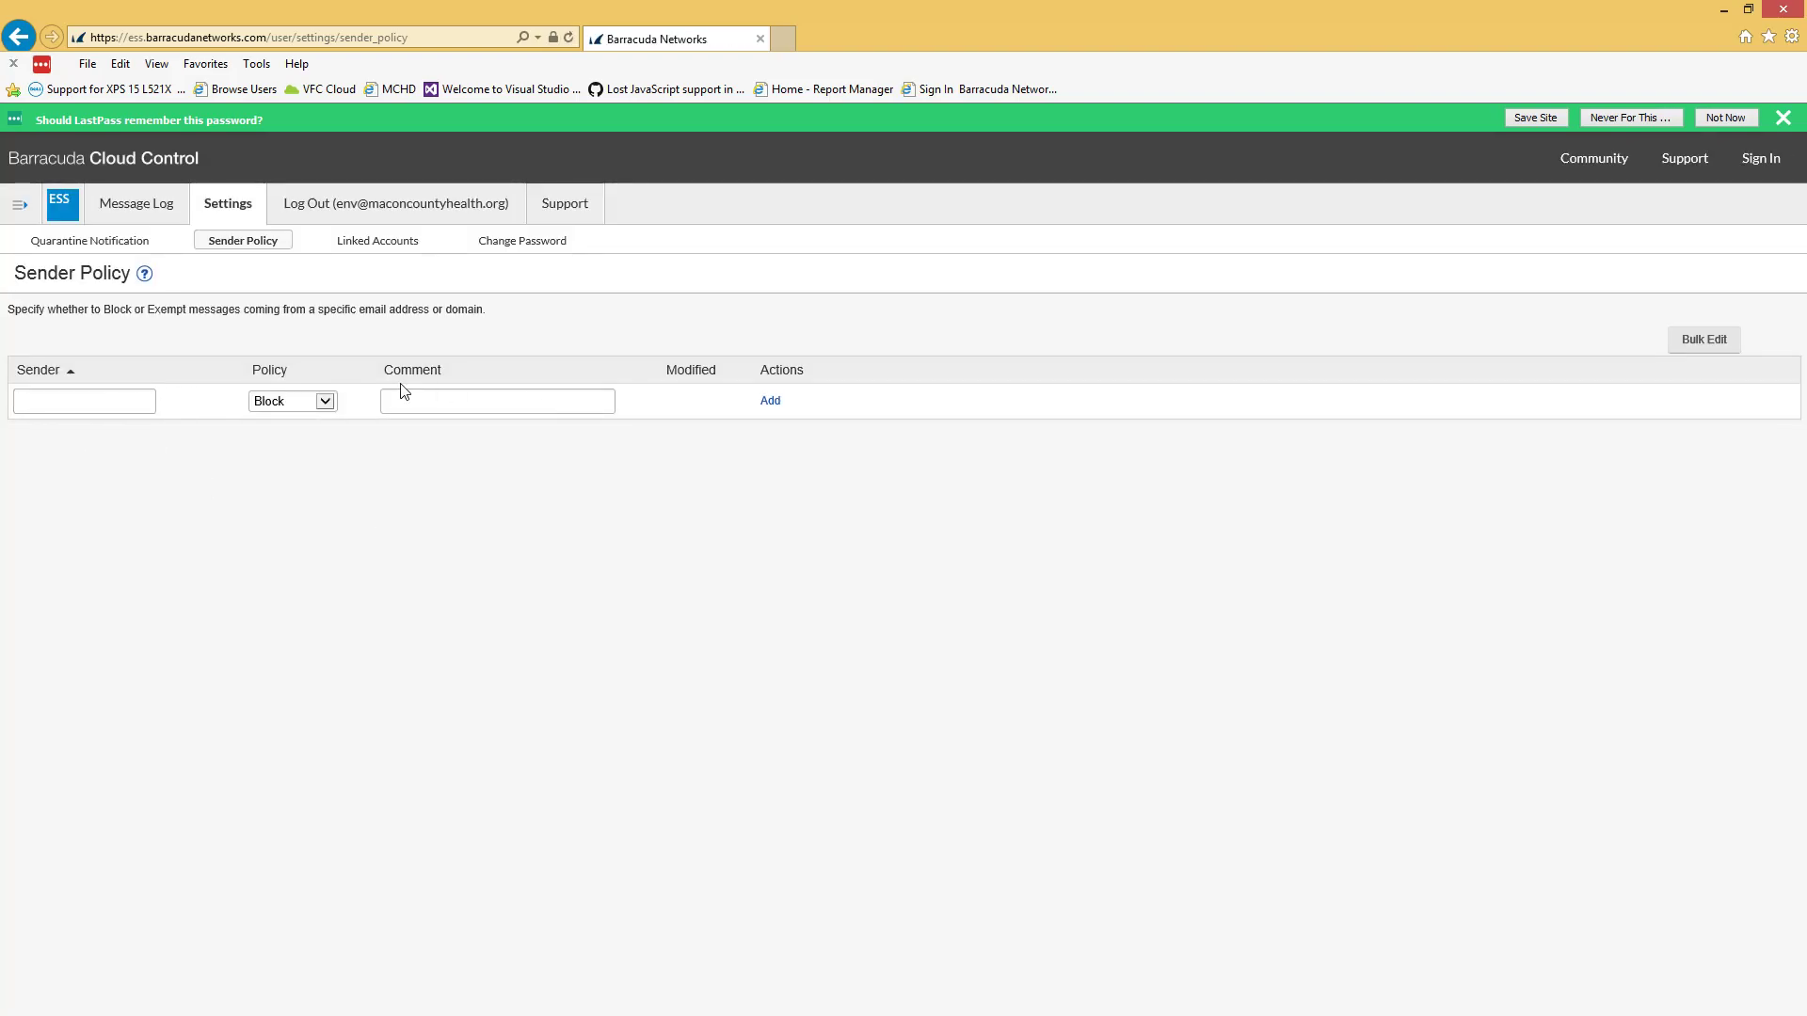
pyautogui.moveTo(380, 559)
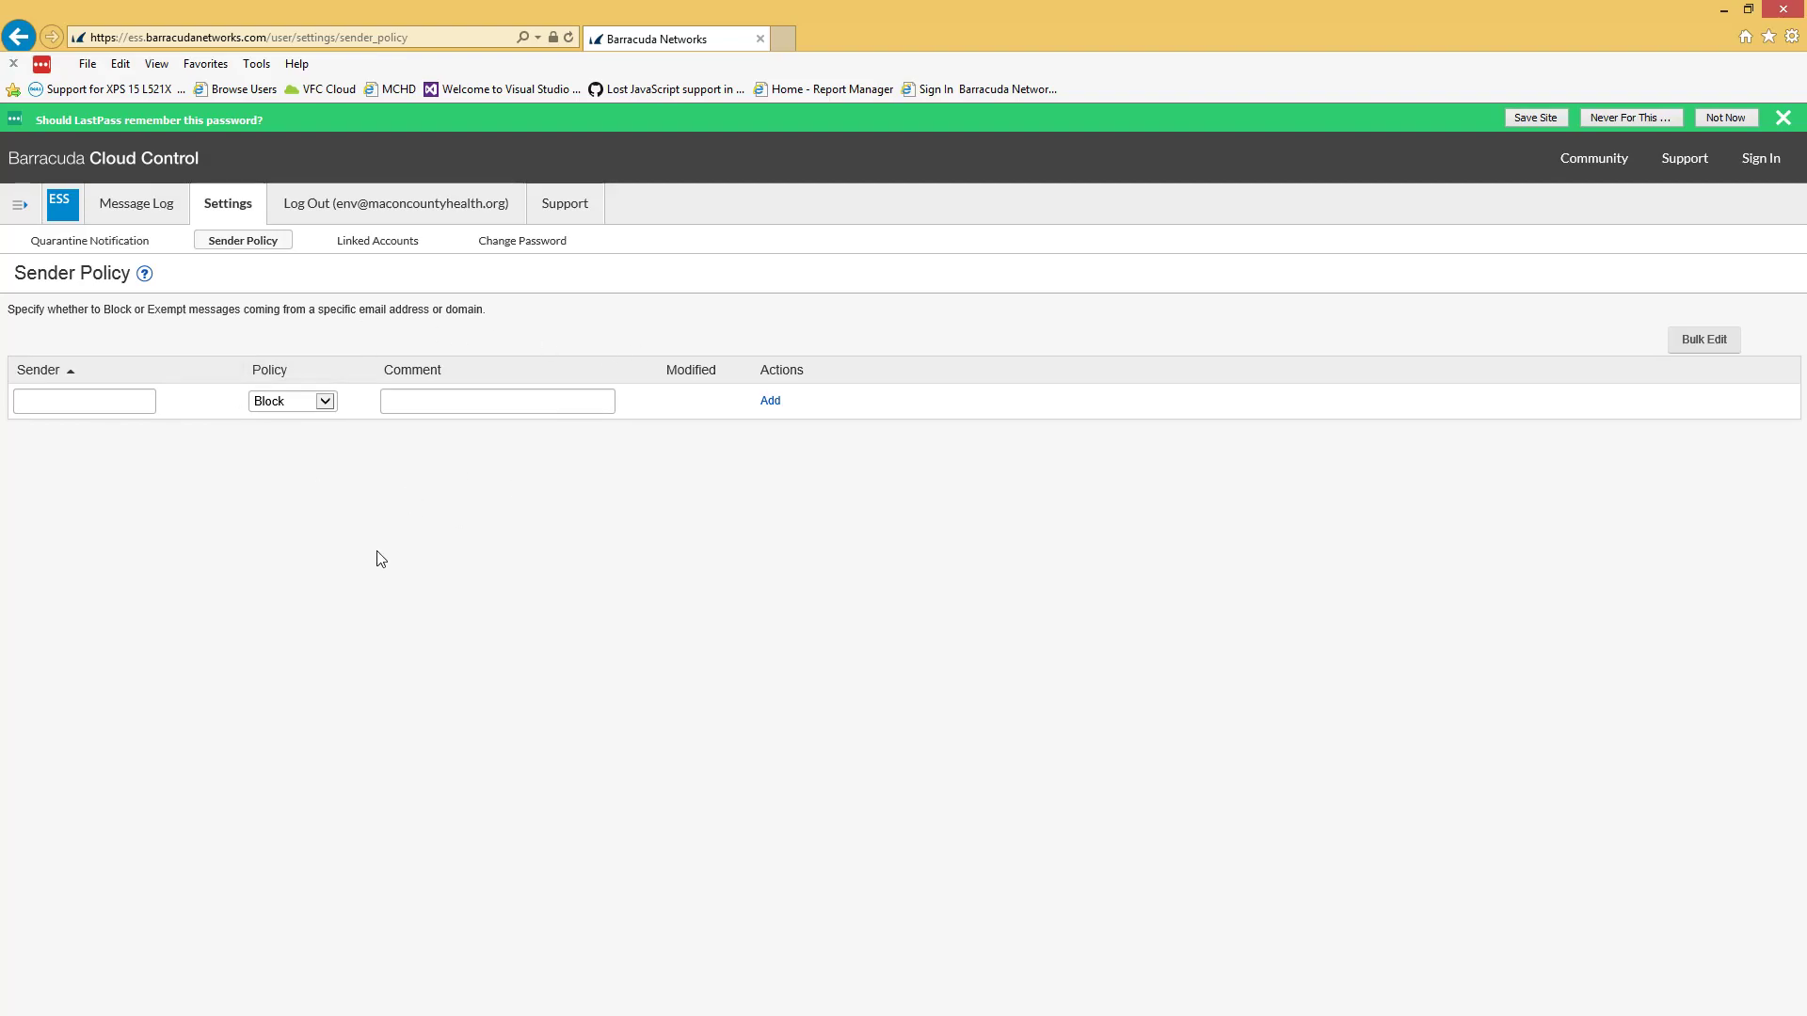
pyautogui.moveTo(232, 496)
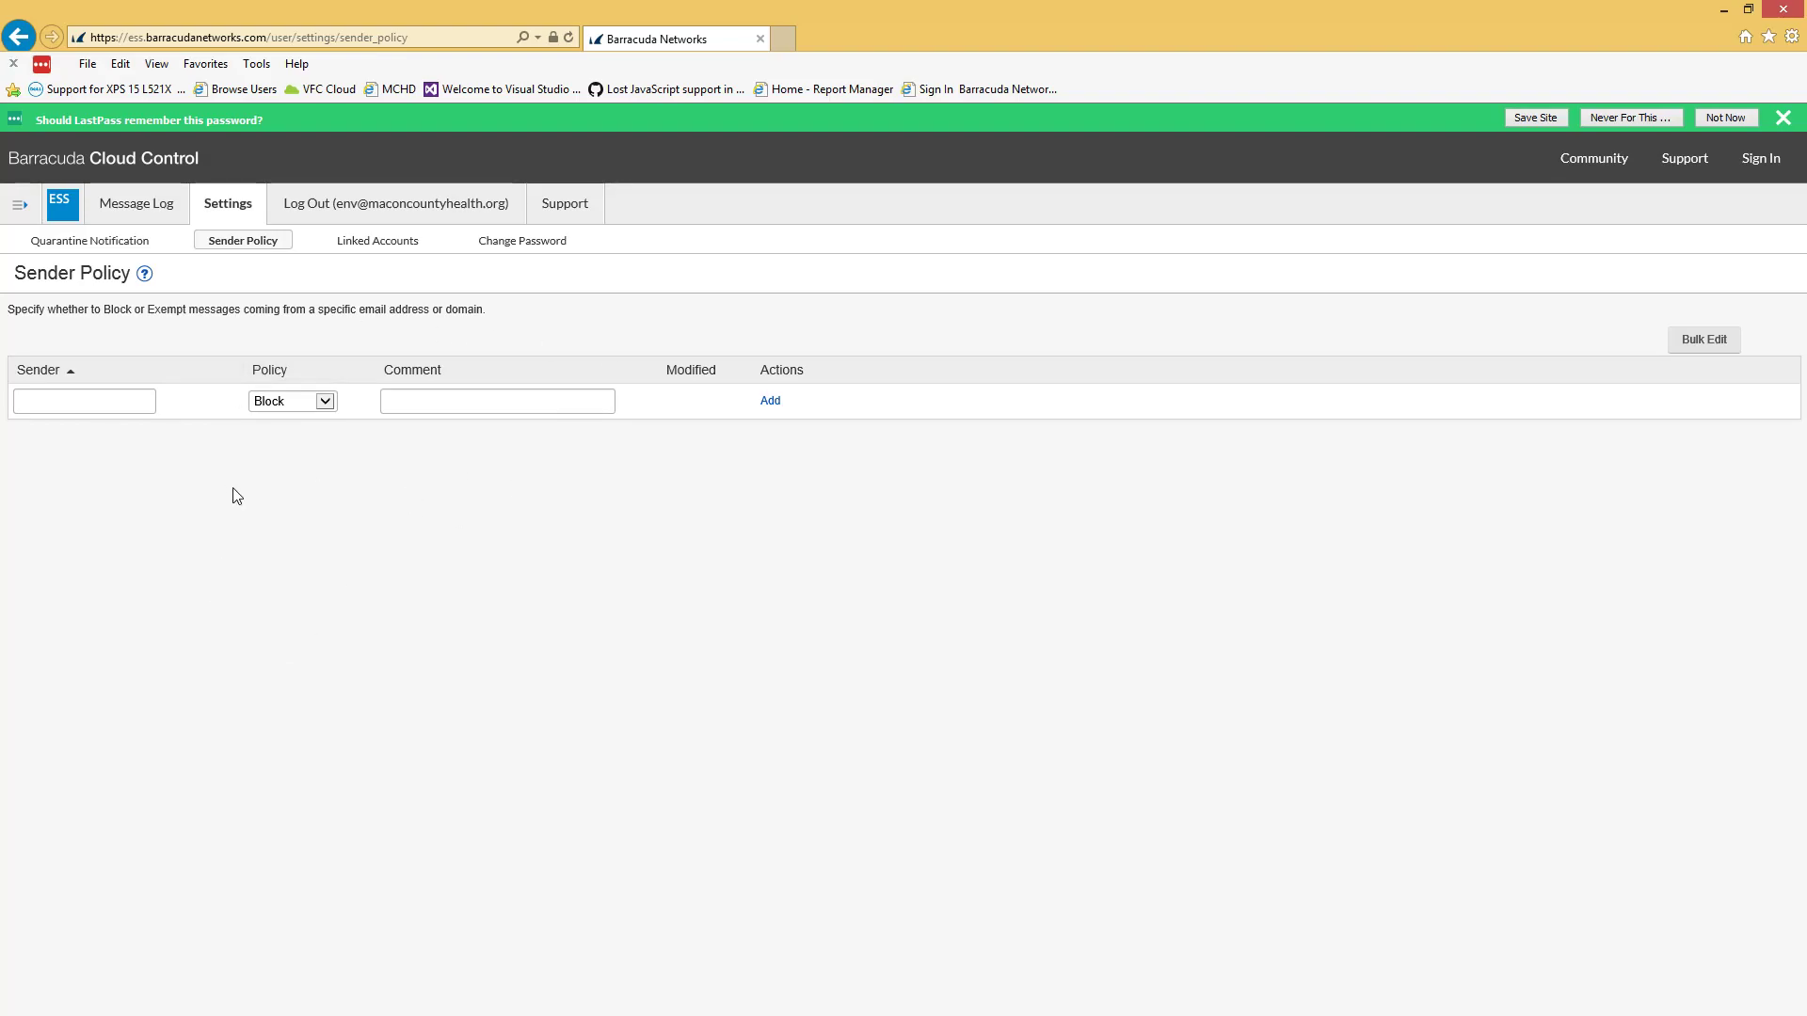
pyautogui.moveTo(97, 432)
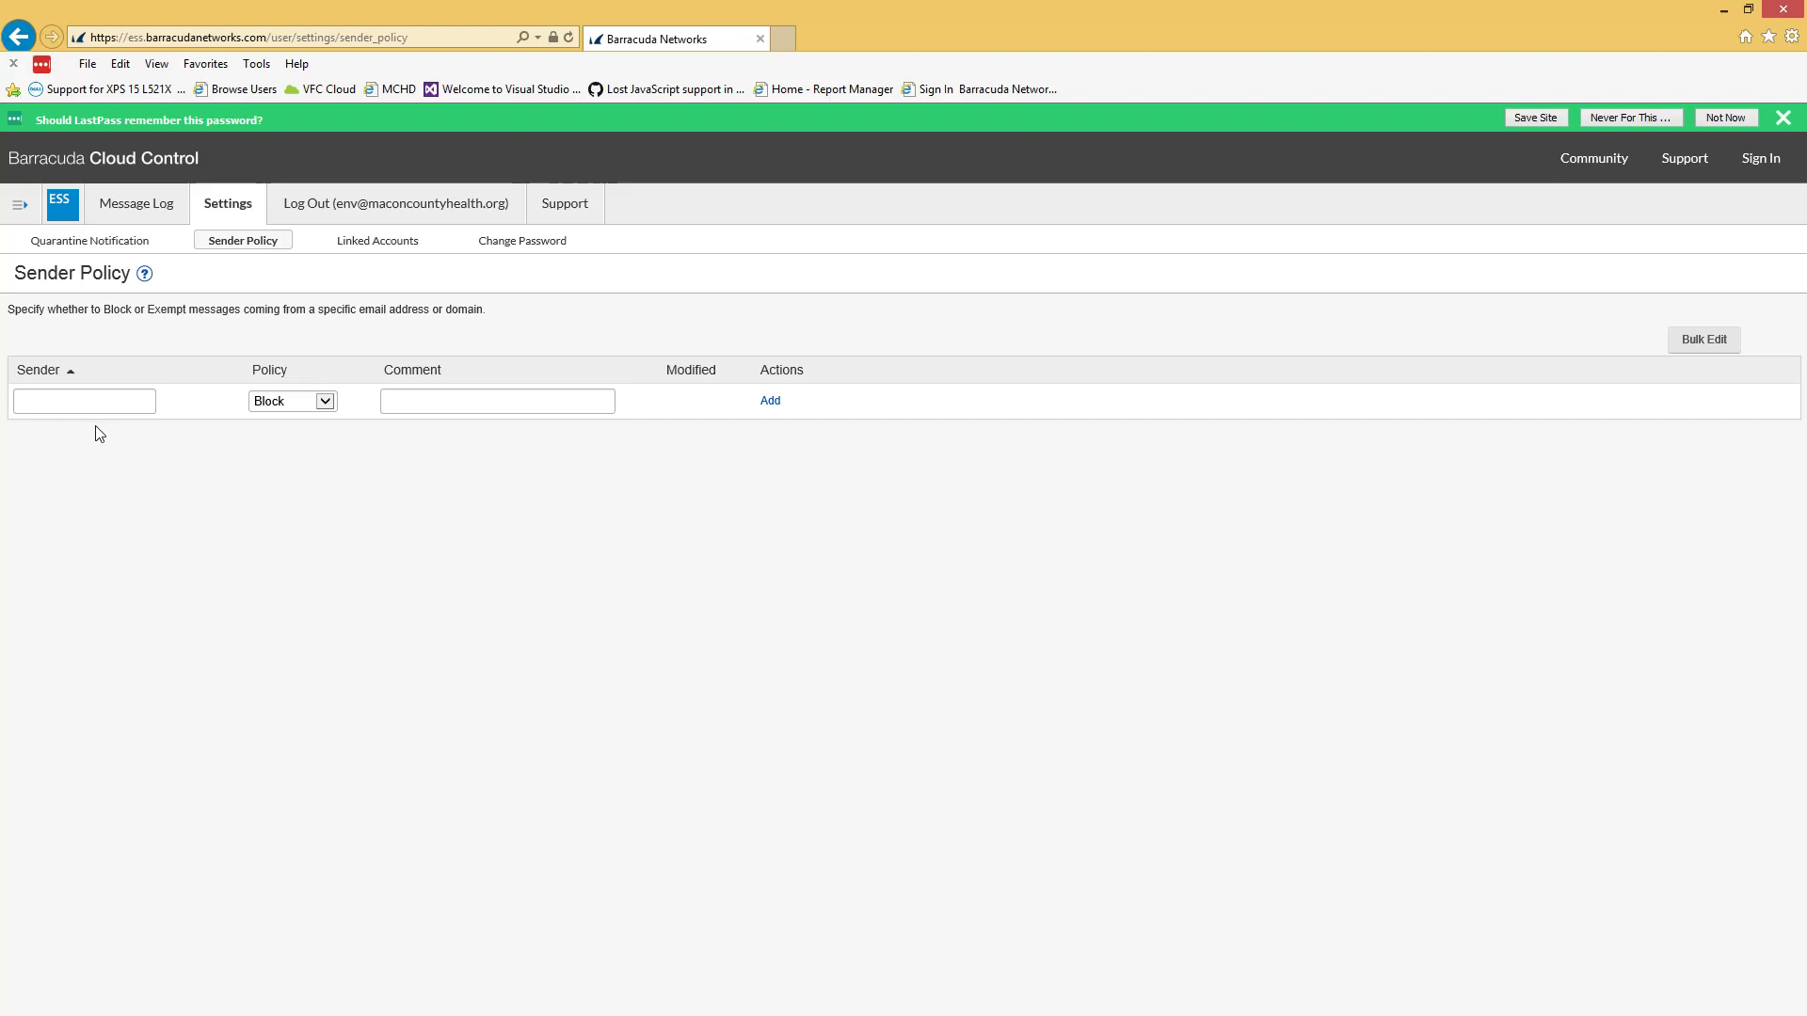
pyautogui.moveTo(376, 251)
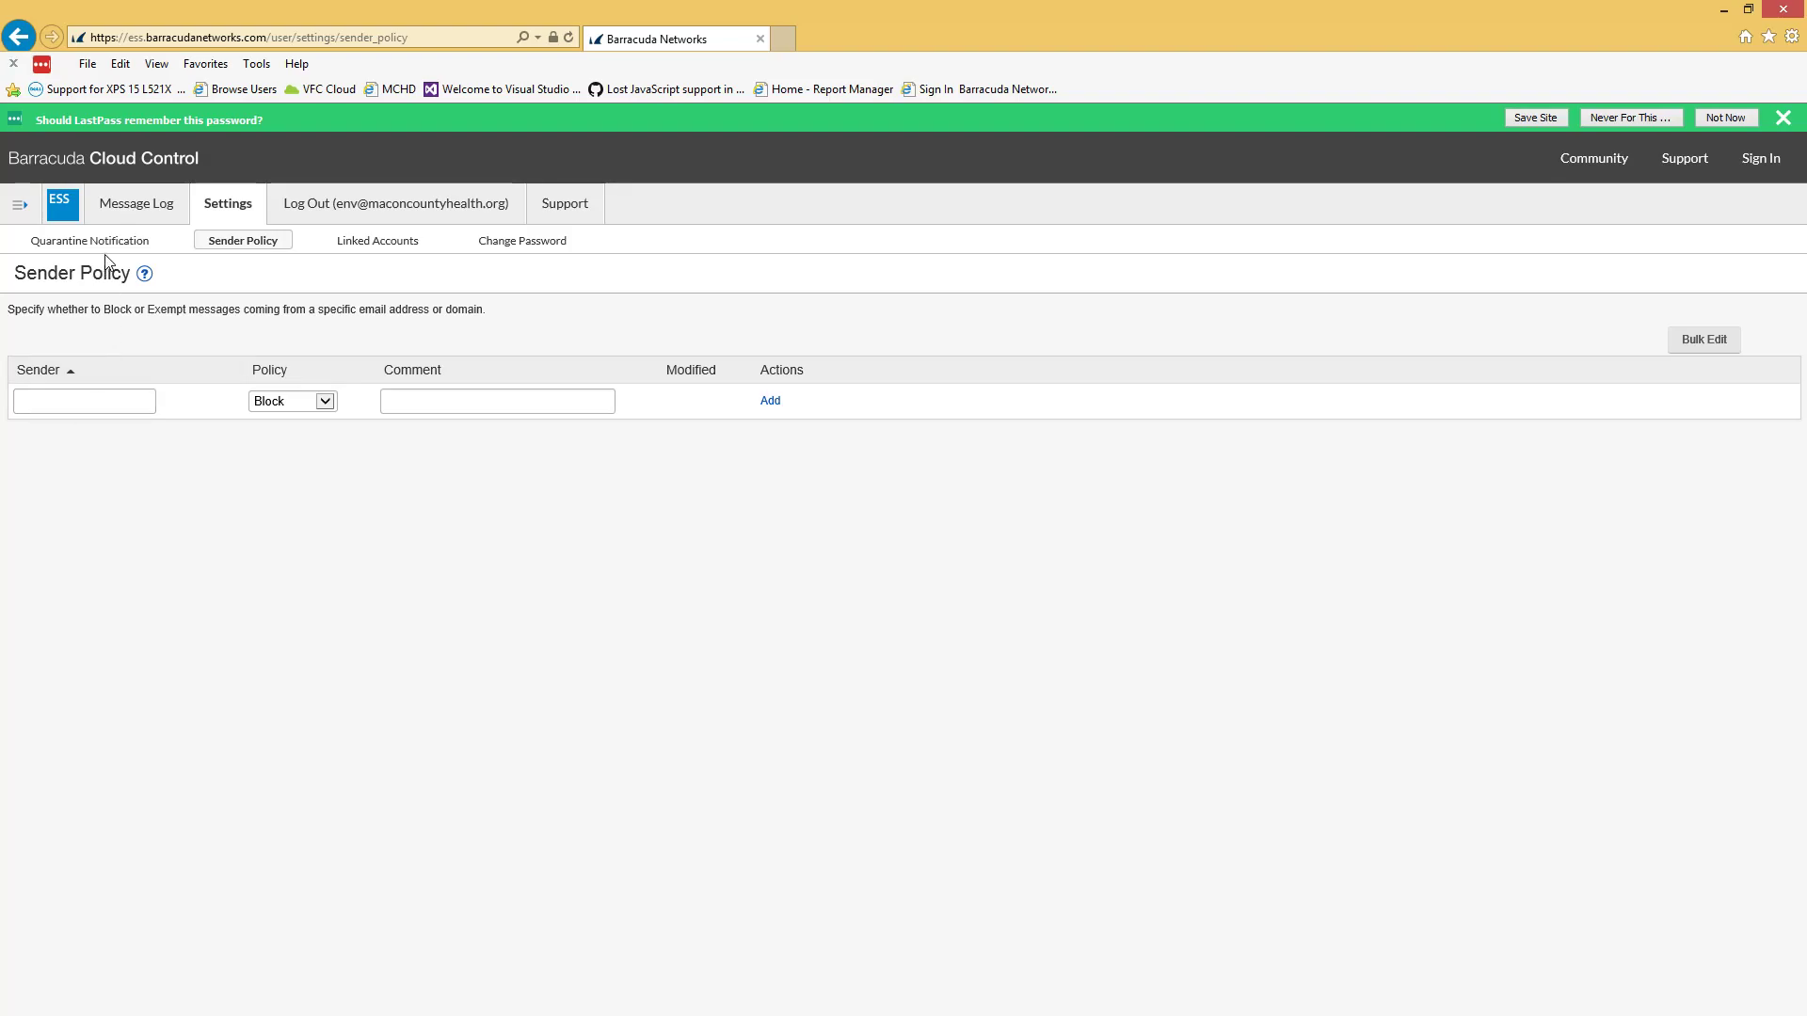
pyautogui.moveTo(288, 283)
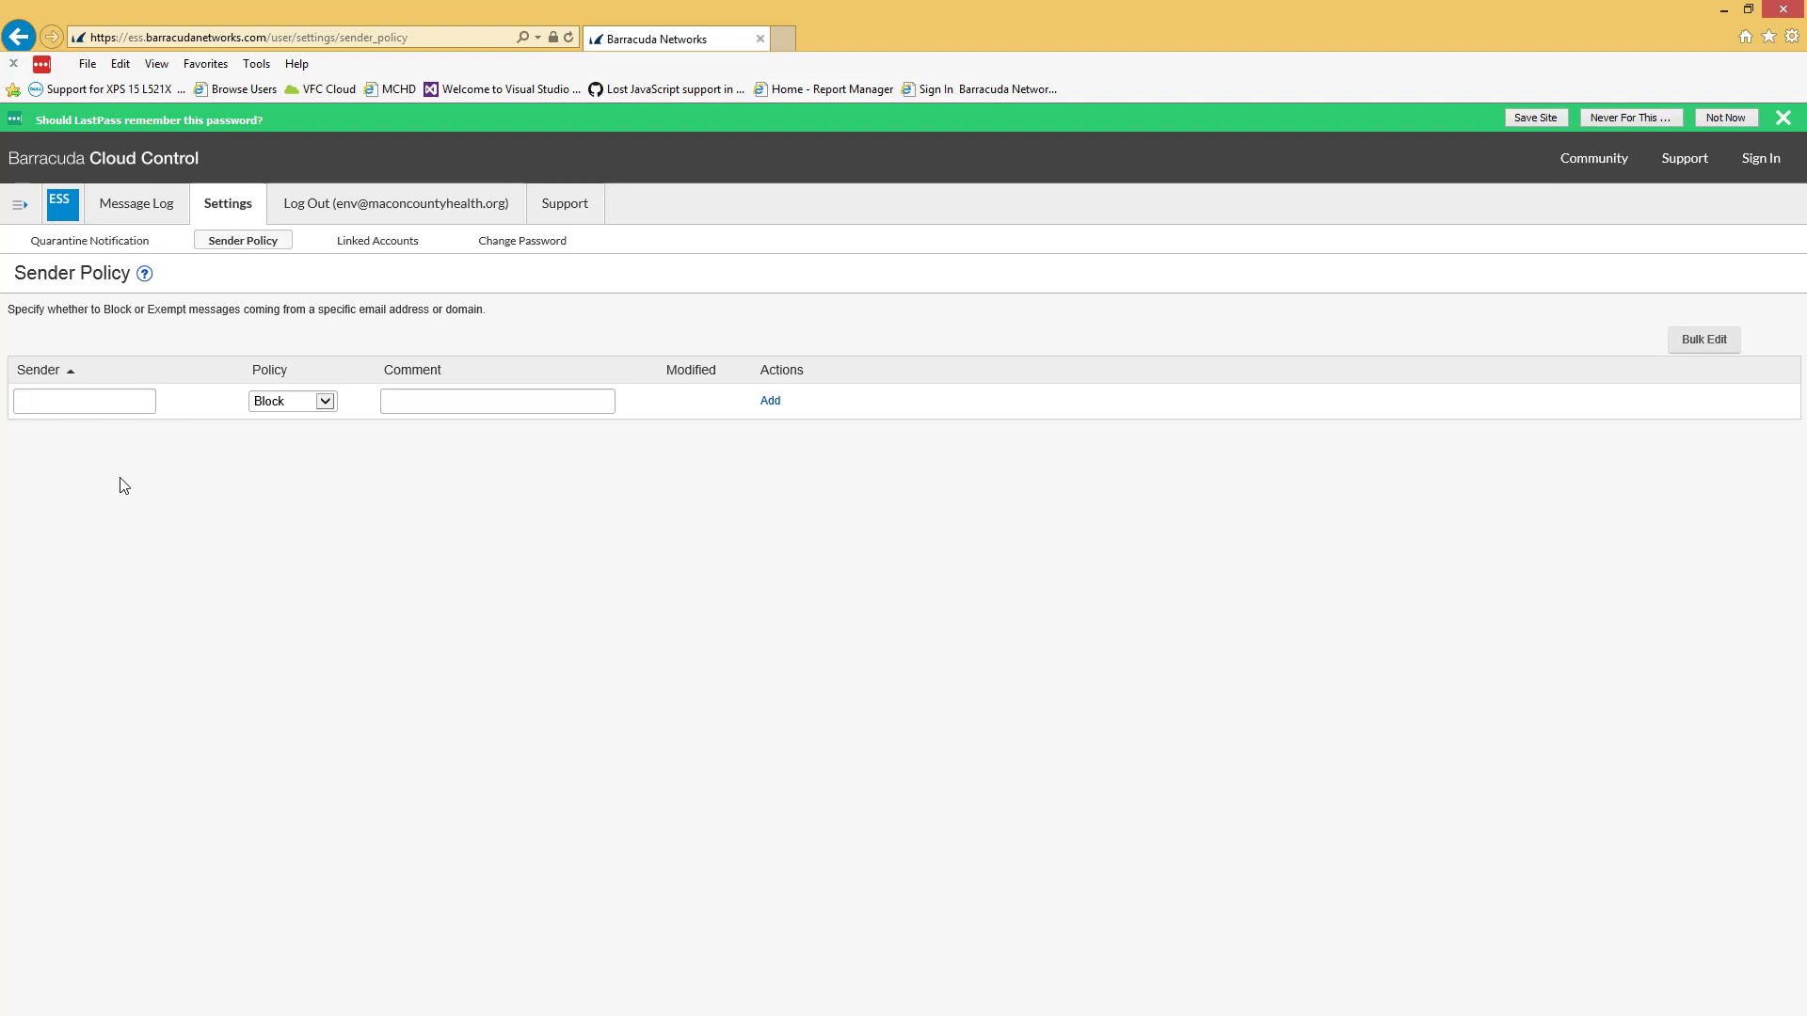
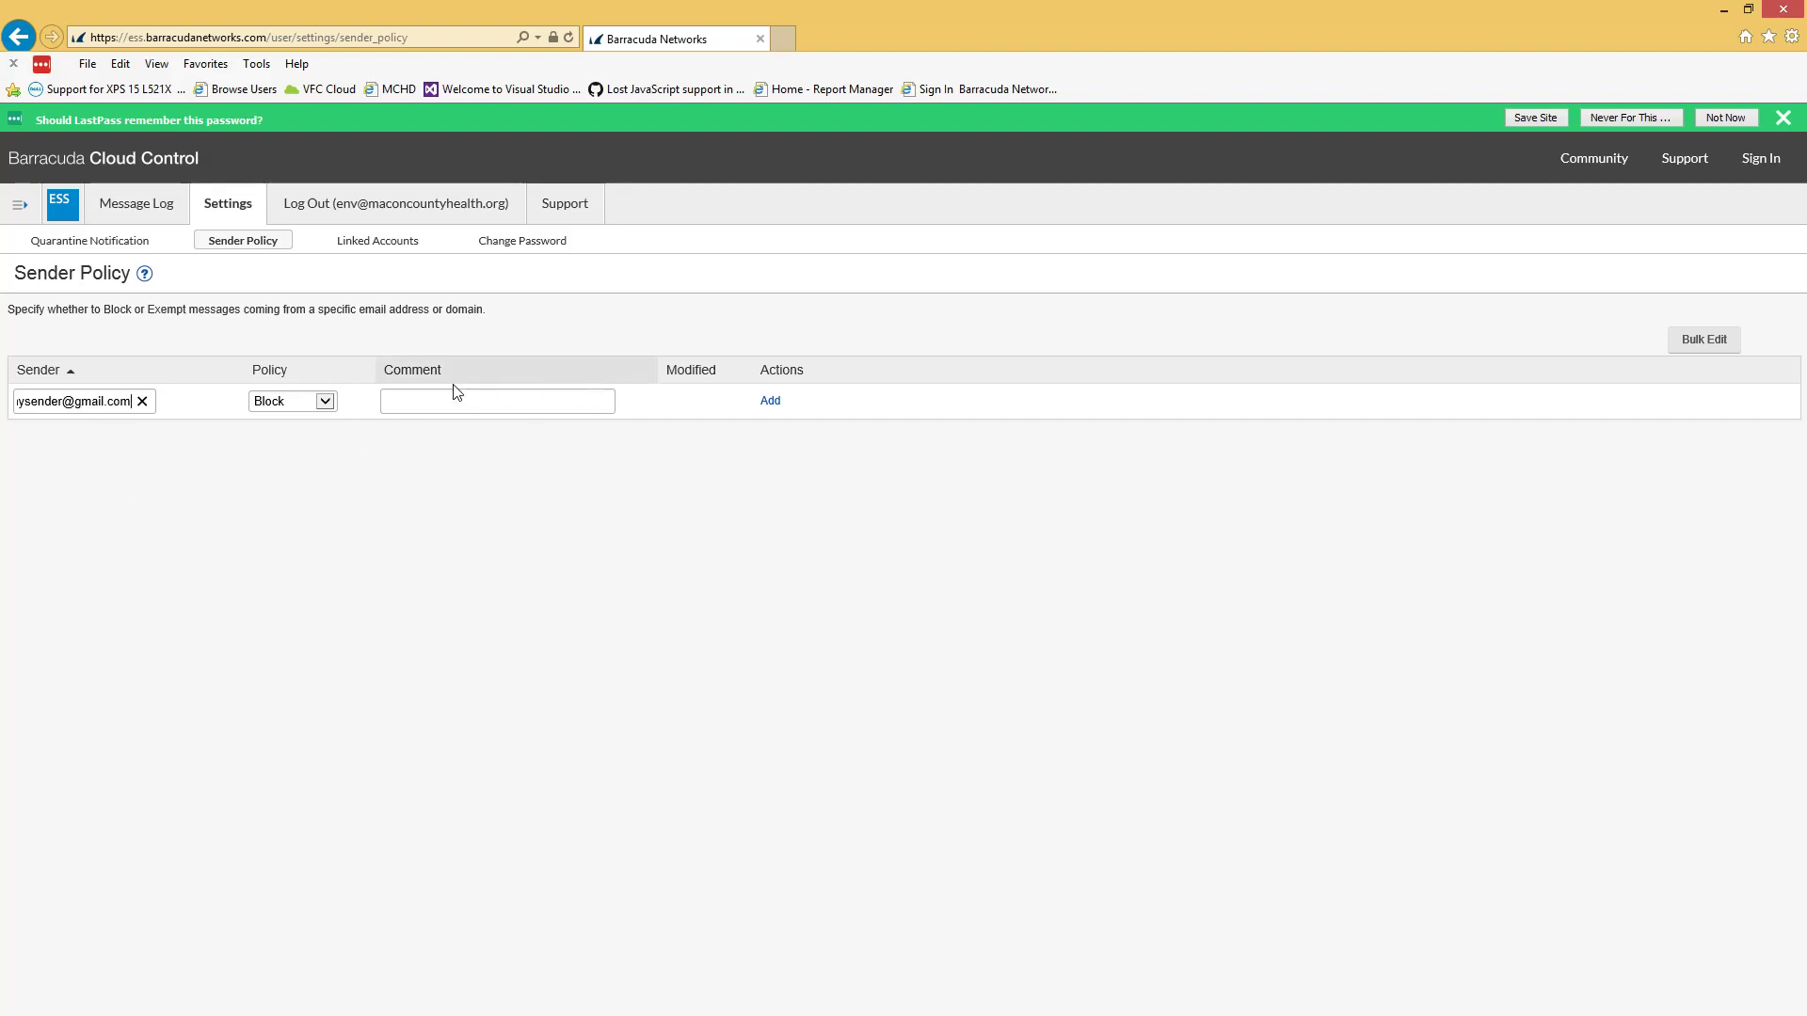
# - Add a Block policy for the spammysen Gmail sender with comment 'Too spammy'
pyautogui.click(292, 401)
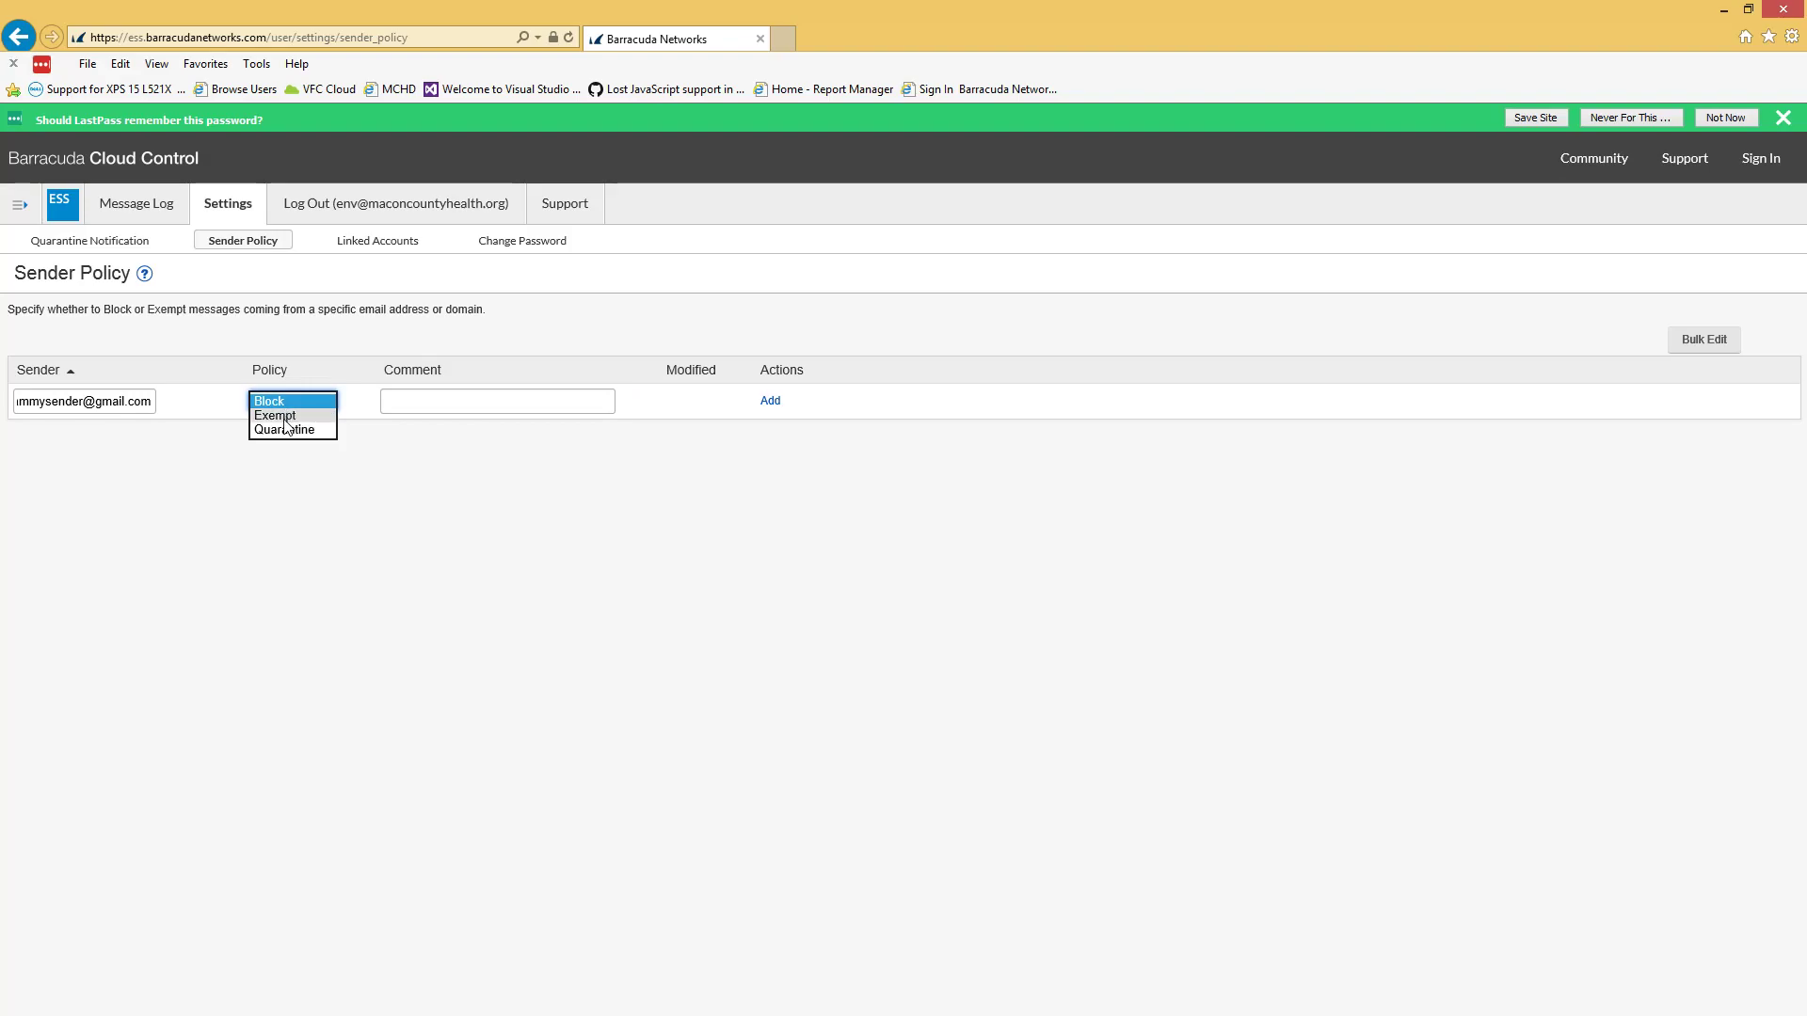
pyautogui.moveTo(292, 429)
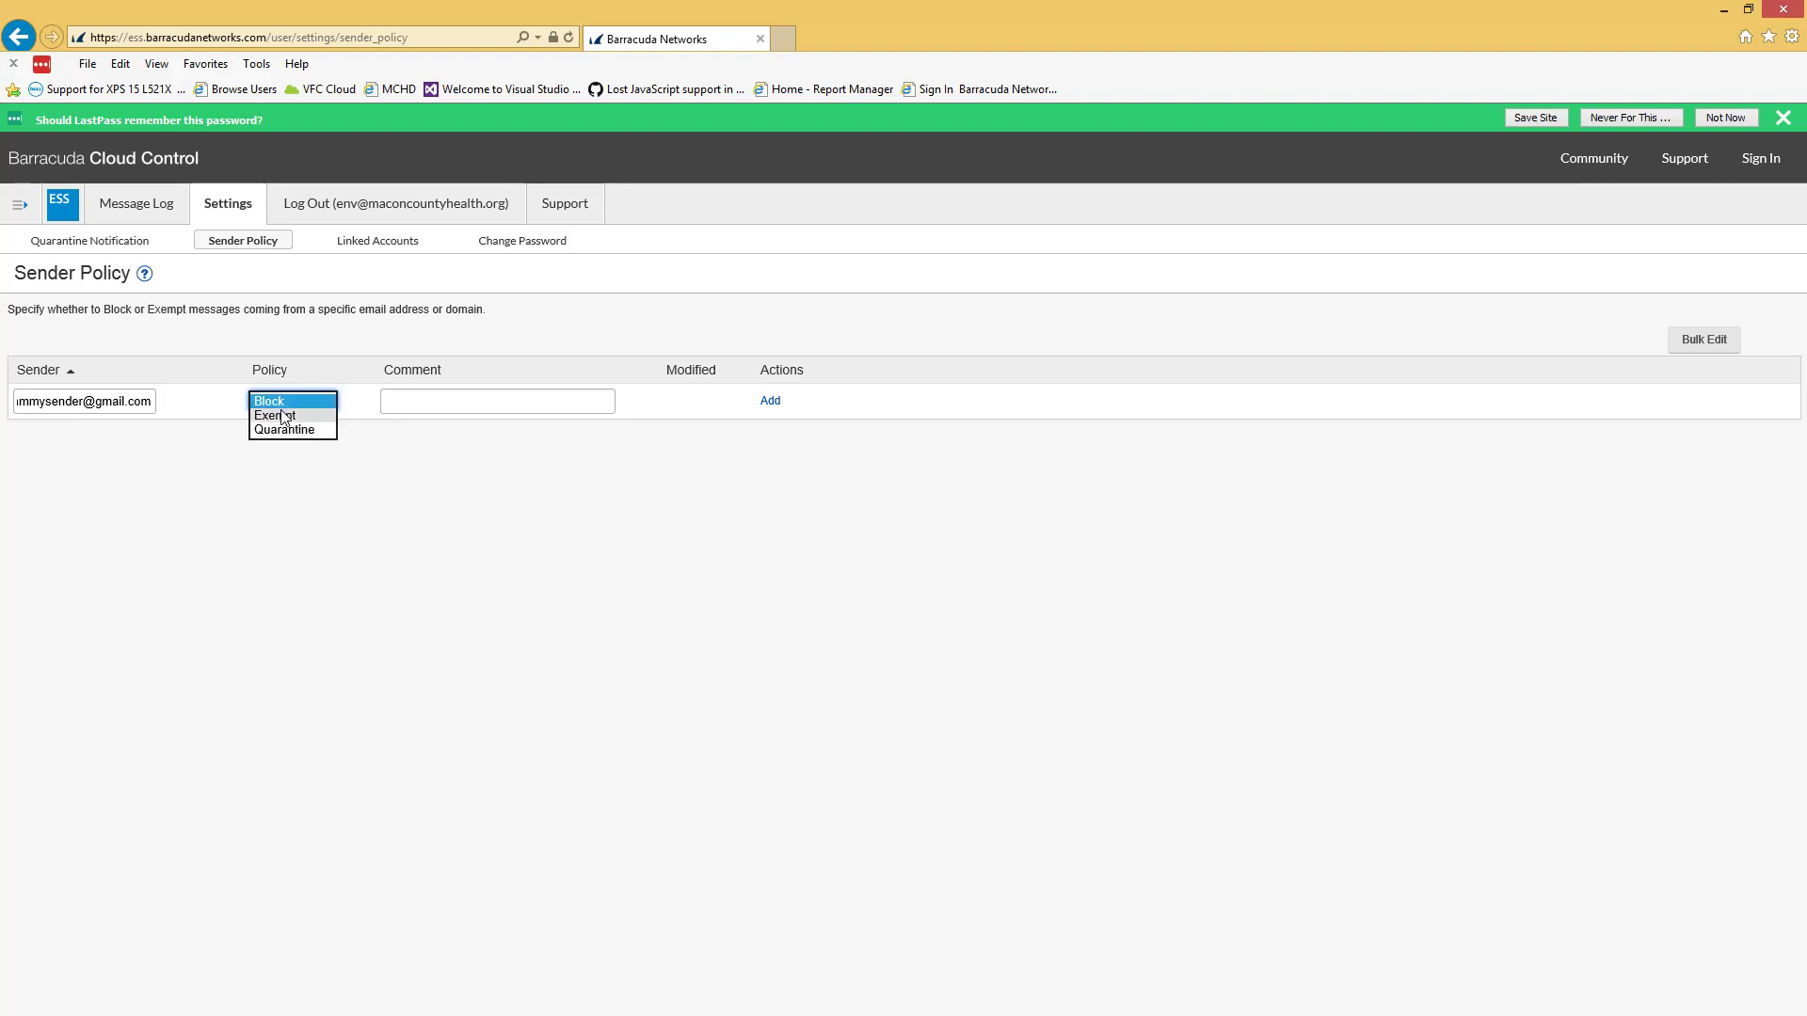
pyautogui.click(268, 401)
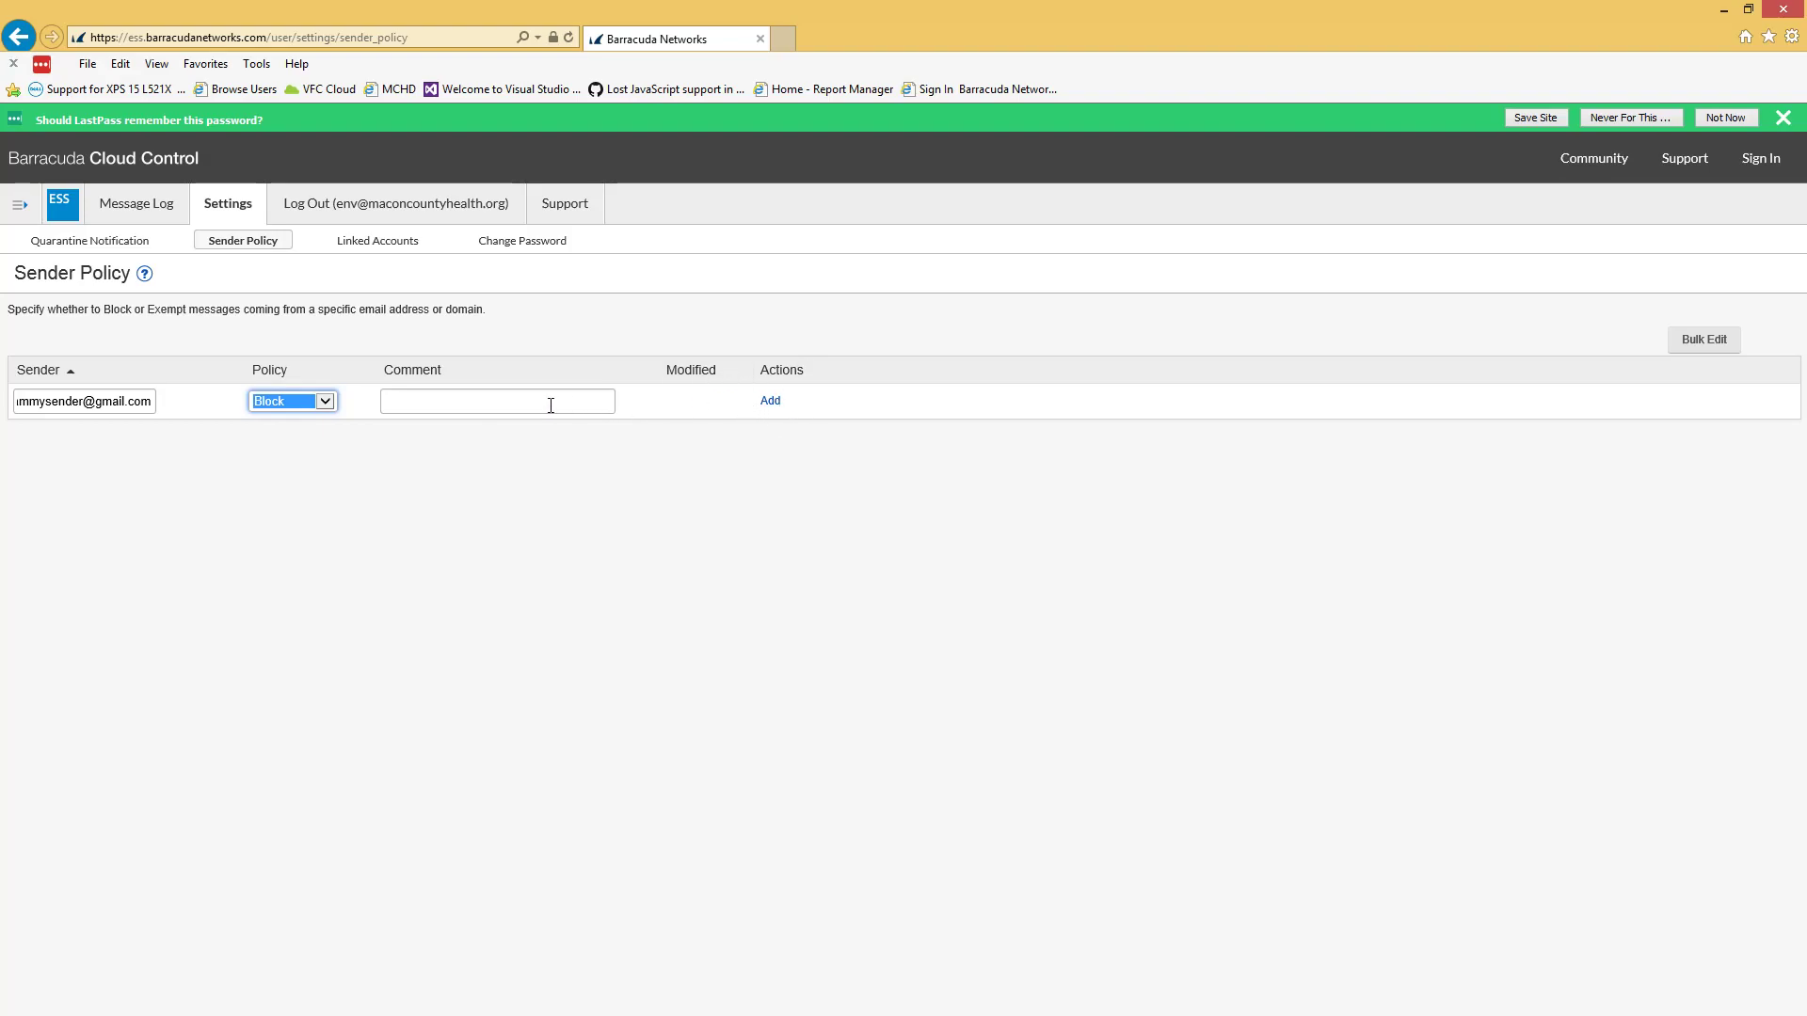
pyautogui.write('Too spammy')
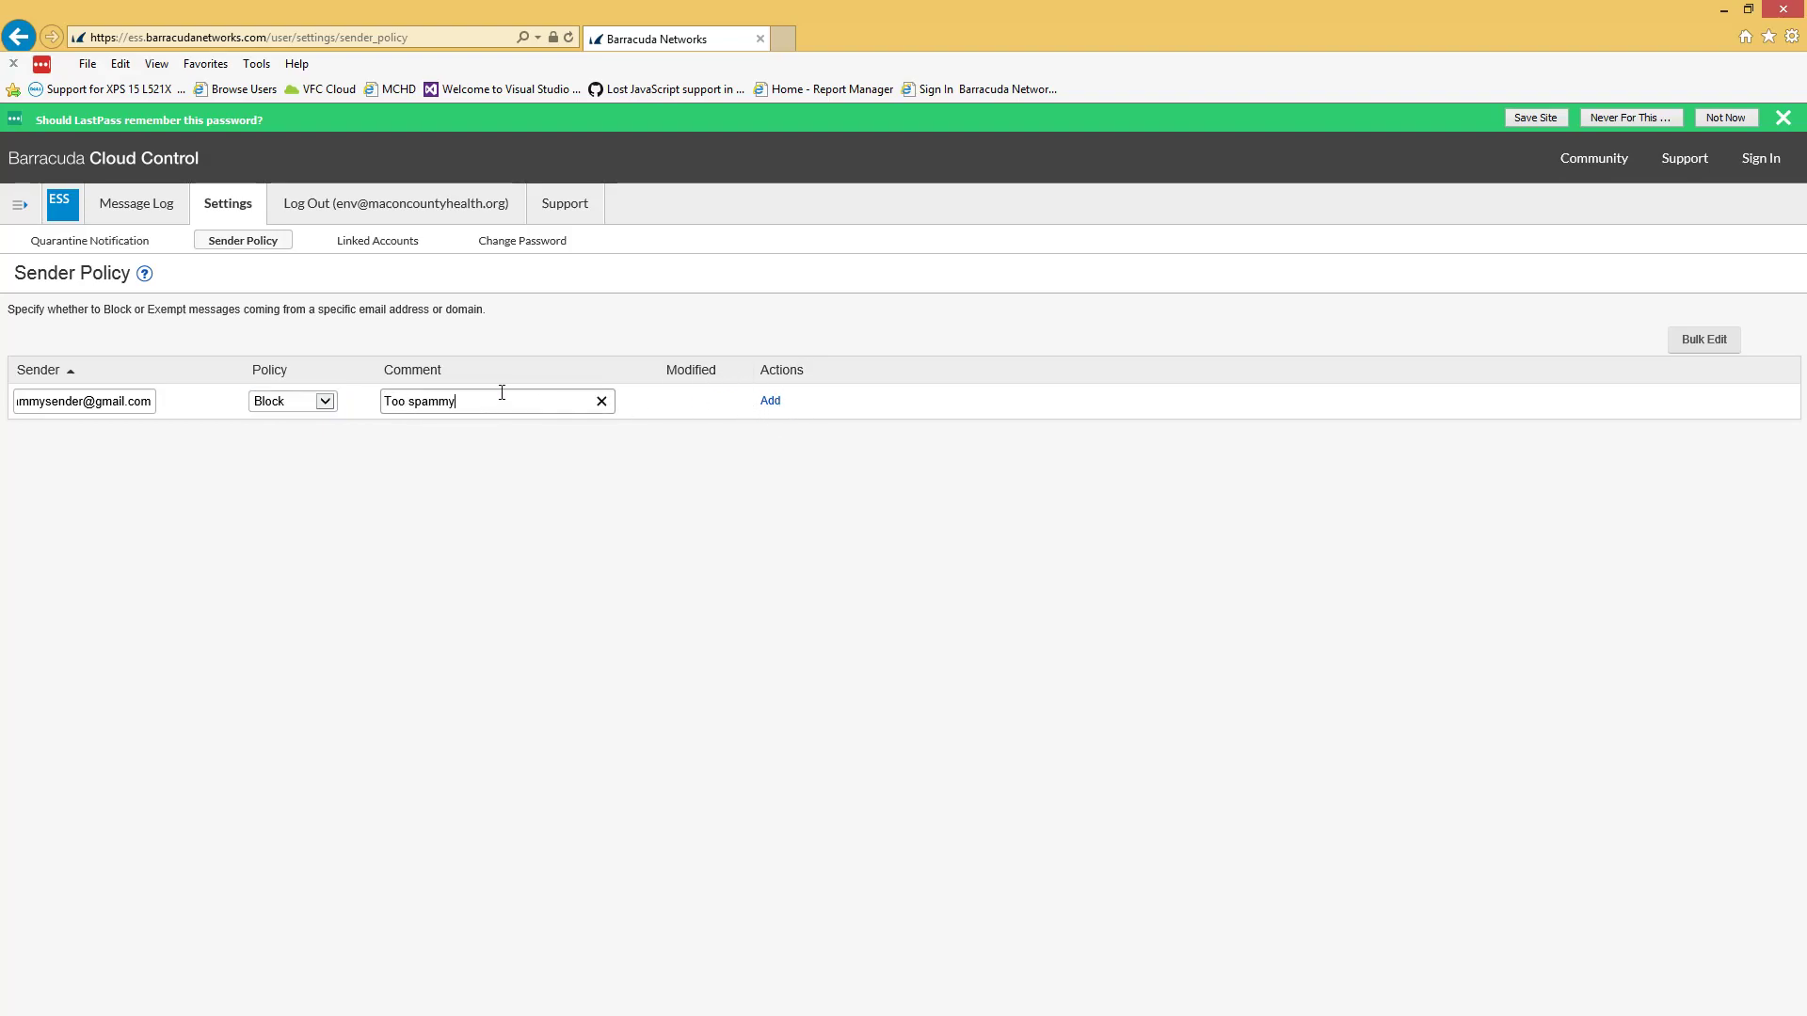
pyautogui.click(769, 400)
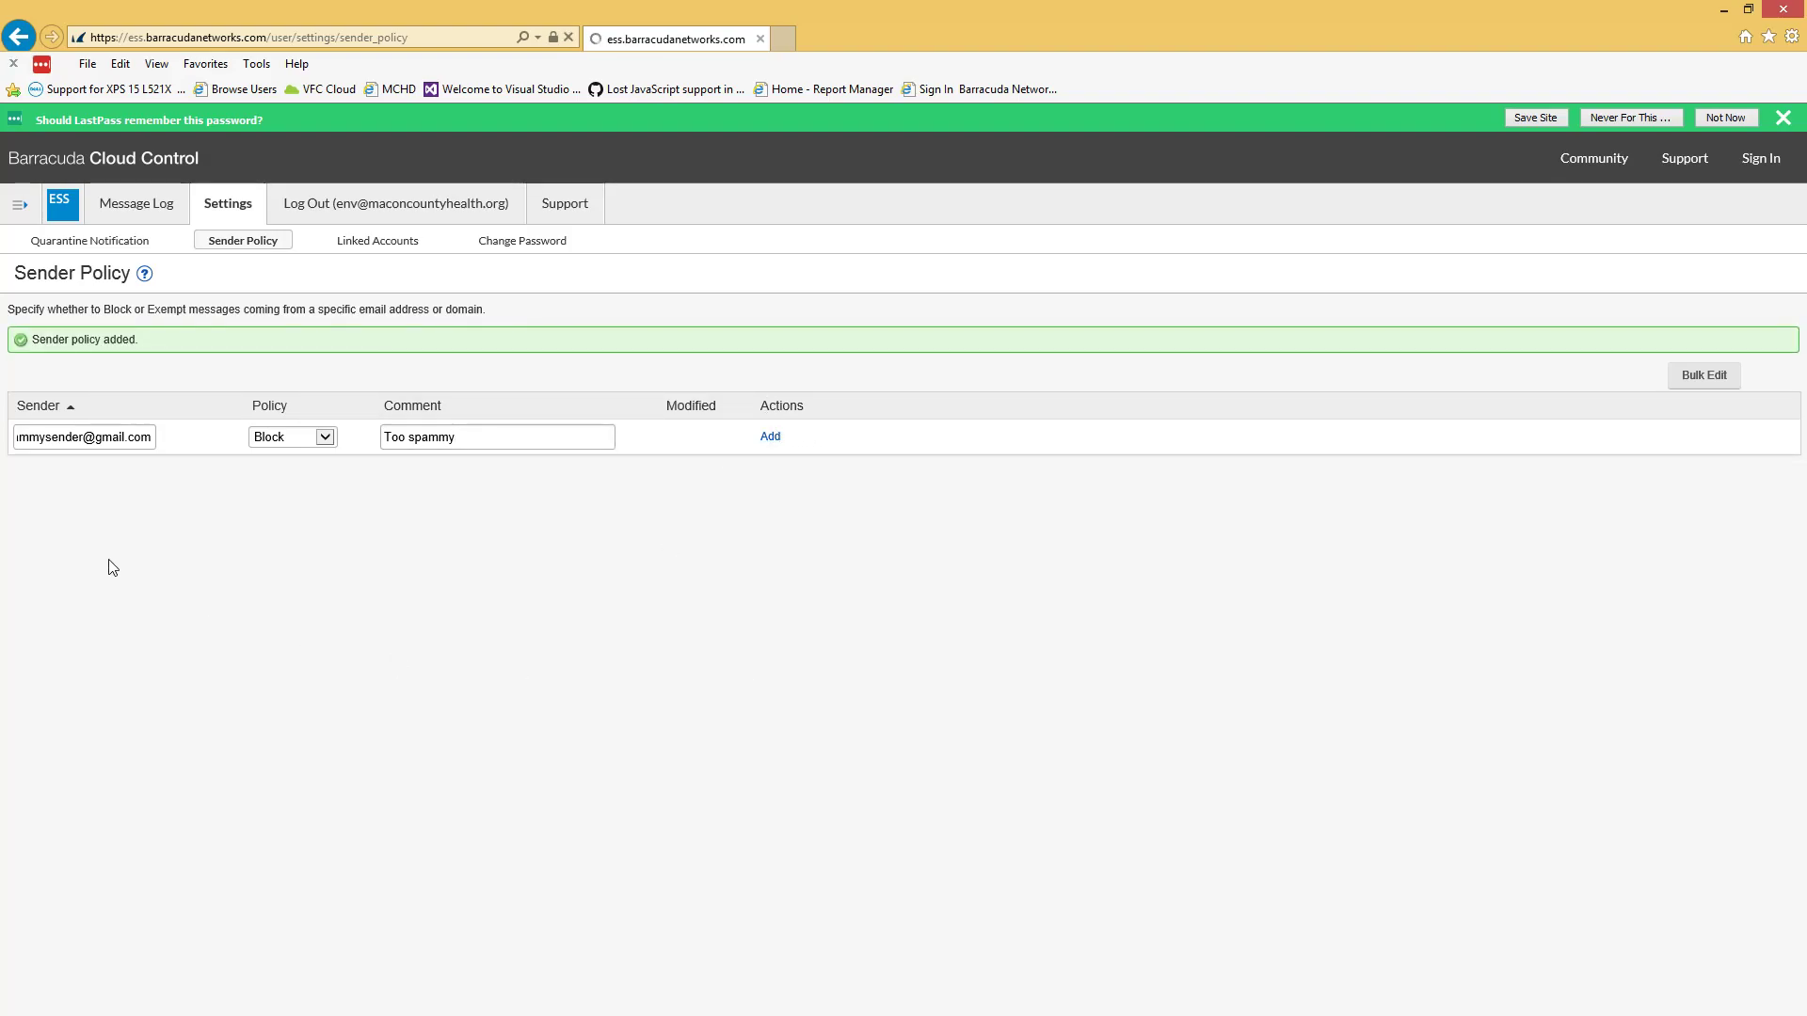
# - Remove the spam Gmail sender's Block policy and confirm the removal
pyautogui.click(769, 436)
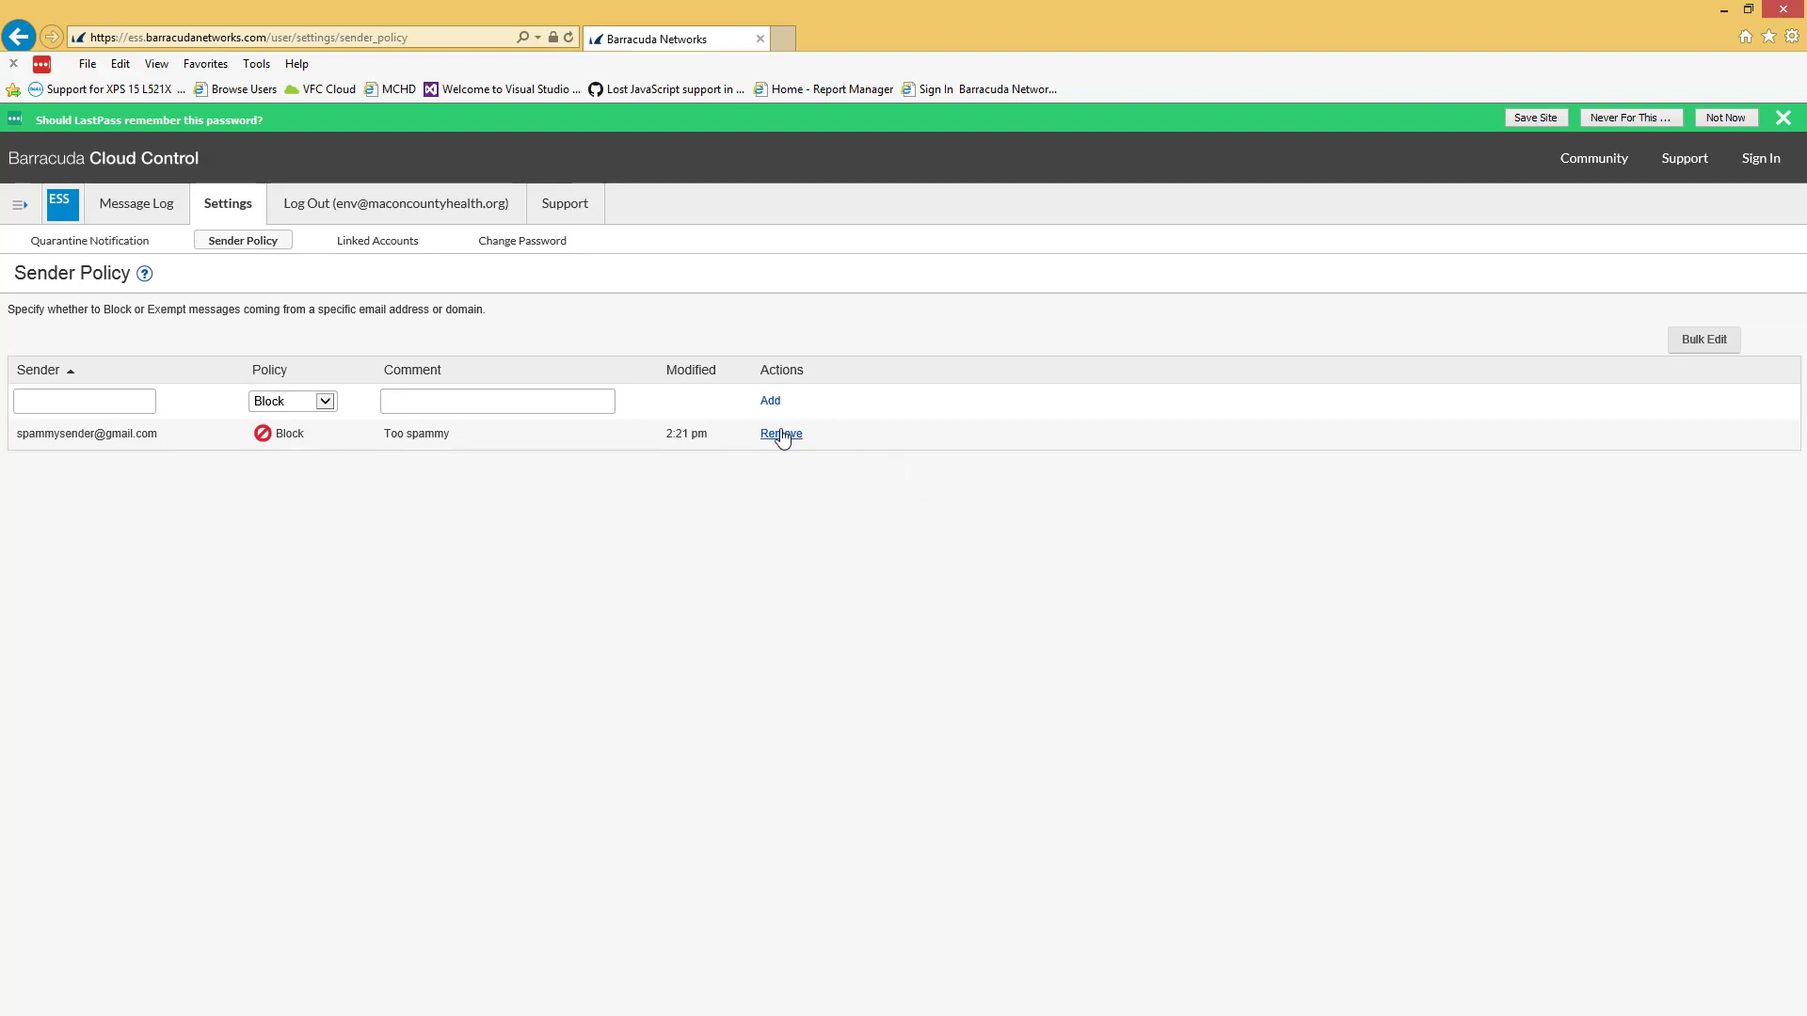
pyautogui.click(780, 433)
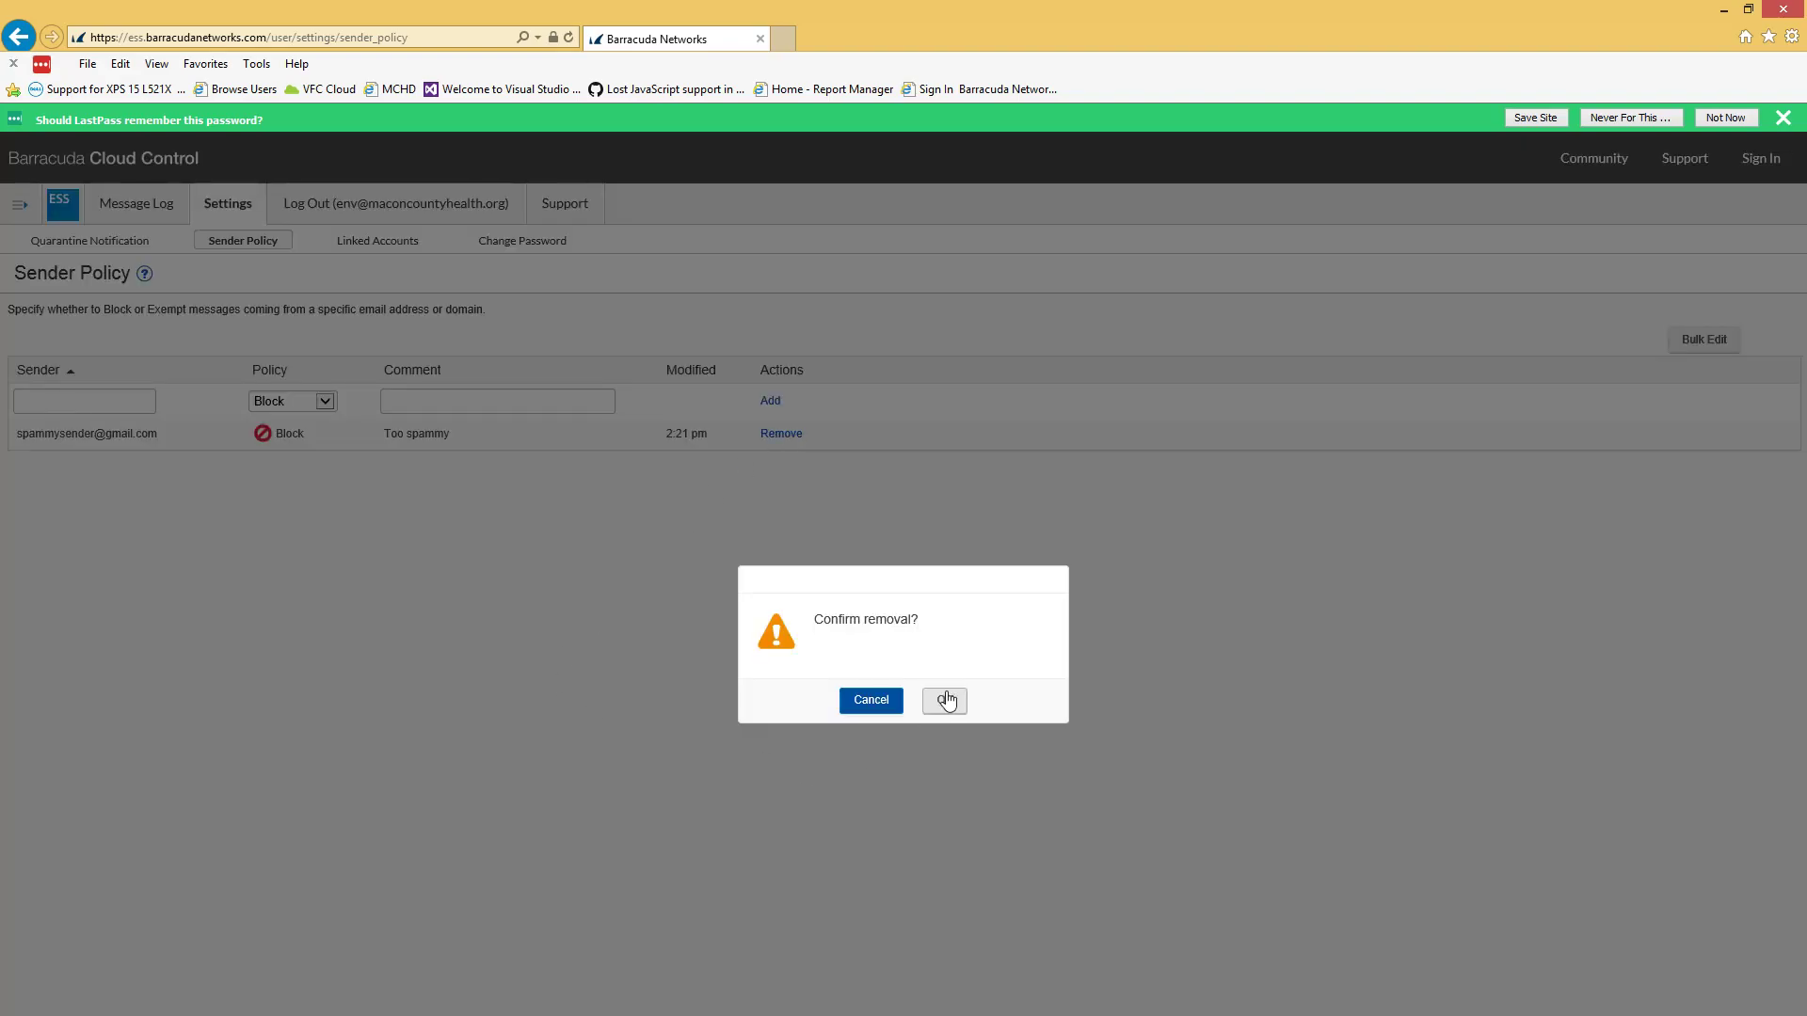
pyautogui.click(944, 700)
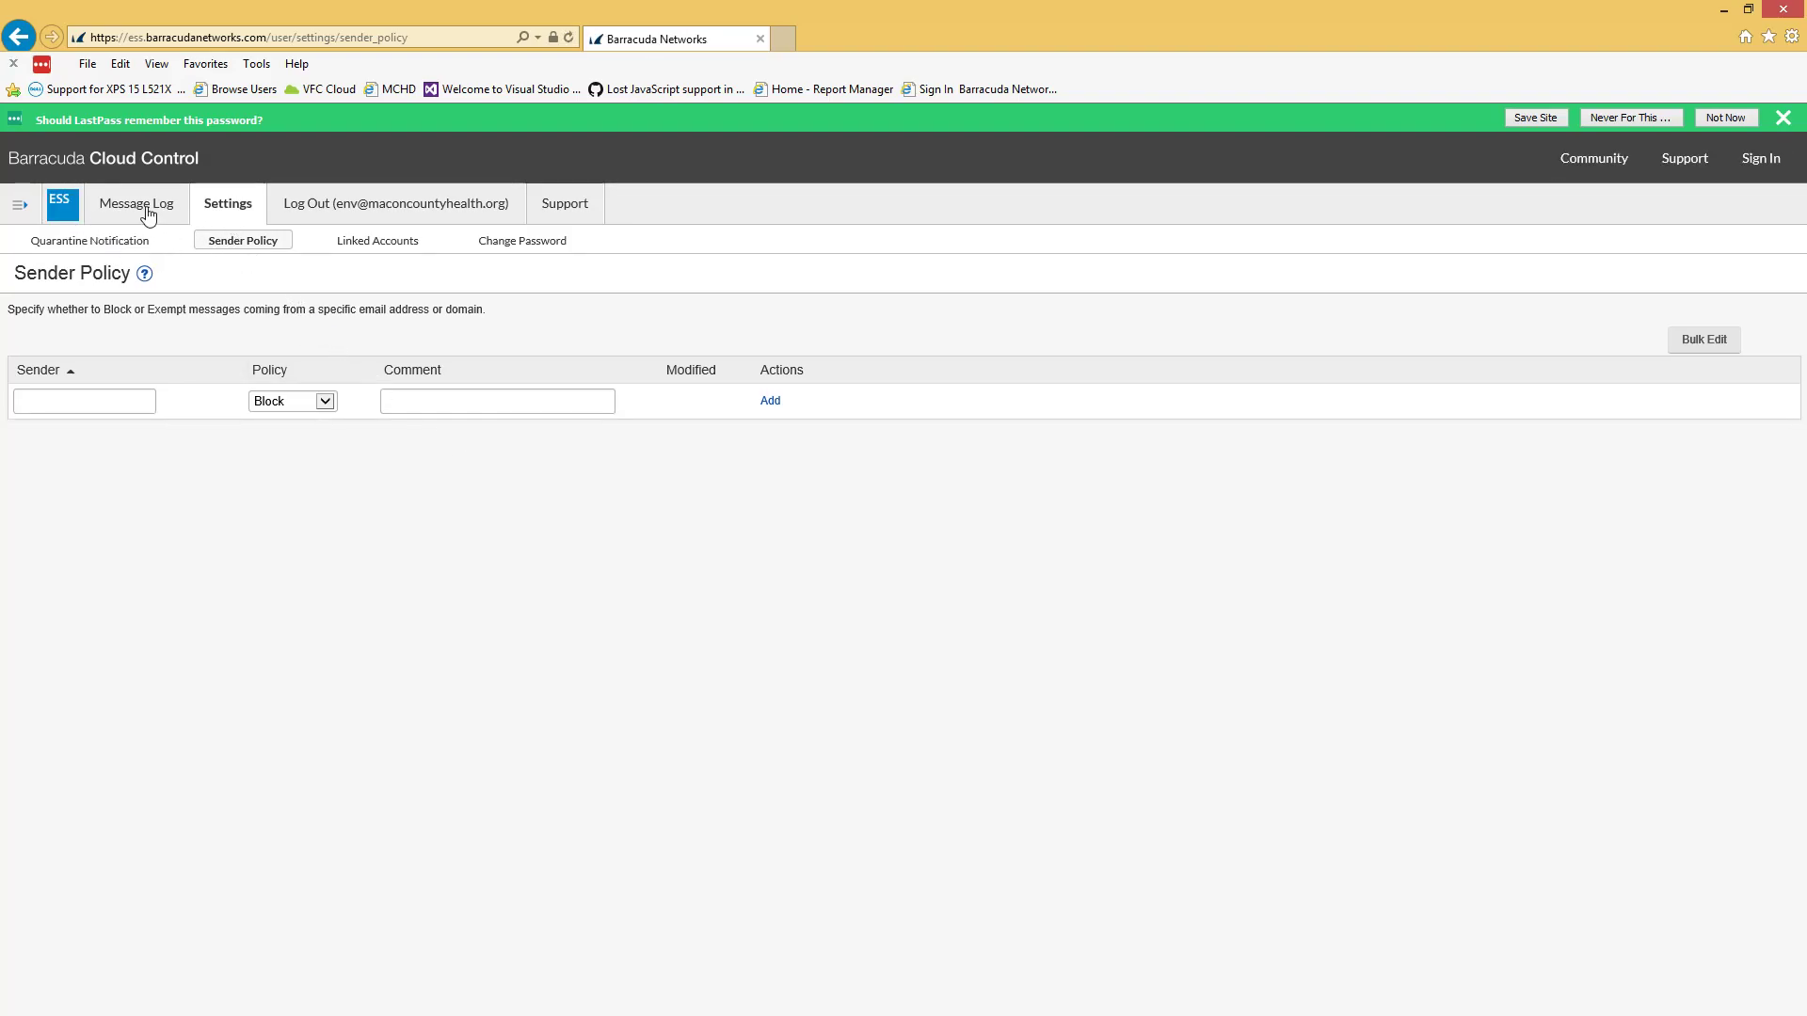
# - Switch to the Message Log and set the Message Filter to Blocked
pyautogui.click(136, 203)
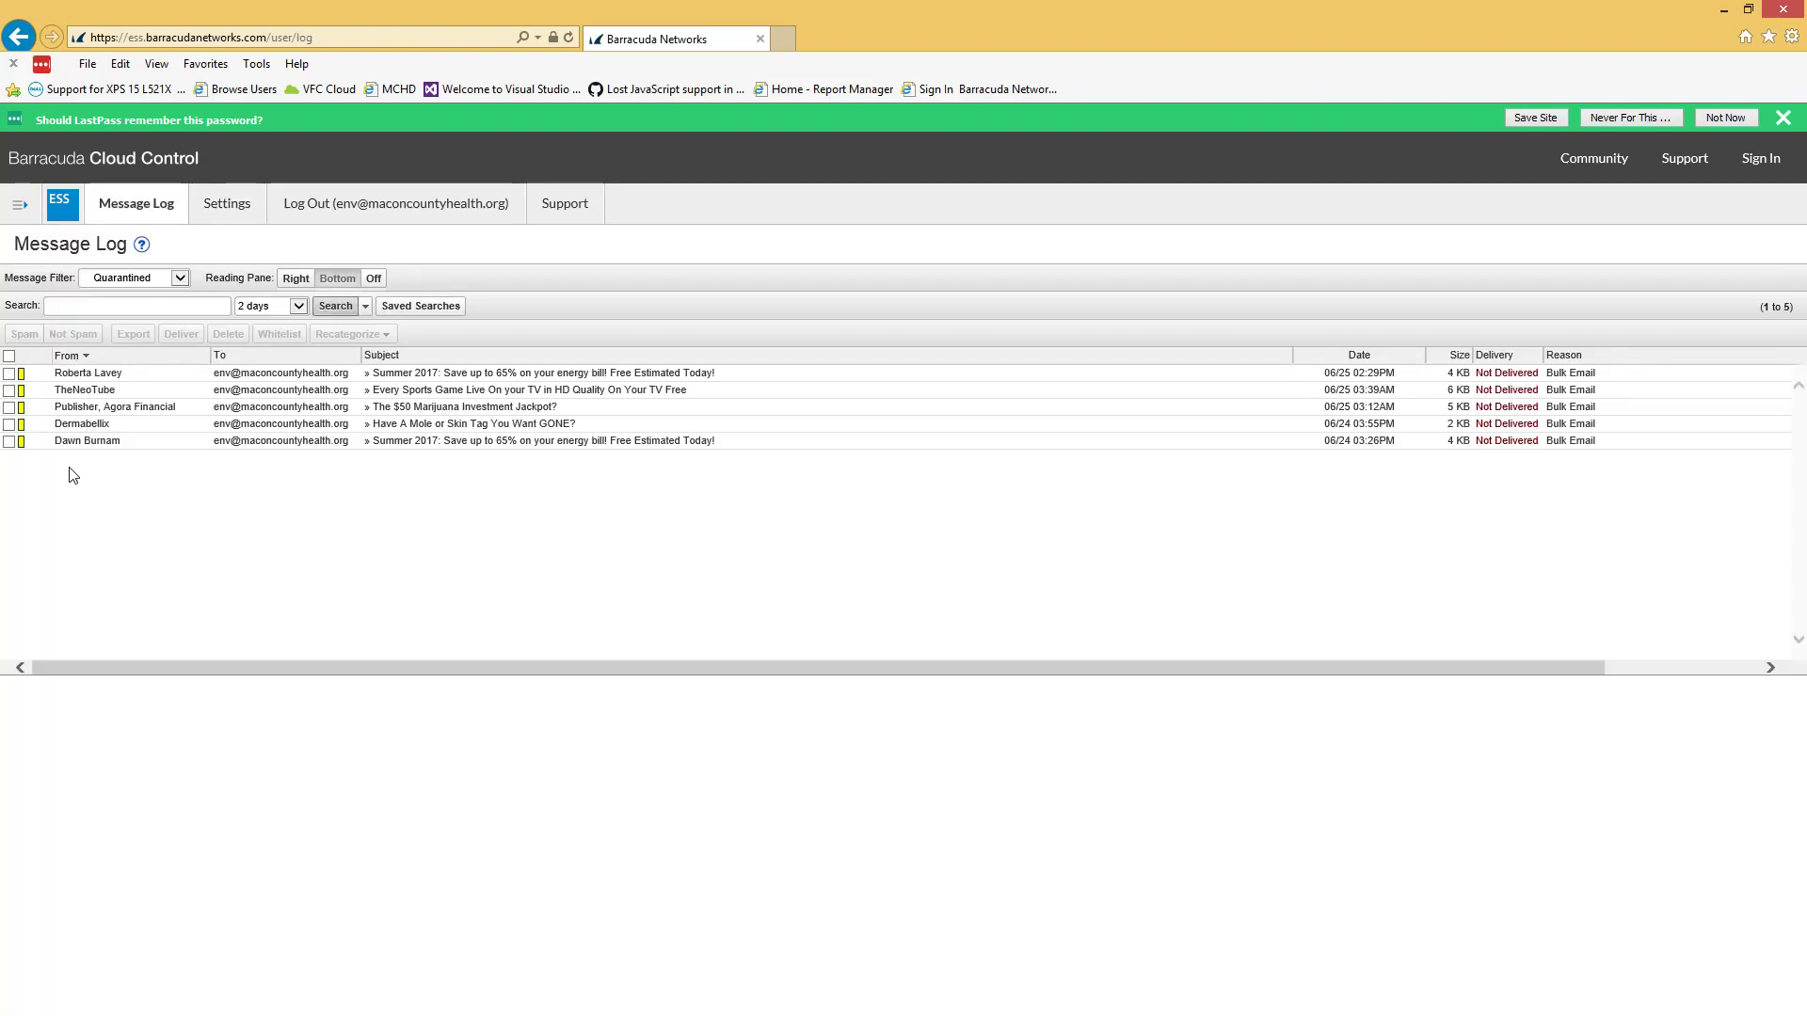
pyautogui.click(133, 277)
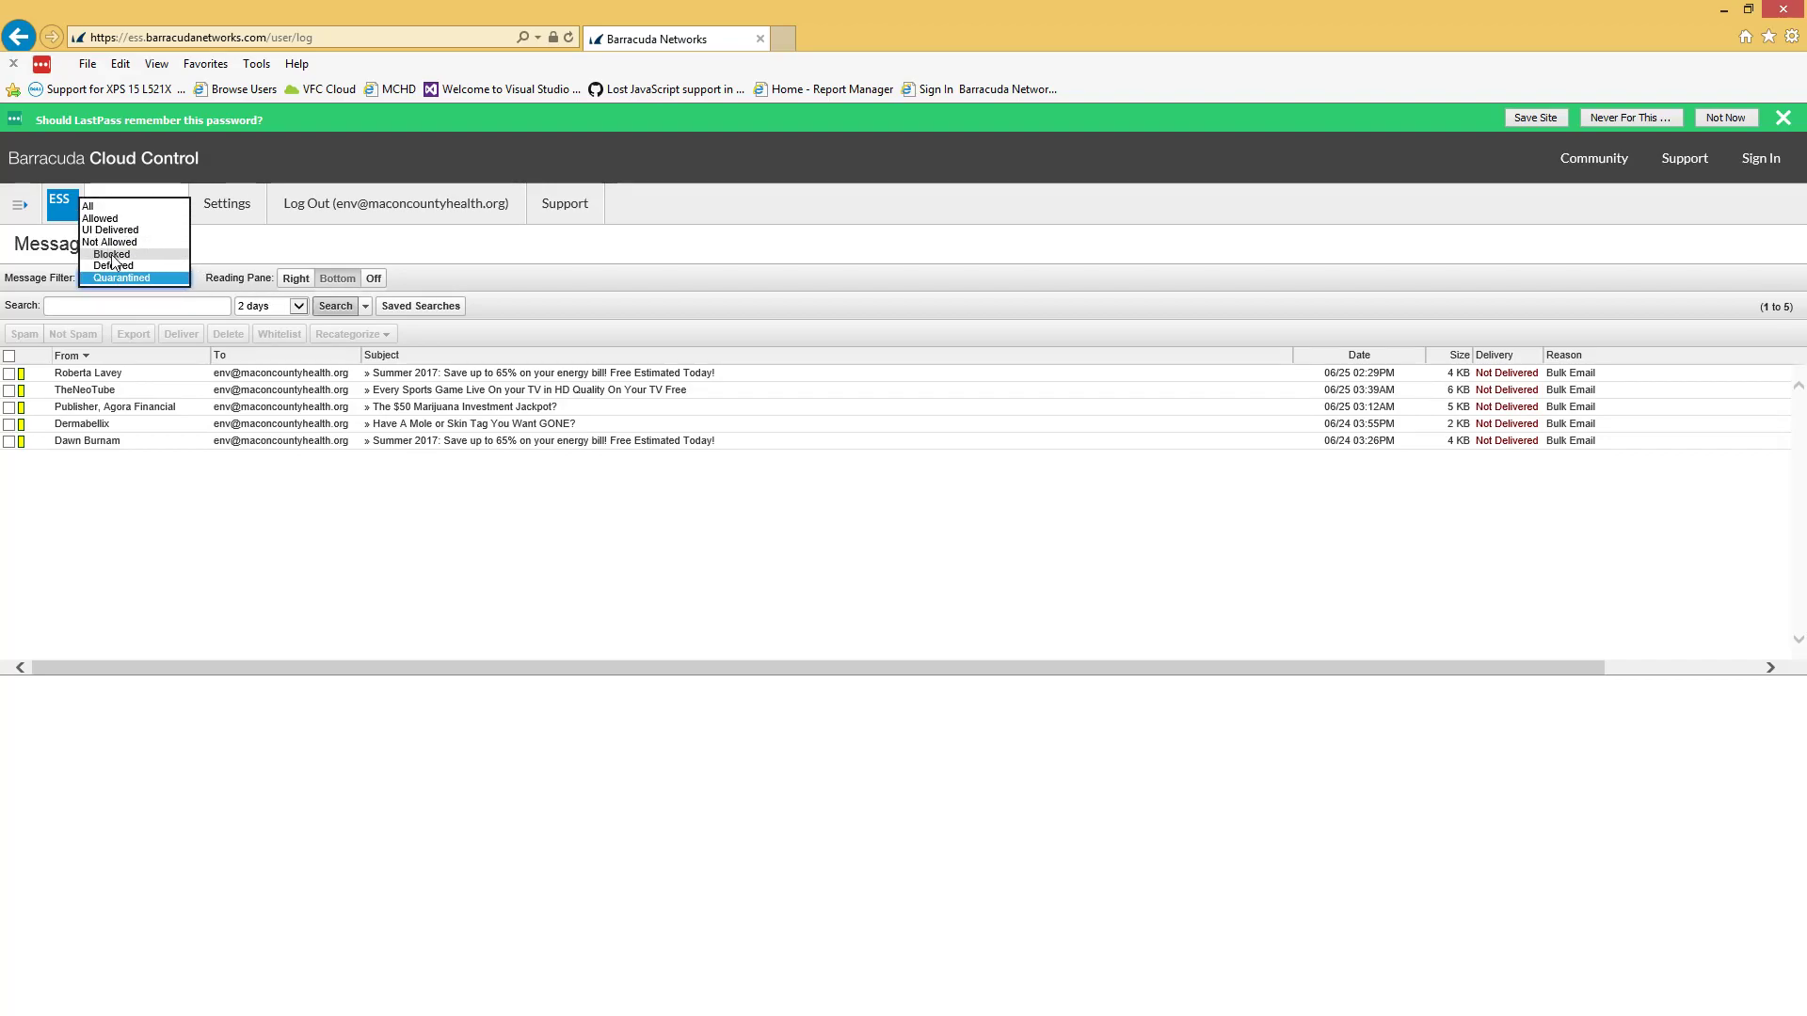
pyautogui.click(111, 255)
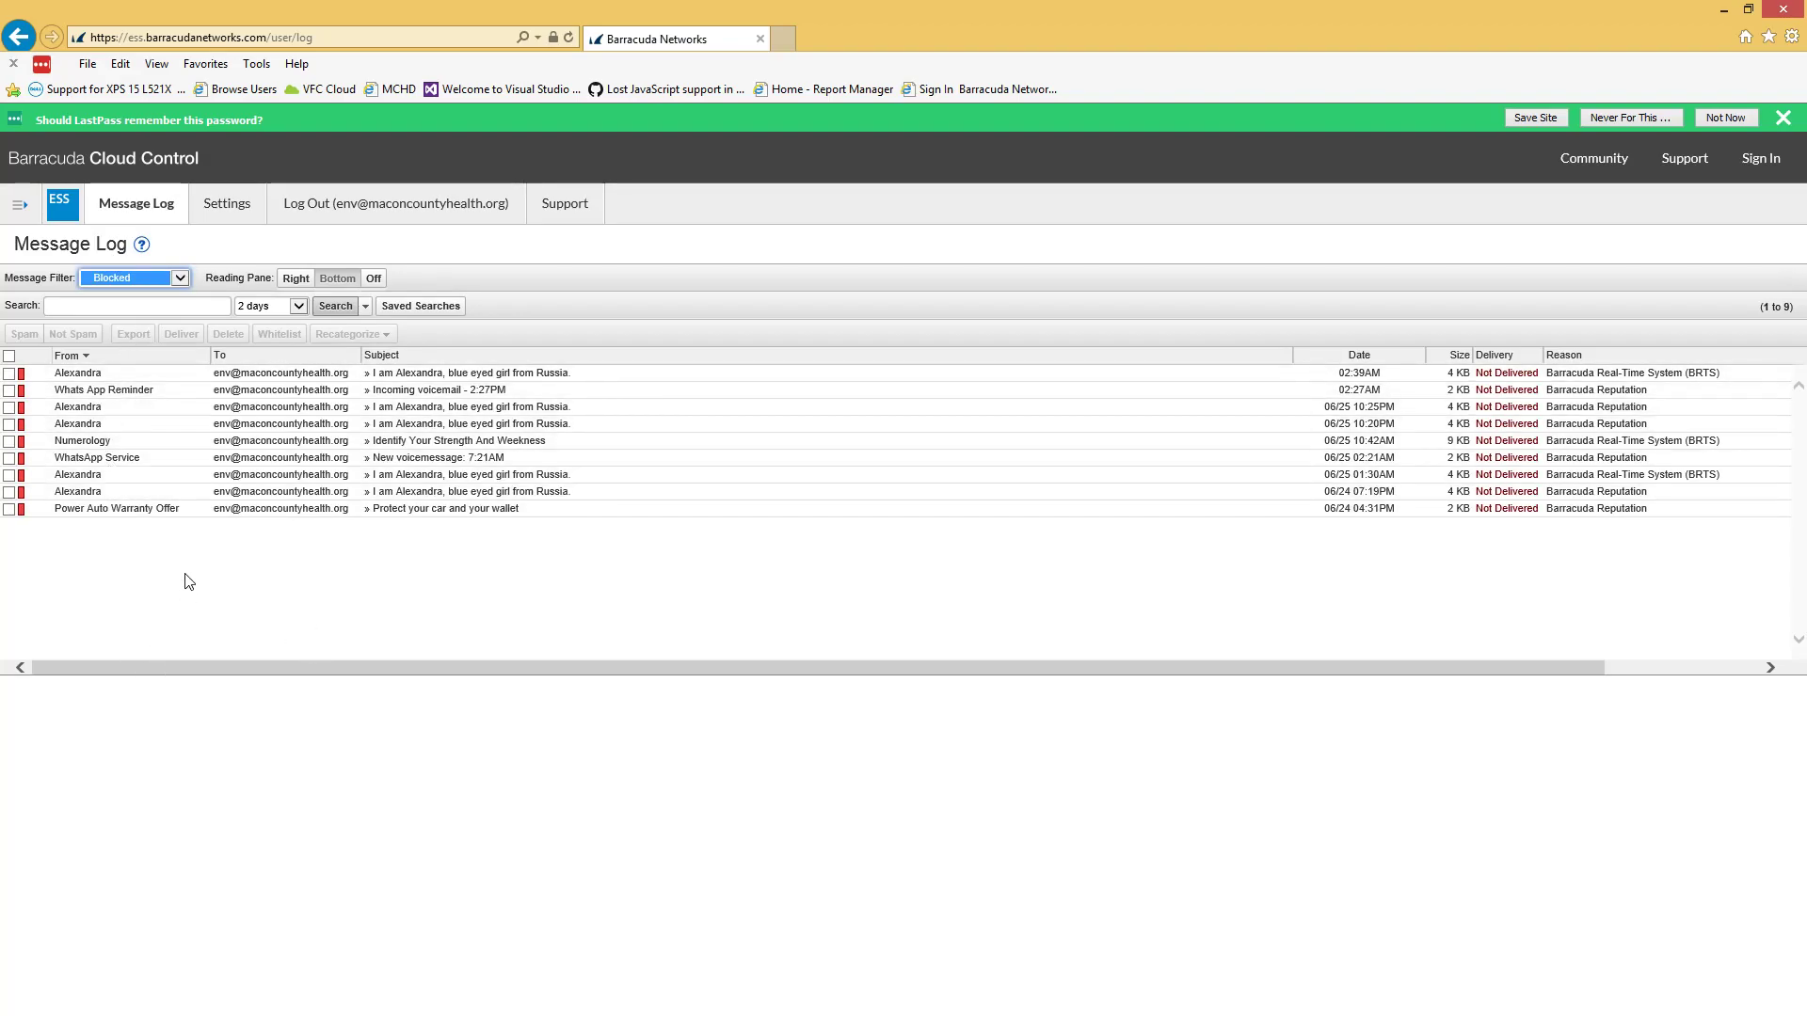
pyautogui.moveTo(134, 621)
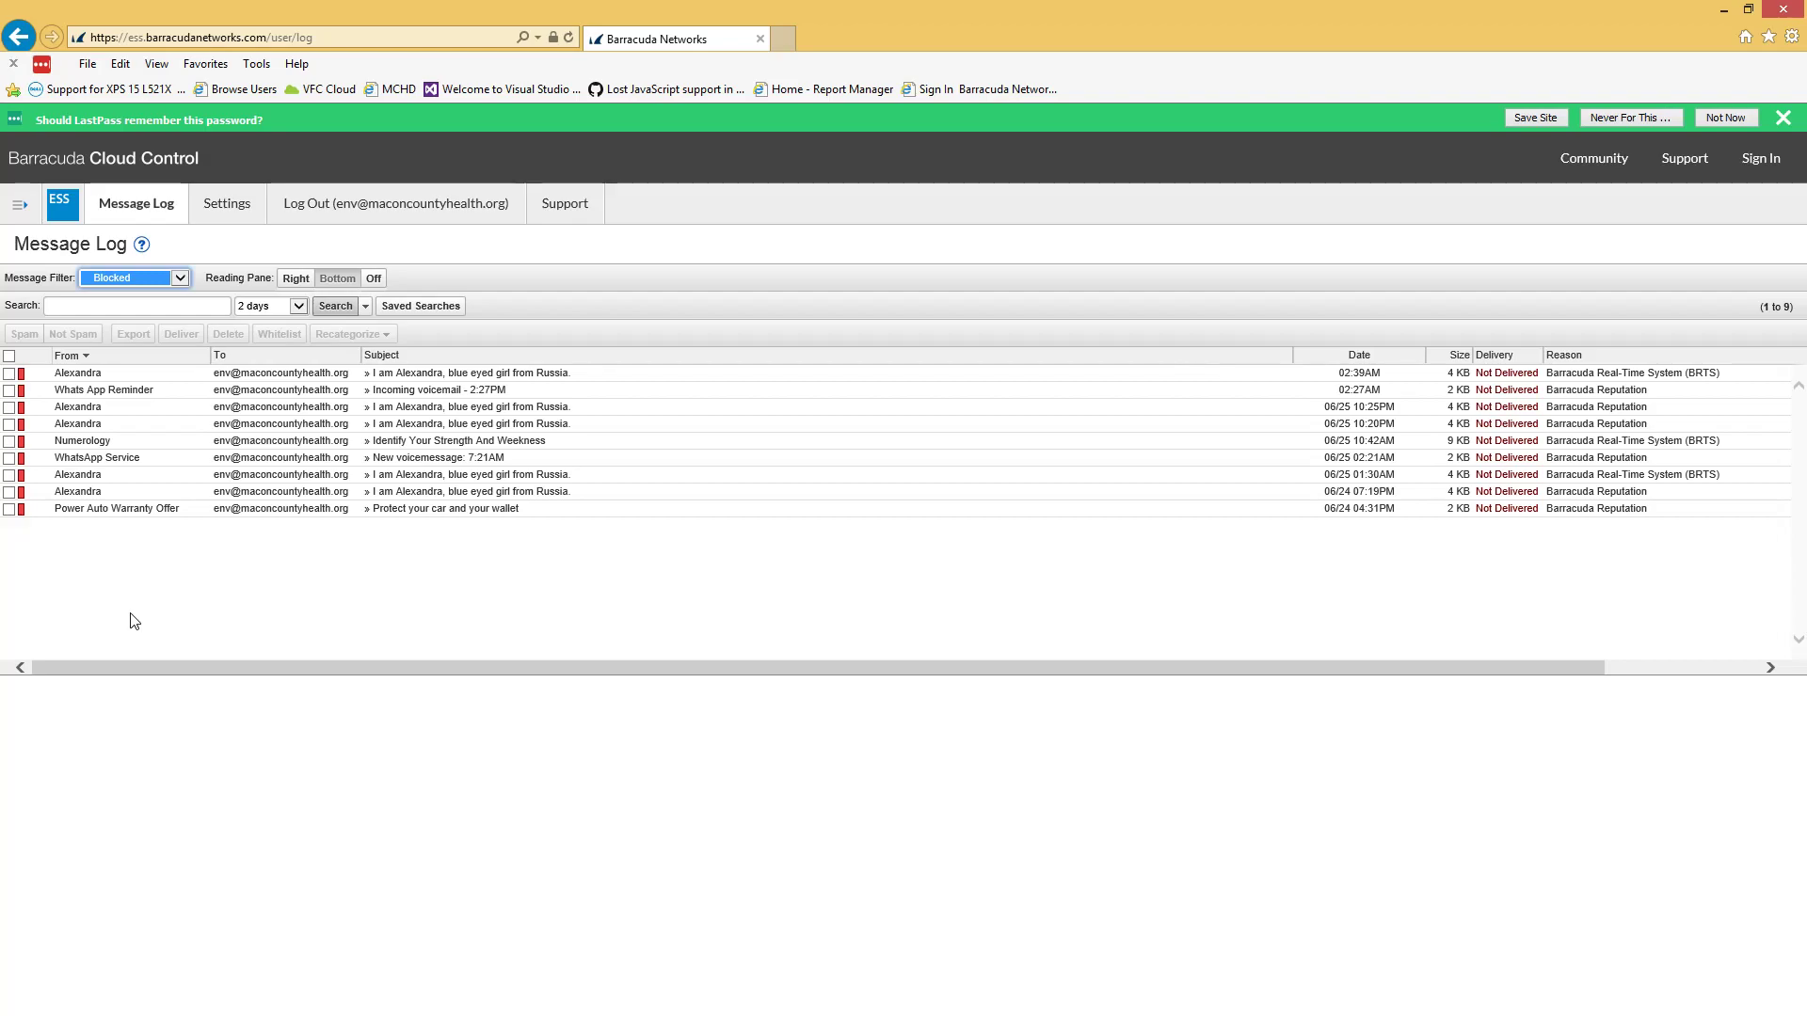
pyautogui.moveTo(161, 600)
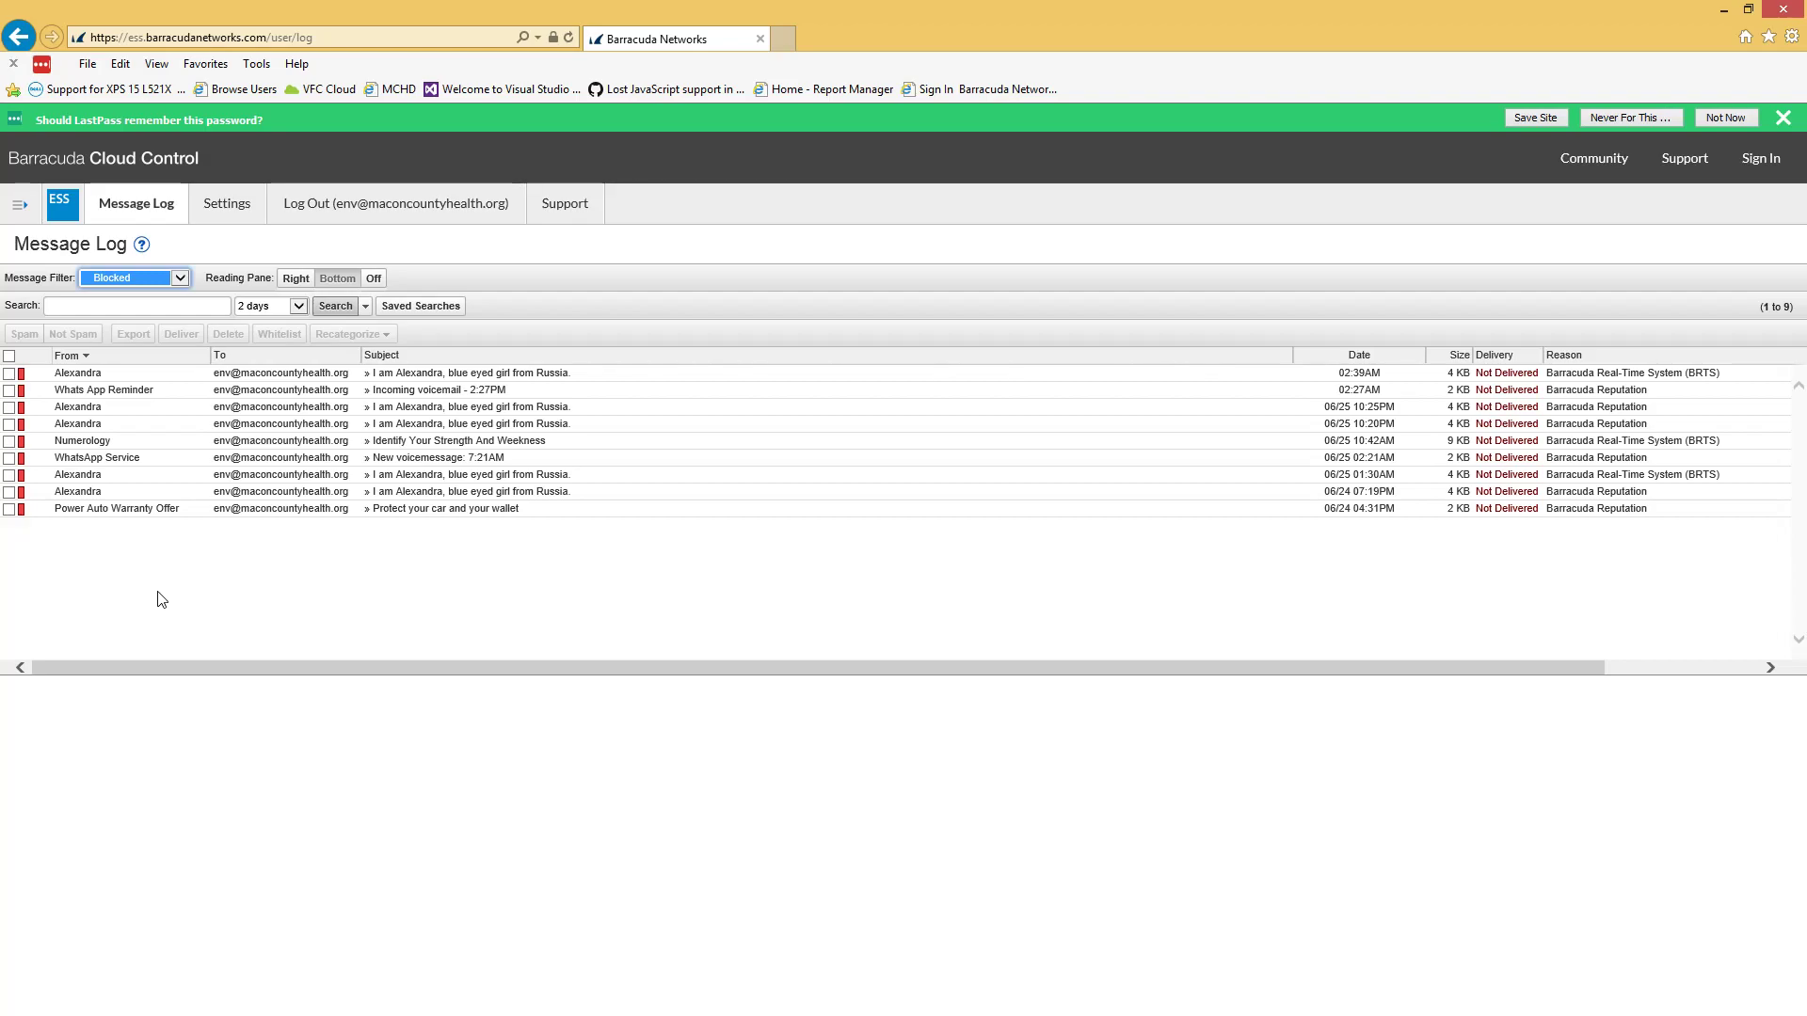
pyautogui.moveTo(123, 333)
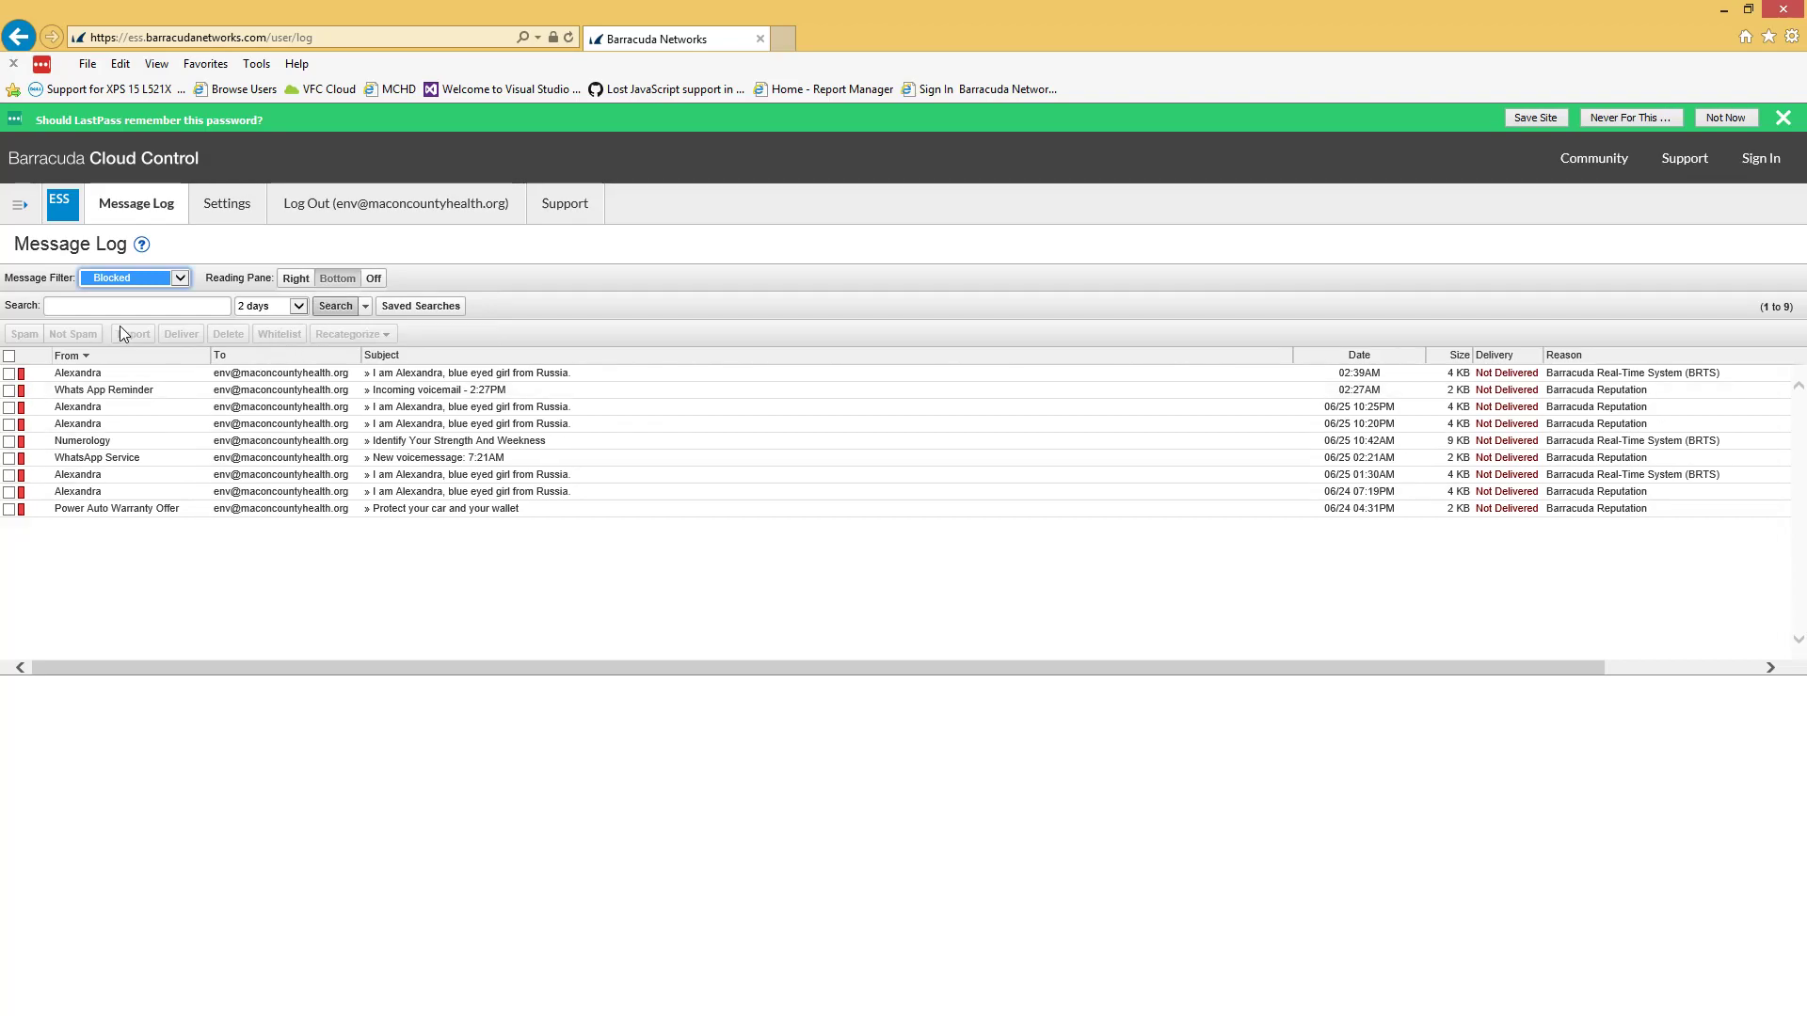